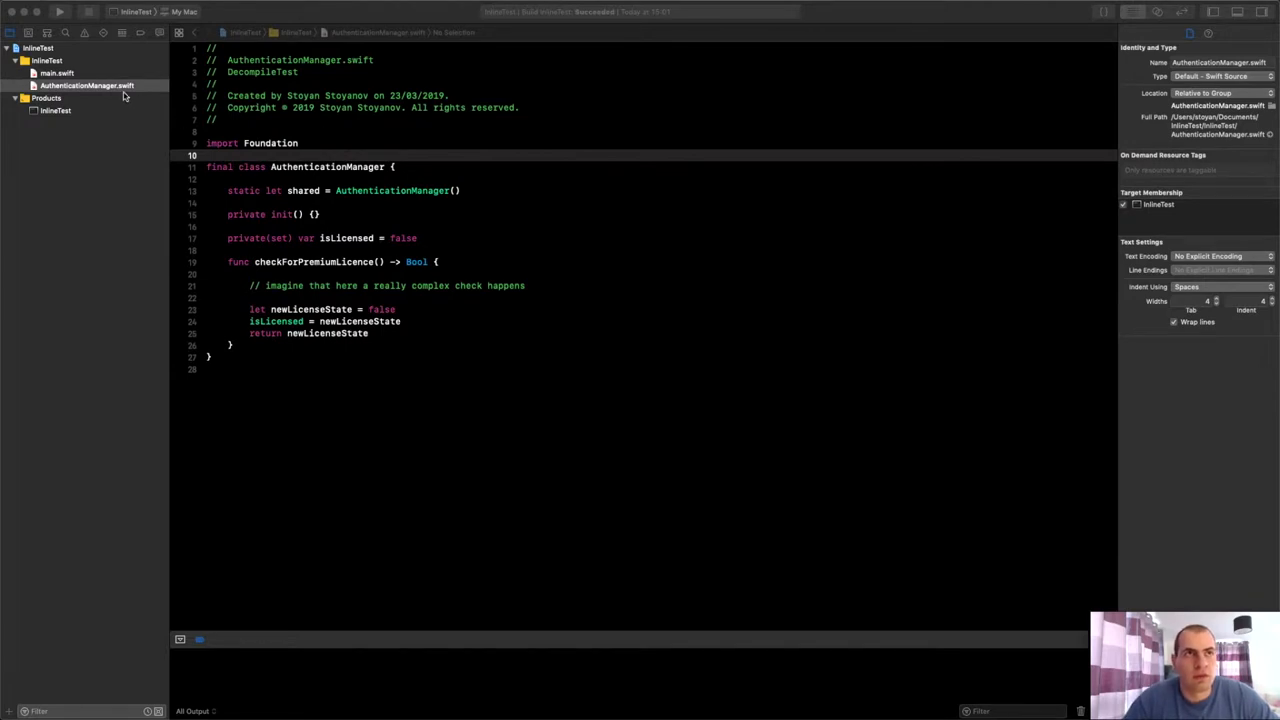
{"action": "mouse_move", "coordinate": [124, 92]}
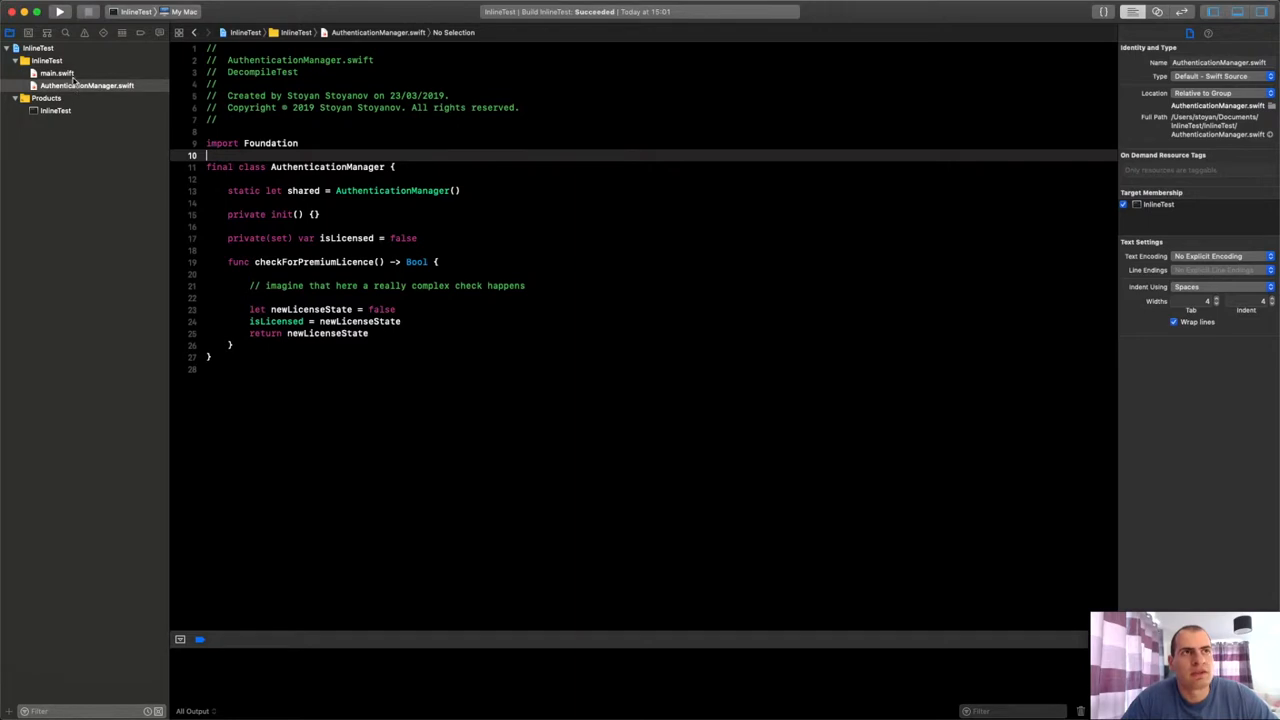
Step: Review the checkForPremiumLicence declaration in AuthenticationManager.swift after the run
{"action": "left_click", "coordinate": [56, 72]}
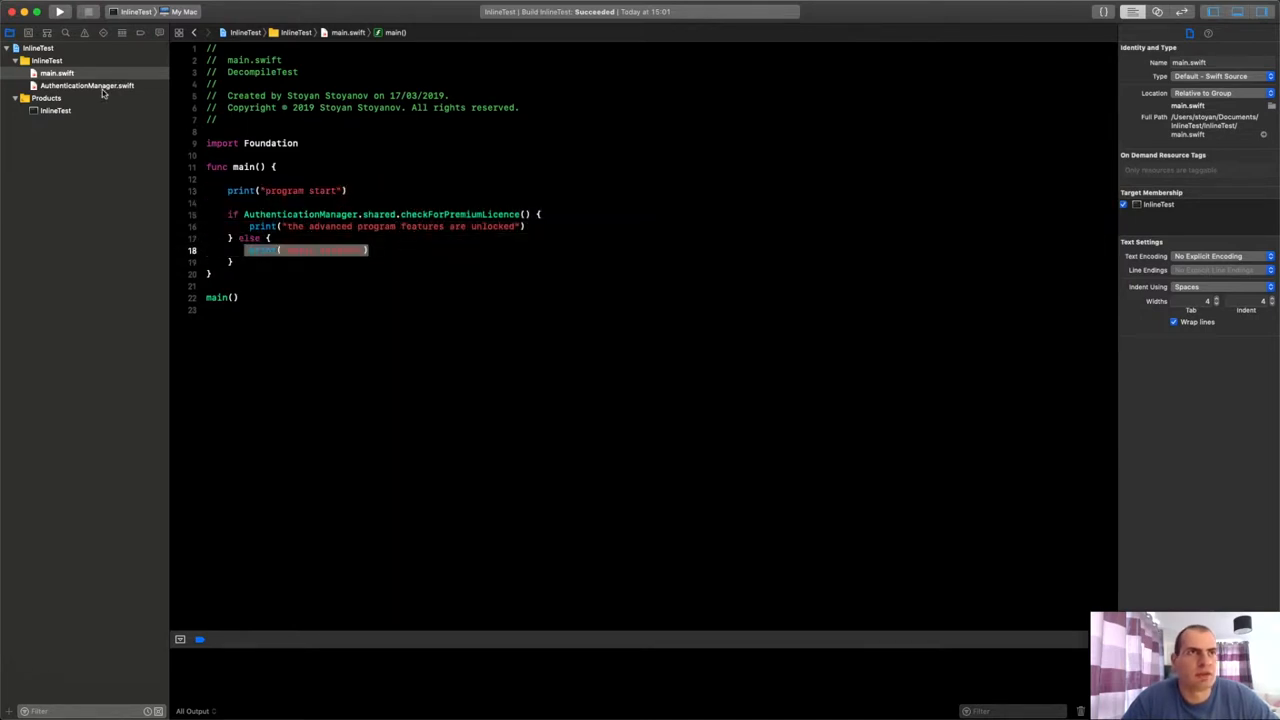
{"action": "left_click", "coordinate": [94, 84]}
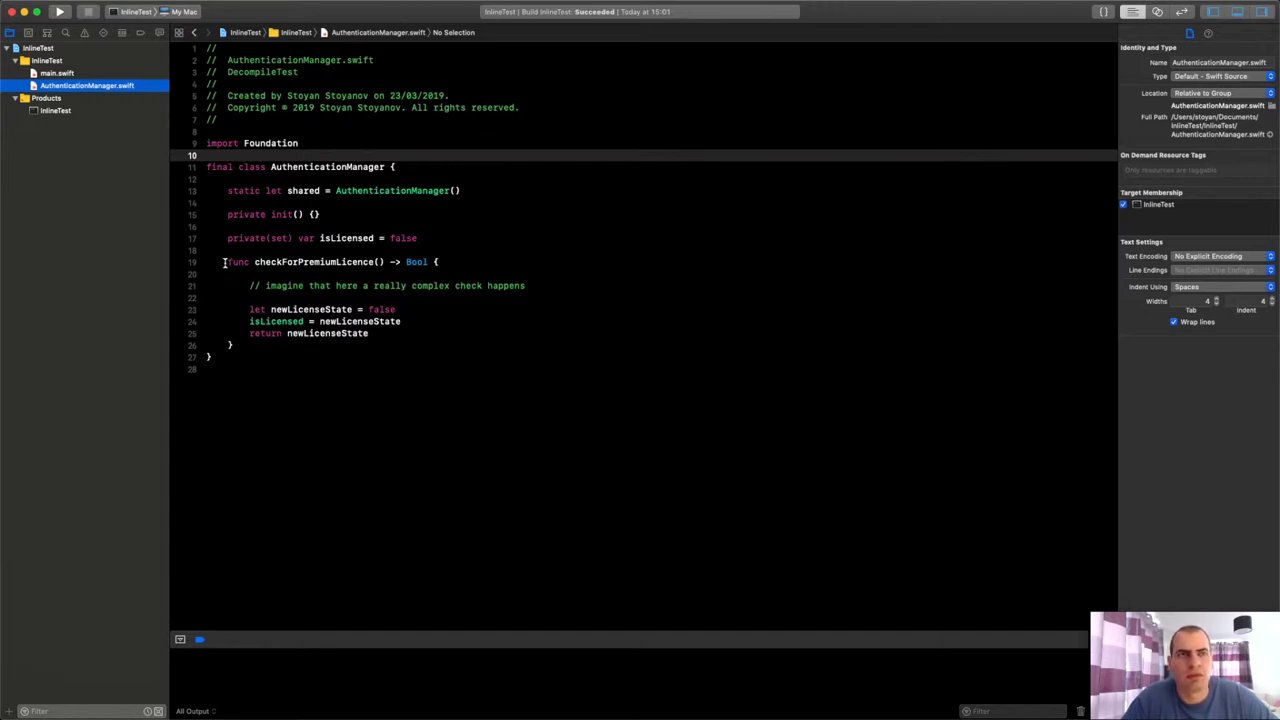
{"action": "left_click", "coordinate": [52, 72]}
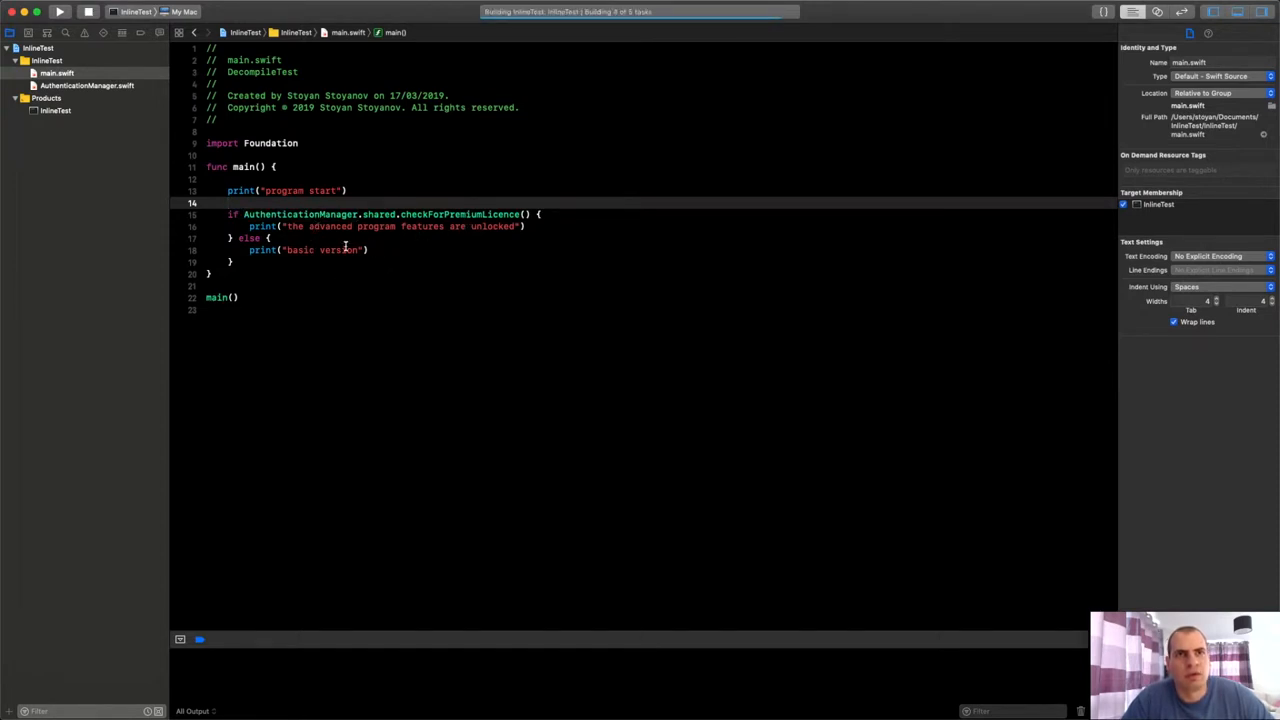
{"action": "left_click", "coordinate": [88, 84]}
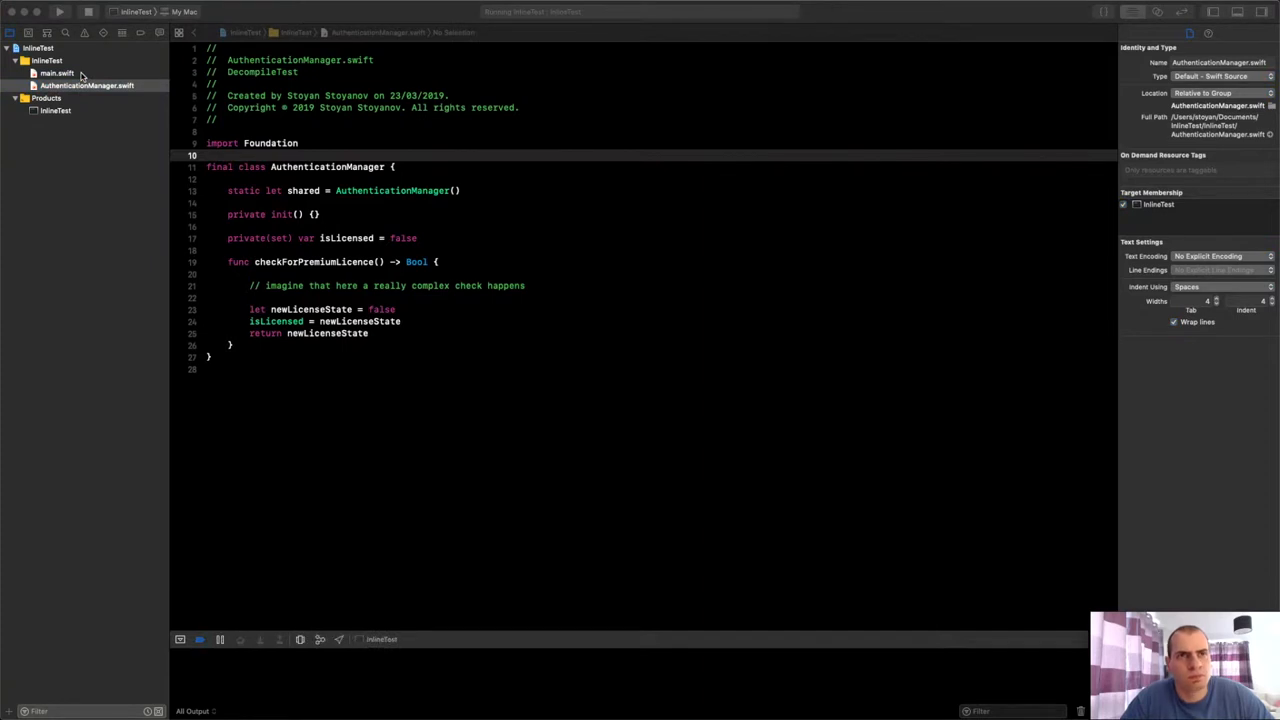
Step: Select the checkForPremiumLicence call in main.swift and return to AuthenticationManager.swift
{"action": "left_click", "coordinate": [88, 84]}
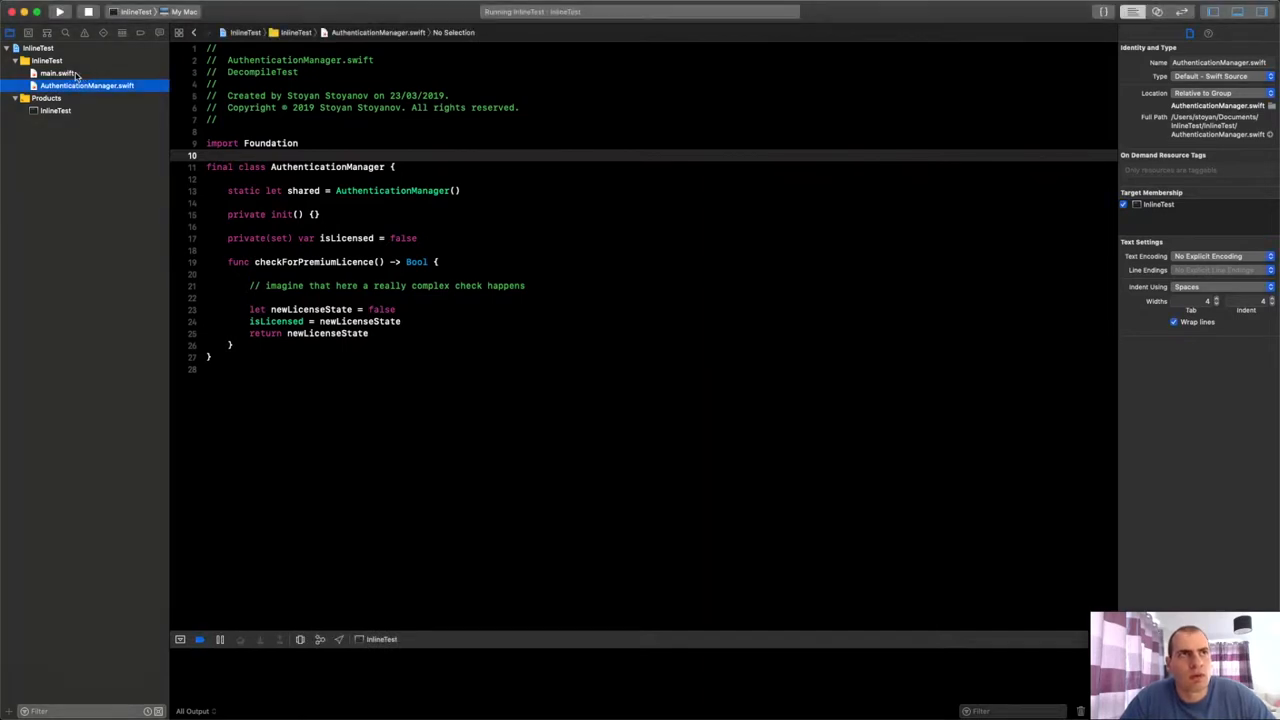
{"action": "left_click", "coordinate": [58, 76]}
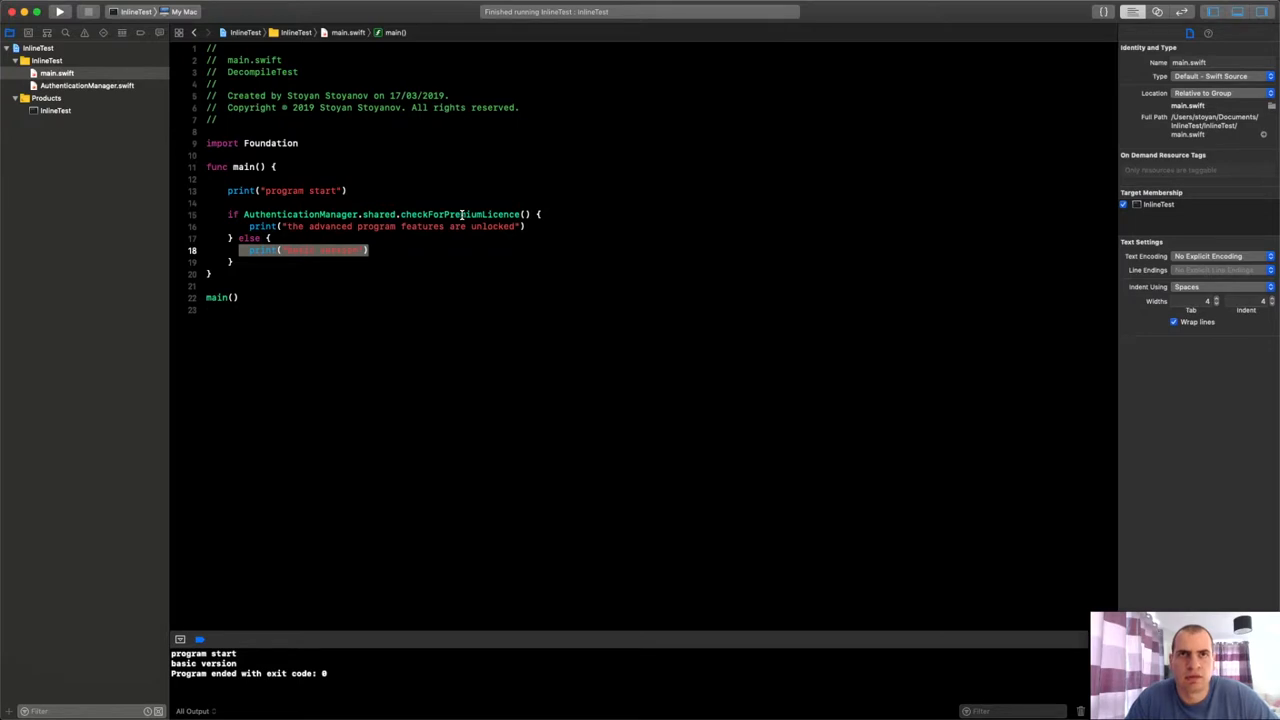
{"action": "double_click", "coordinate": [466, 214]}
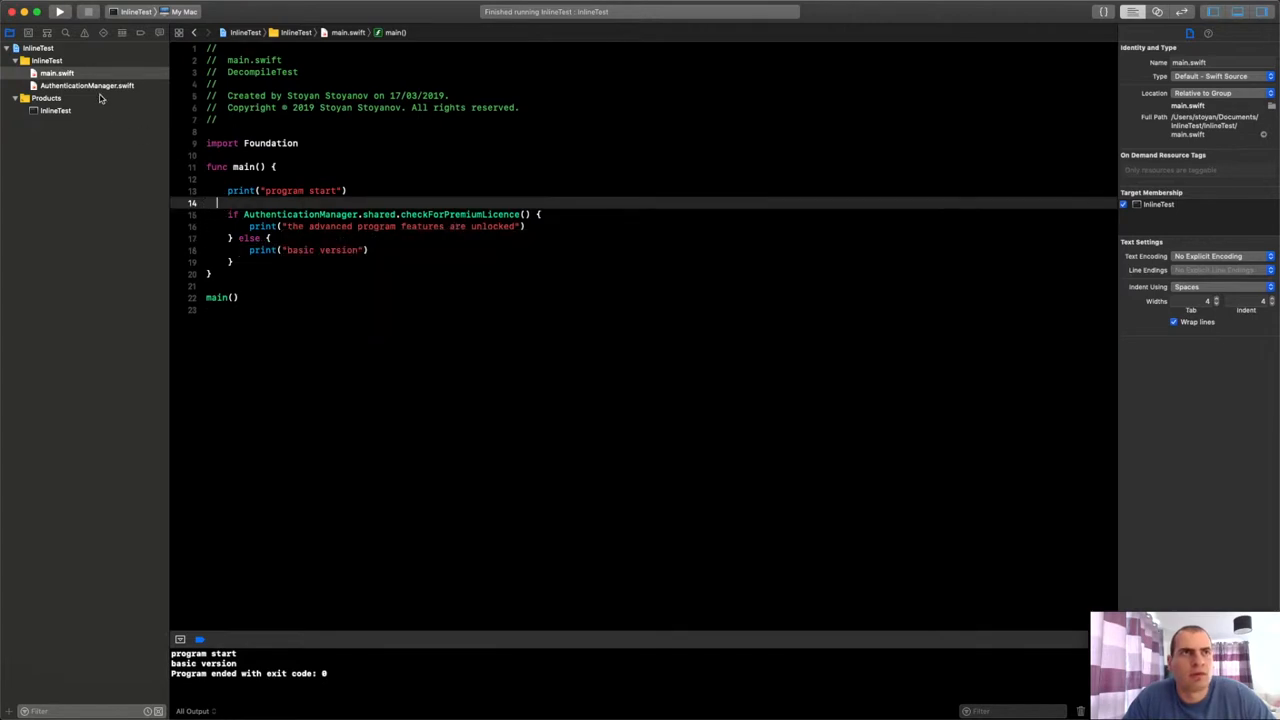
{"action": "left_click", "coordinate": [86, 84]}
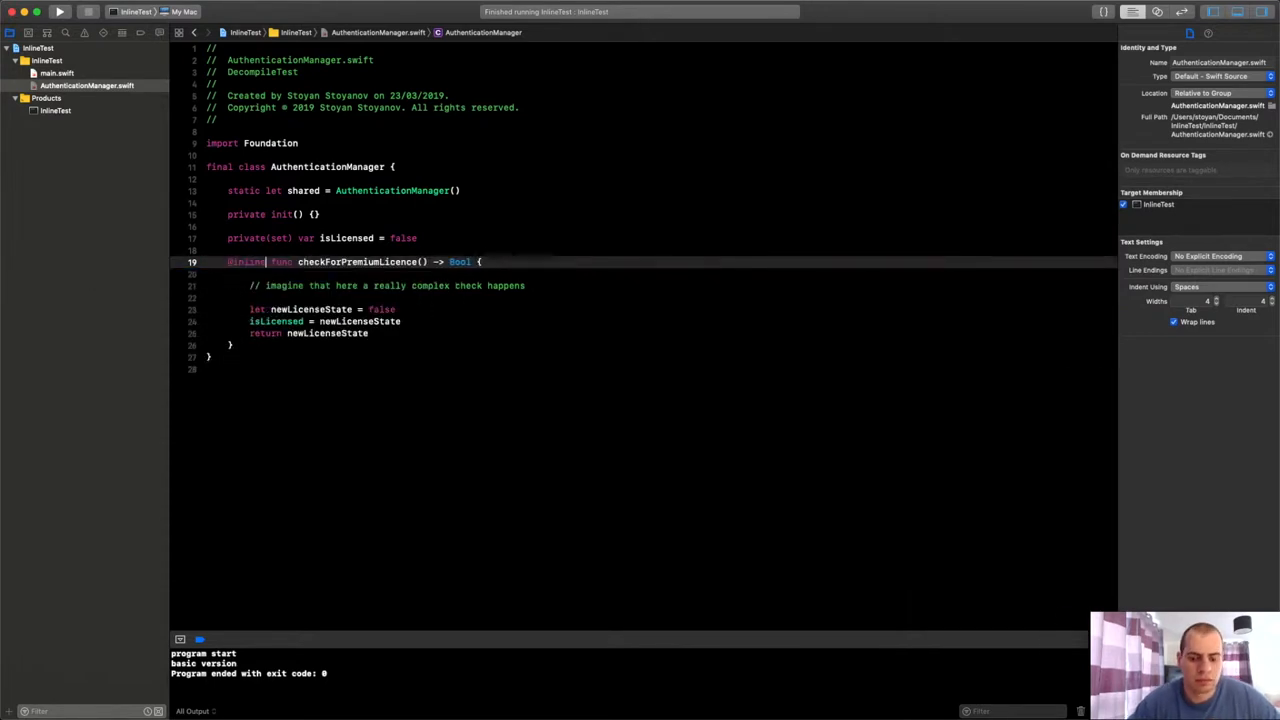
{"action": "type", "text": "(n)"}
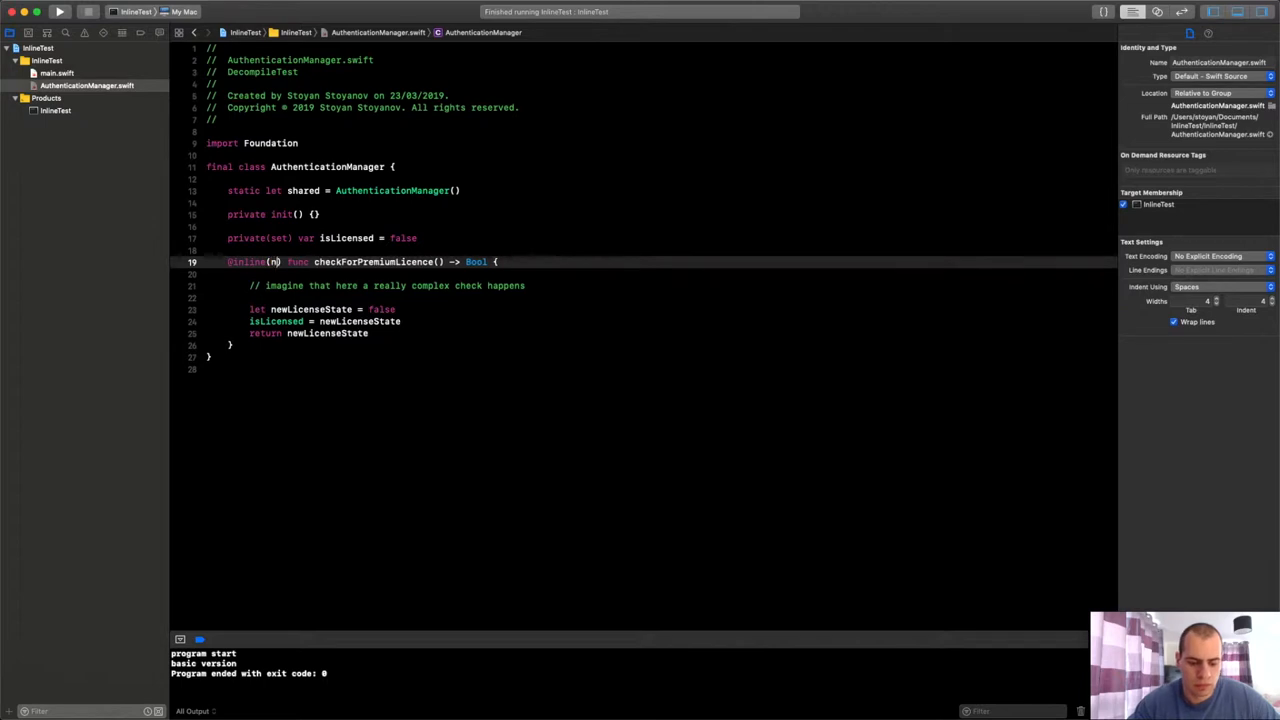
{"action": "type", "text": "ever) func check"}
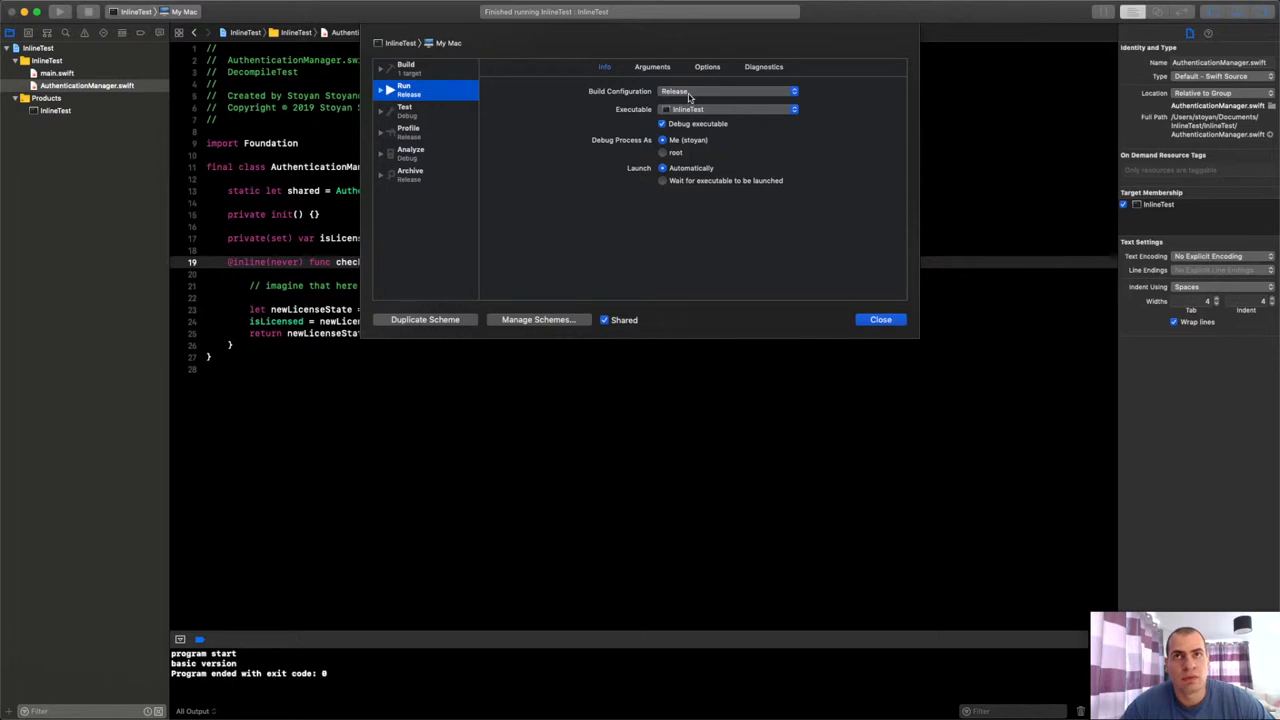
Step: Set the Run action's build configuration to Release and close the scheme editor
{"action": "left_click", "coordinate": [728, 92]}
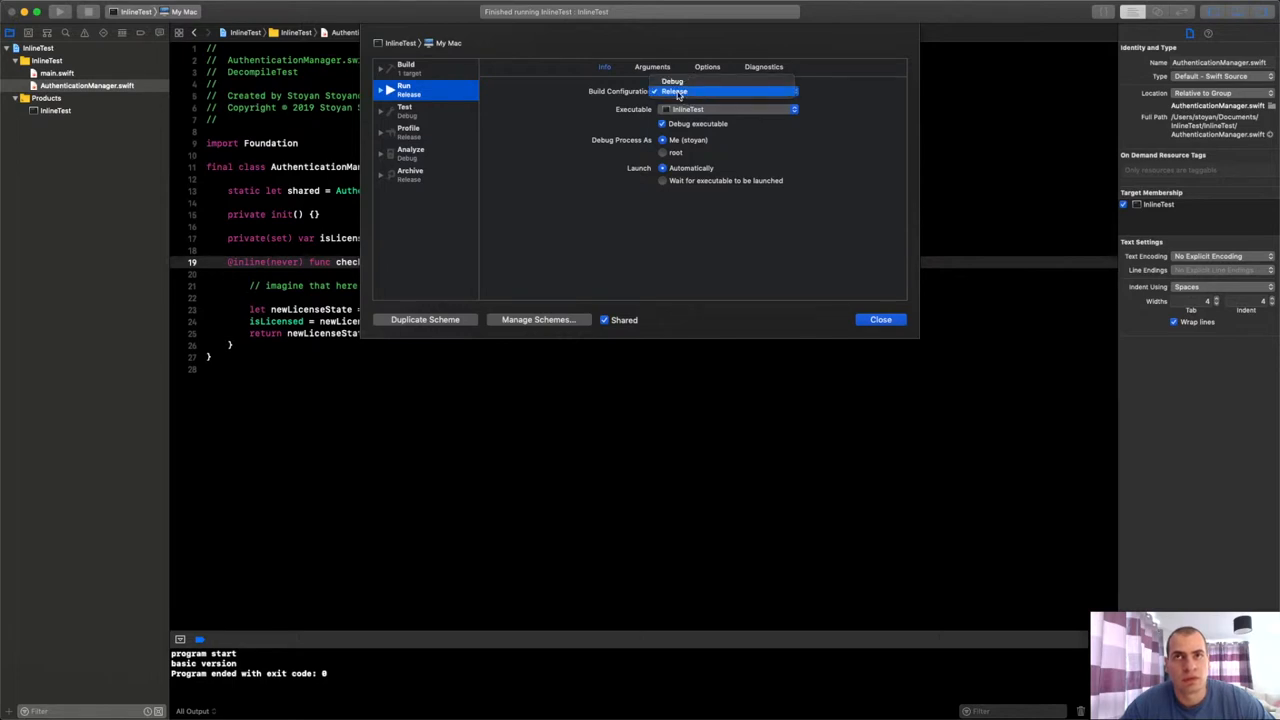
{"action": "left_click", "coordinate": [678, 76]}
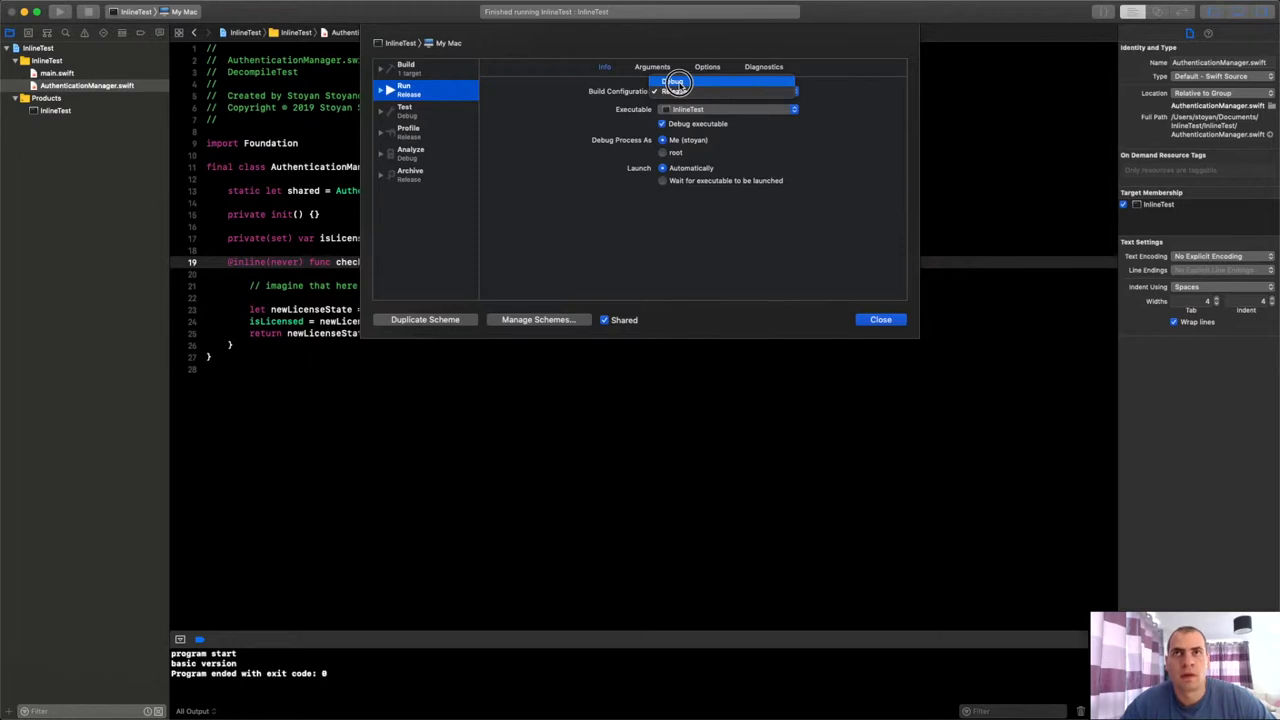
{"action": "left_click", "coordinate": [684, 72]}
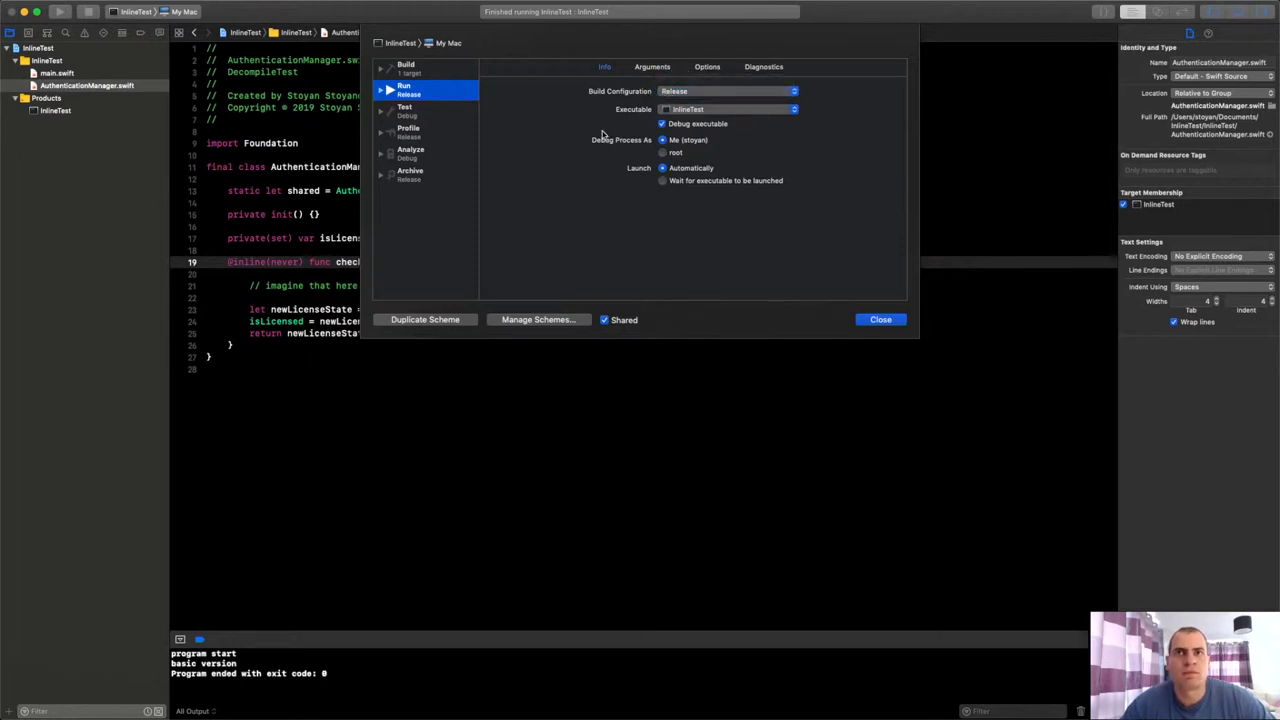
{"action": "mouse_move", "coordinate": [624, 160]}
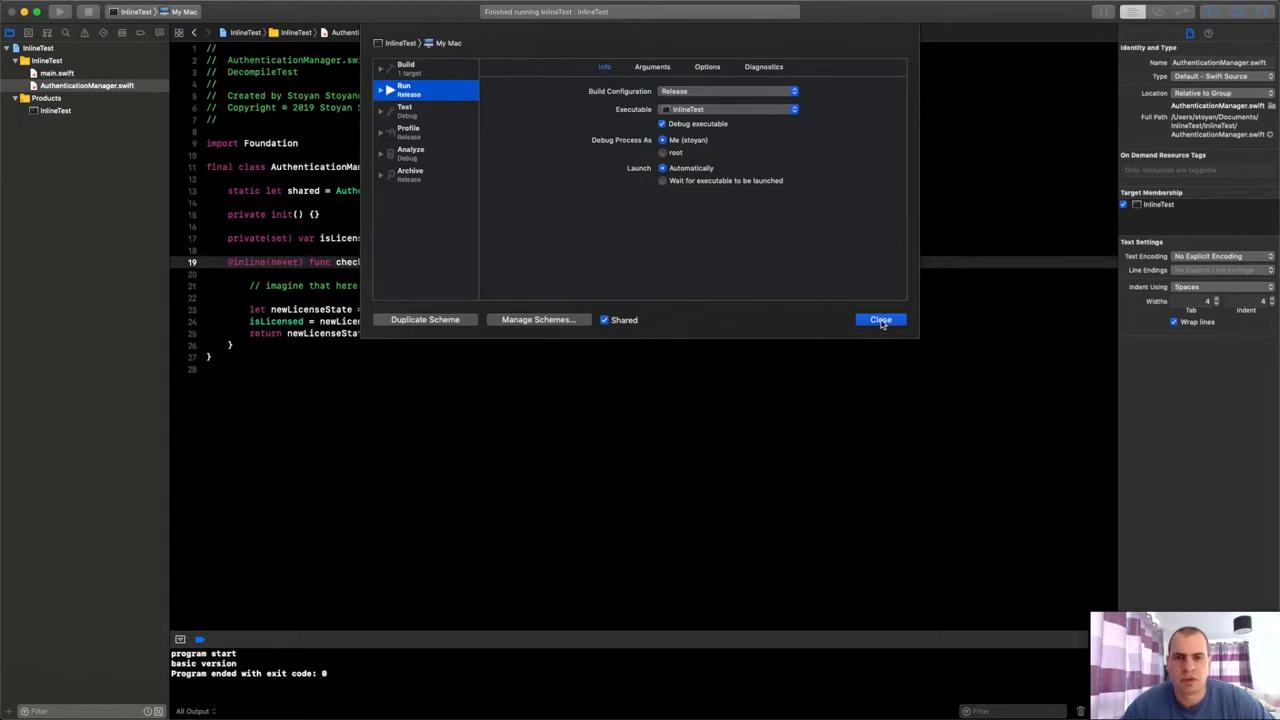
{"action": "left_click", "coordinate": [880, 320]}
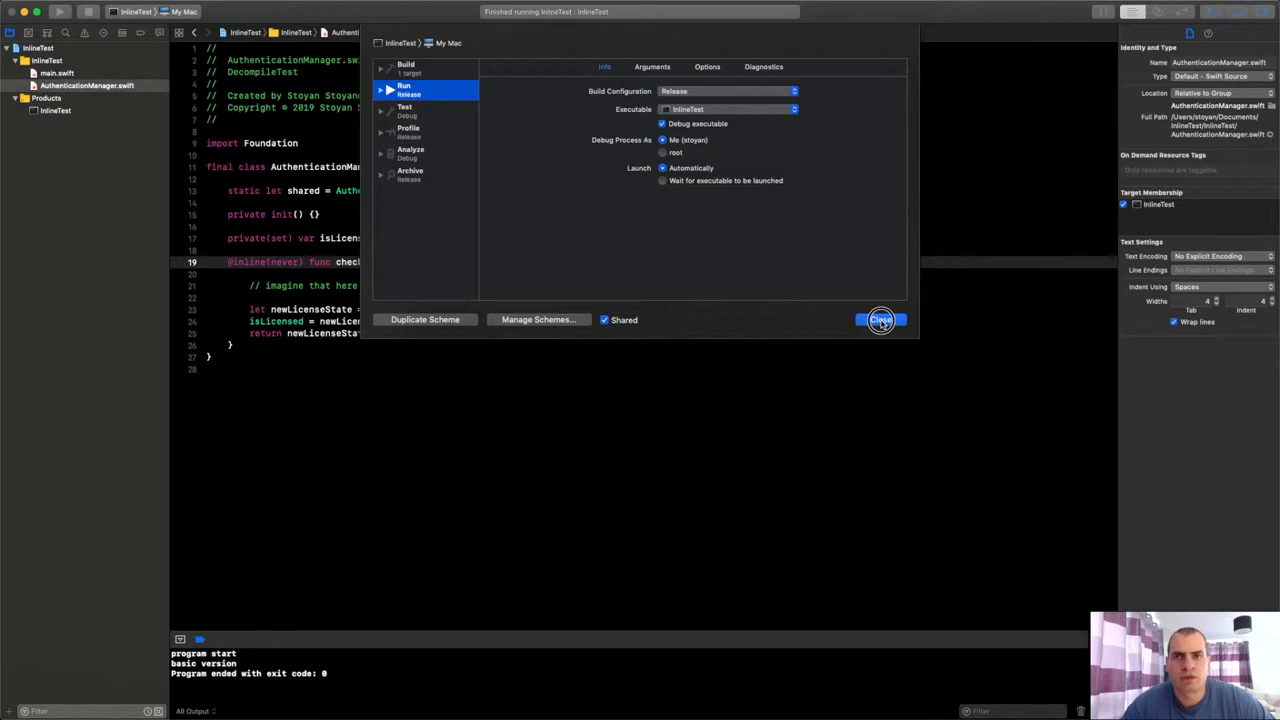
{"action": "left_click", "coordinate": [880, 320]}
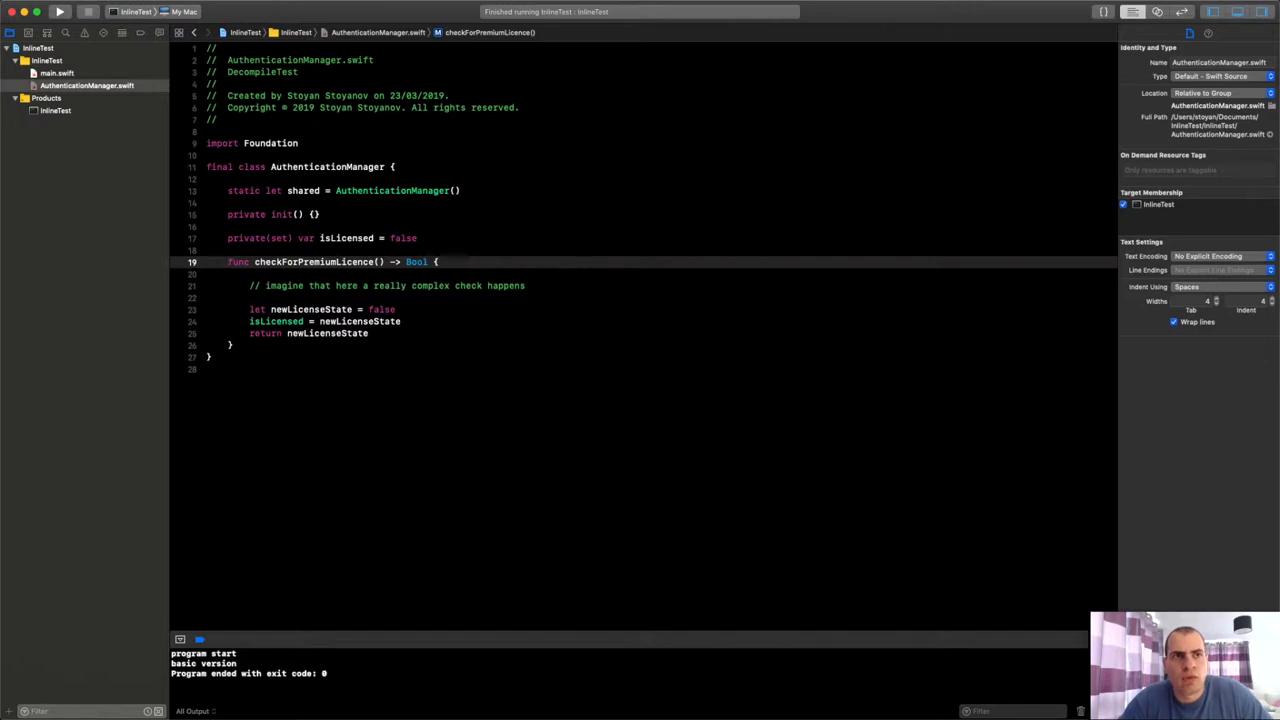
{"action": "type", "text": "@inline(never)"}
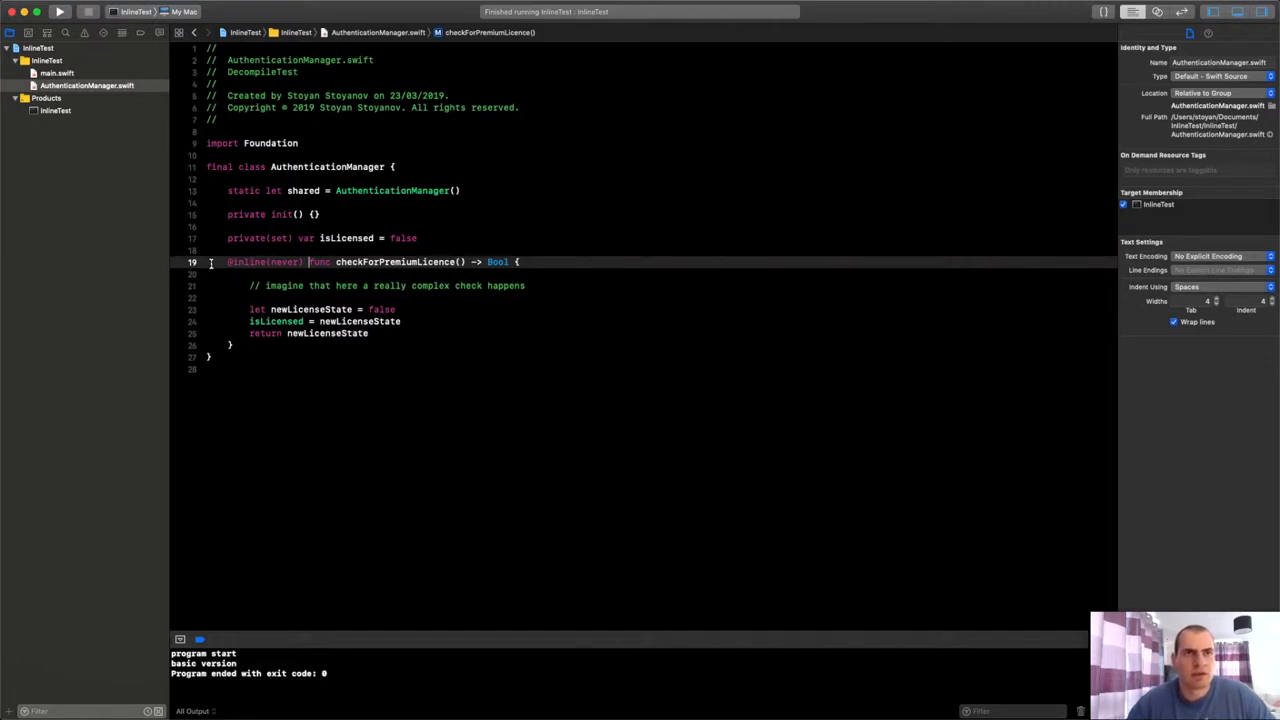
{"action": "mouse_move", "coordinate": [396, 296]}
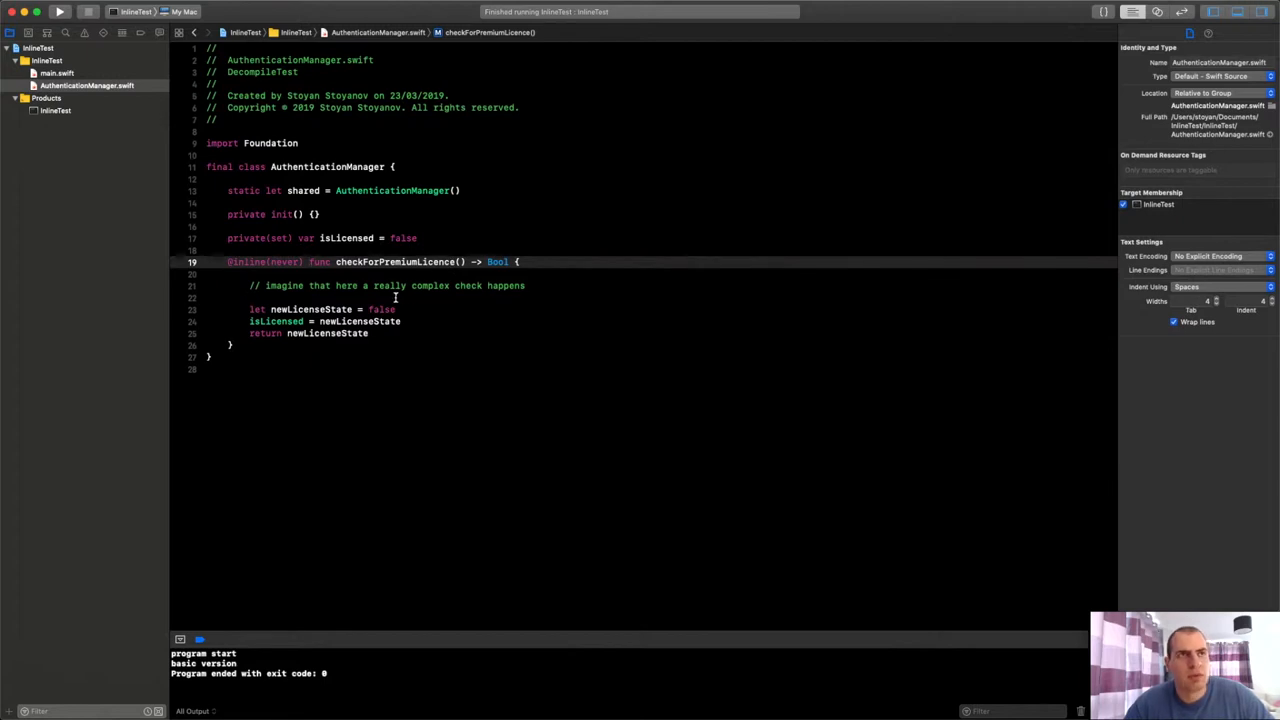
{"action": "left_click", "coordinate": [60, 20]}
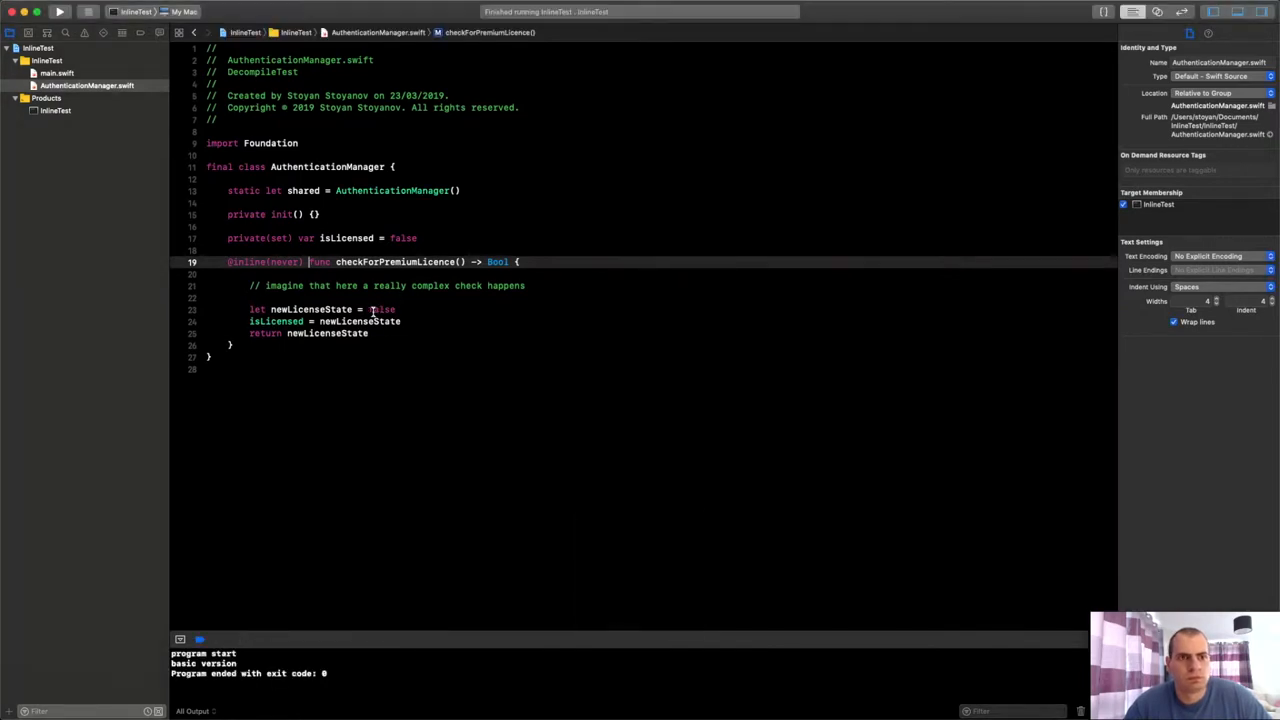
{"action": "mouse_move", "coordinate": [336, 308]}
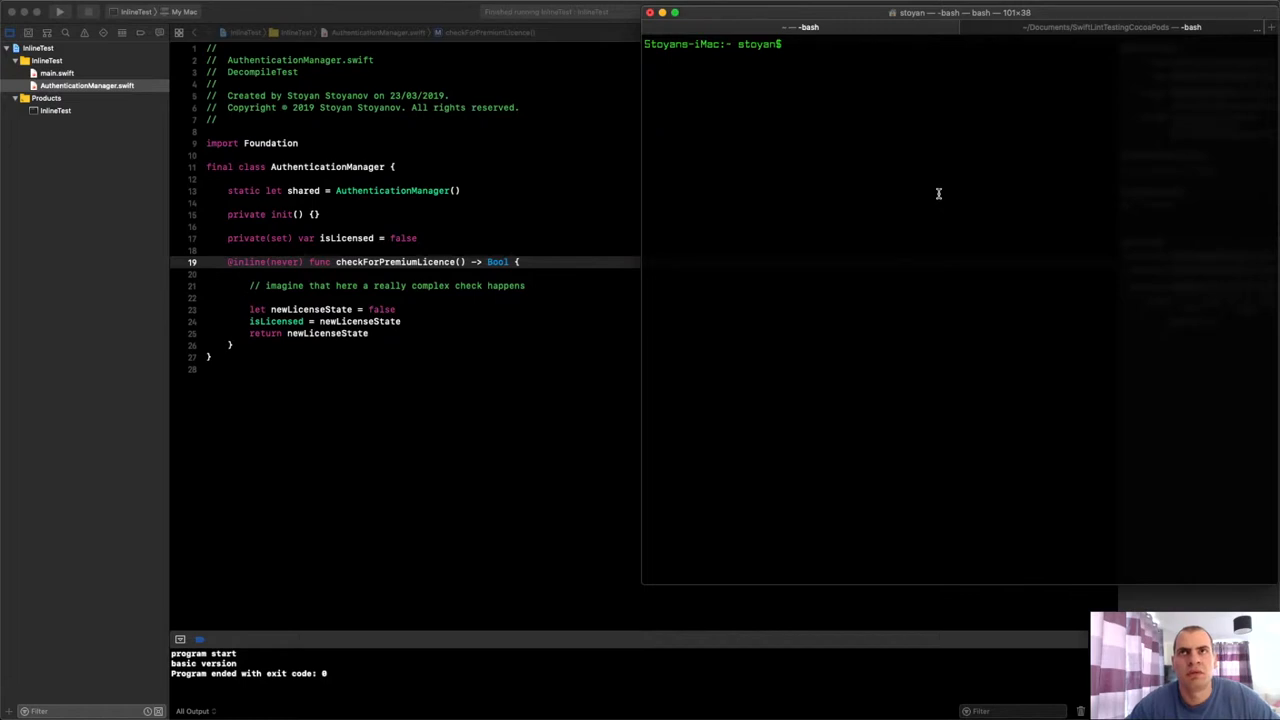
Step: Run otool with no arguments to list its options
{"action": "type", "text": "ot"}
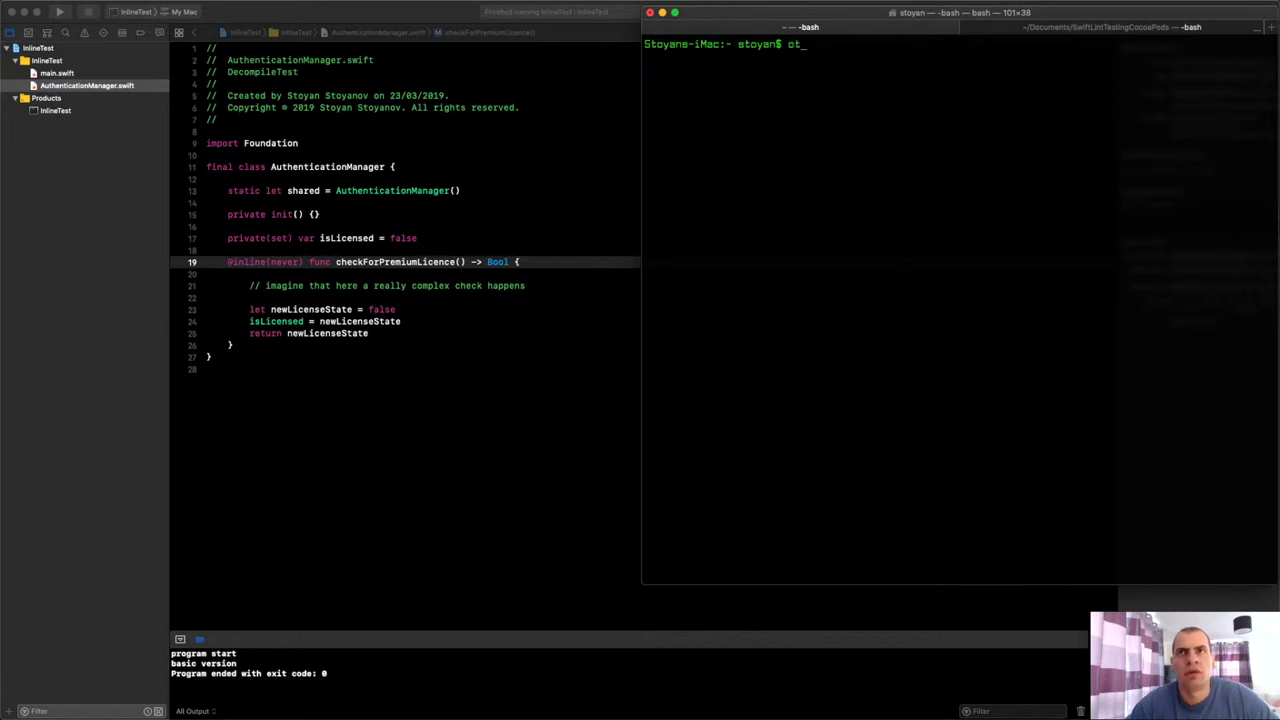
{"action": "type", "text": "ool -"}
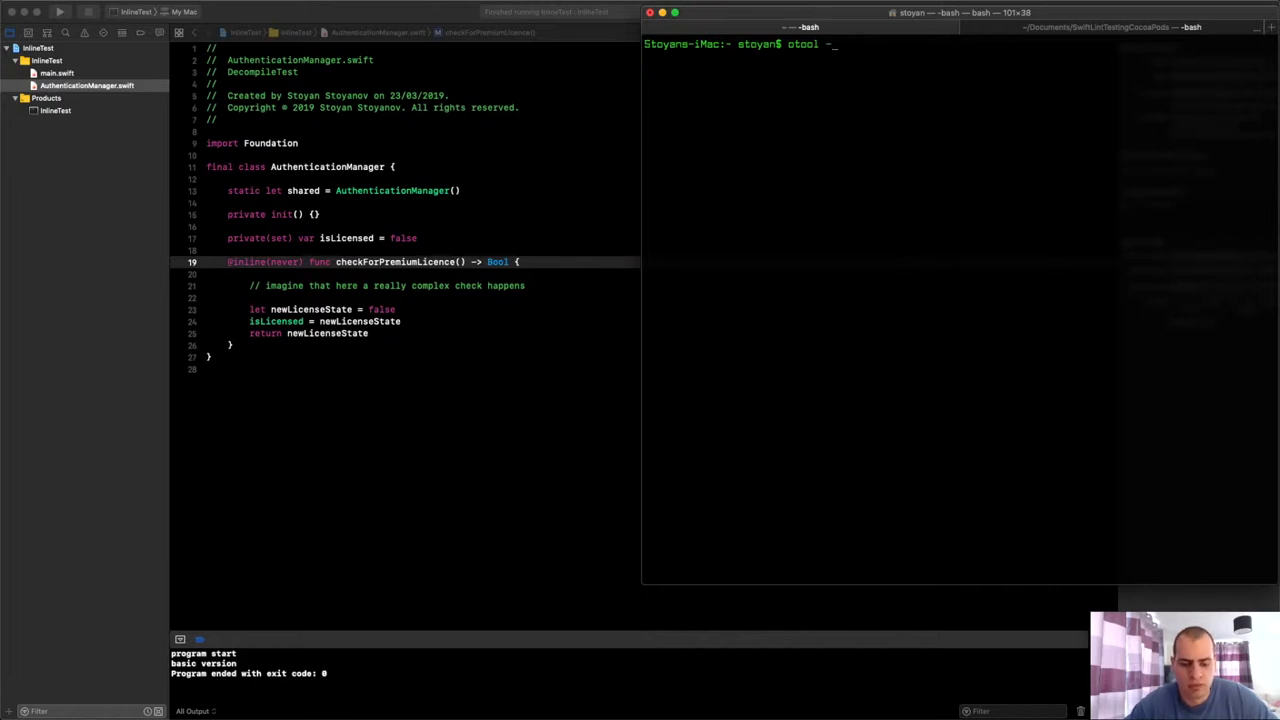
{"action": "key", "text": "Return"}
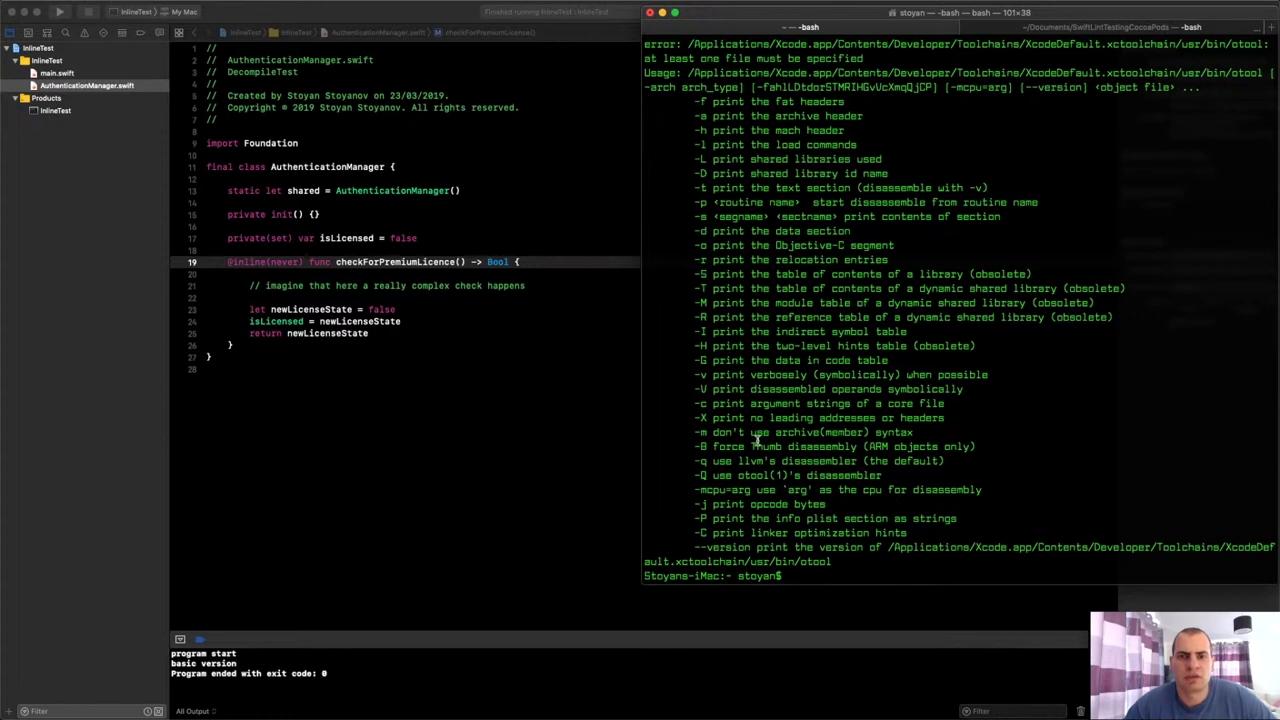
{"action": "mouse_move", "coordinate": [56, 110]}
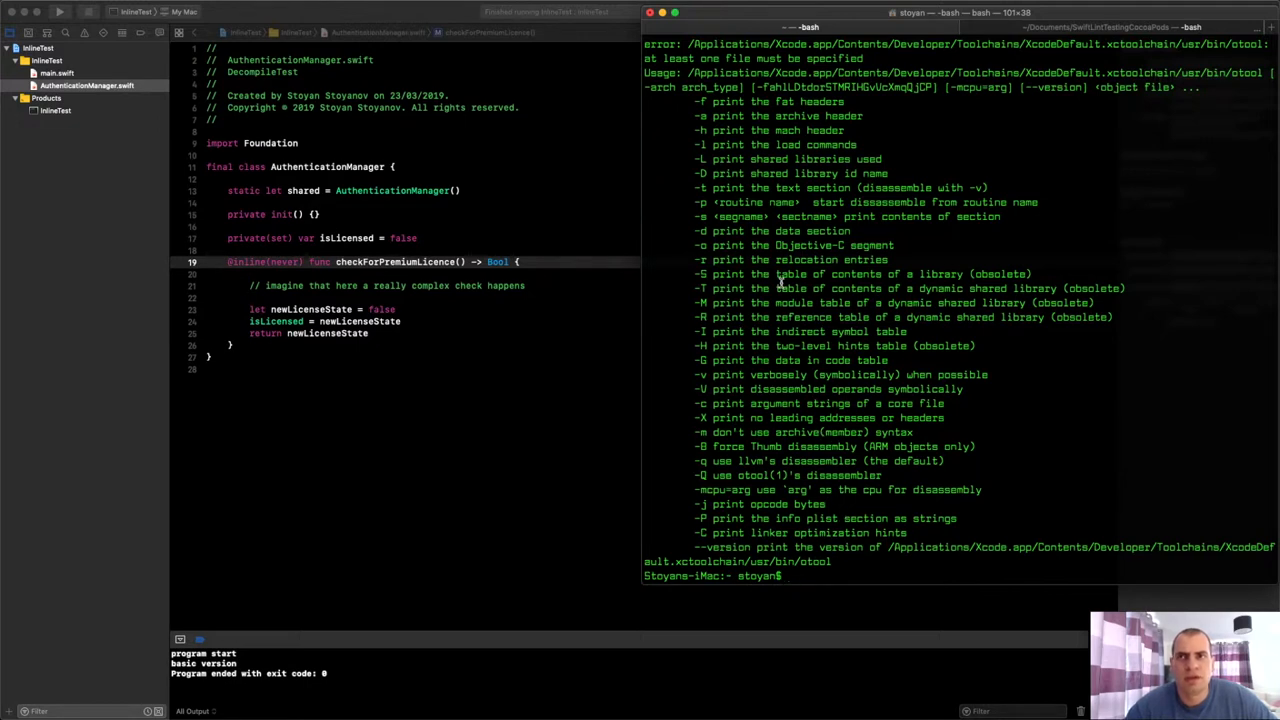
{"action": "mouse_move", "coordinate": [710, 188]}
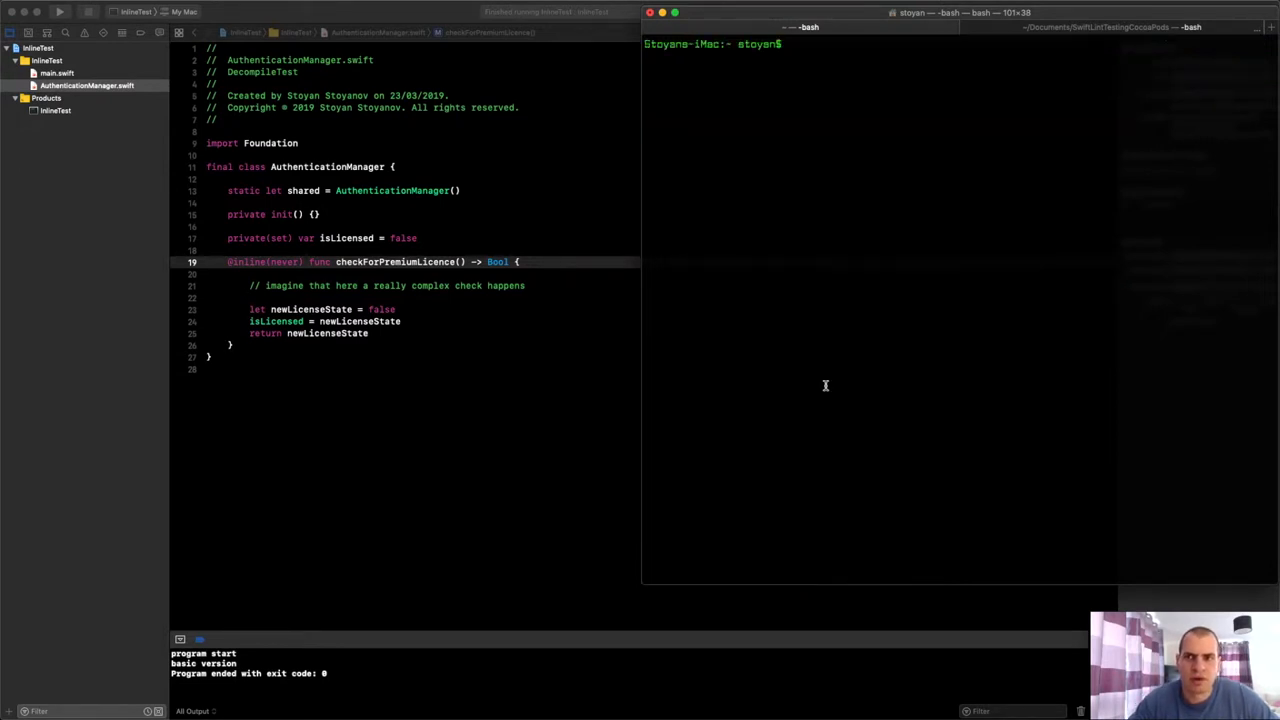
Step: Disassemble the Release InlineTest binary with otool -tv into ~/Desktop/disassembly/dis_no_inline.asm
{"action": "type", "text": "otool -"}
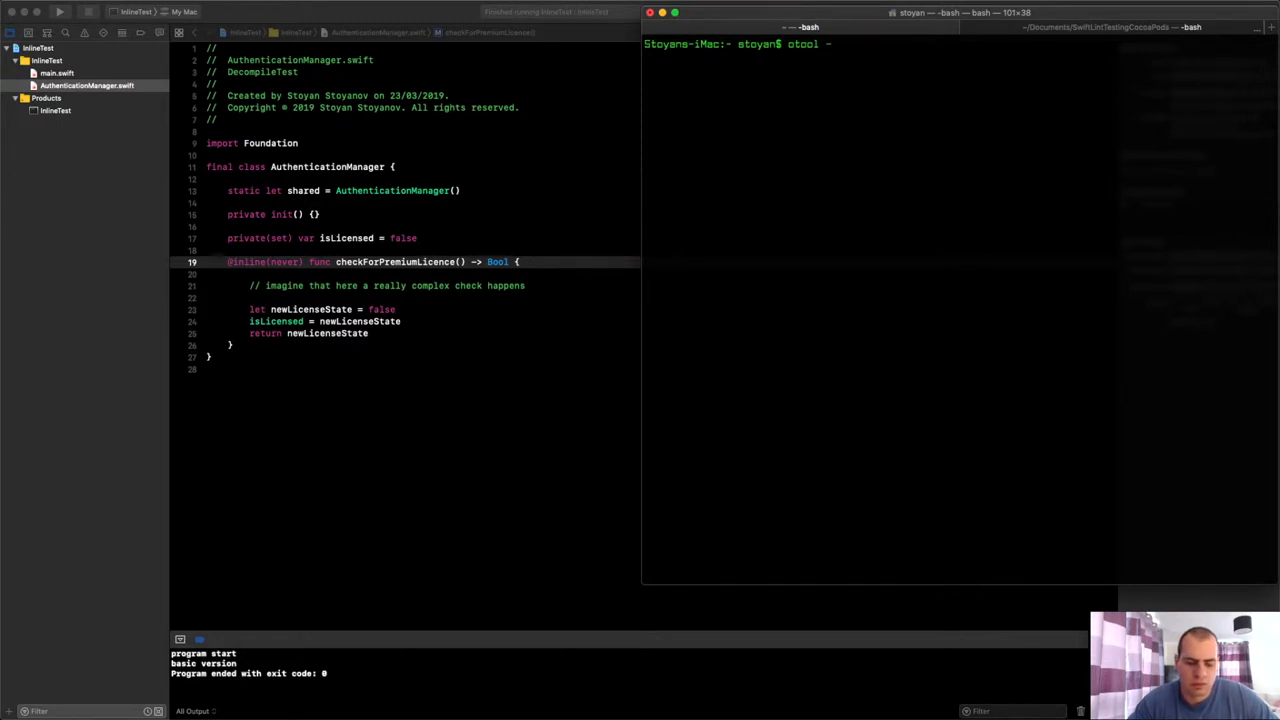
{"action": "type", "text": "t"}
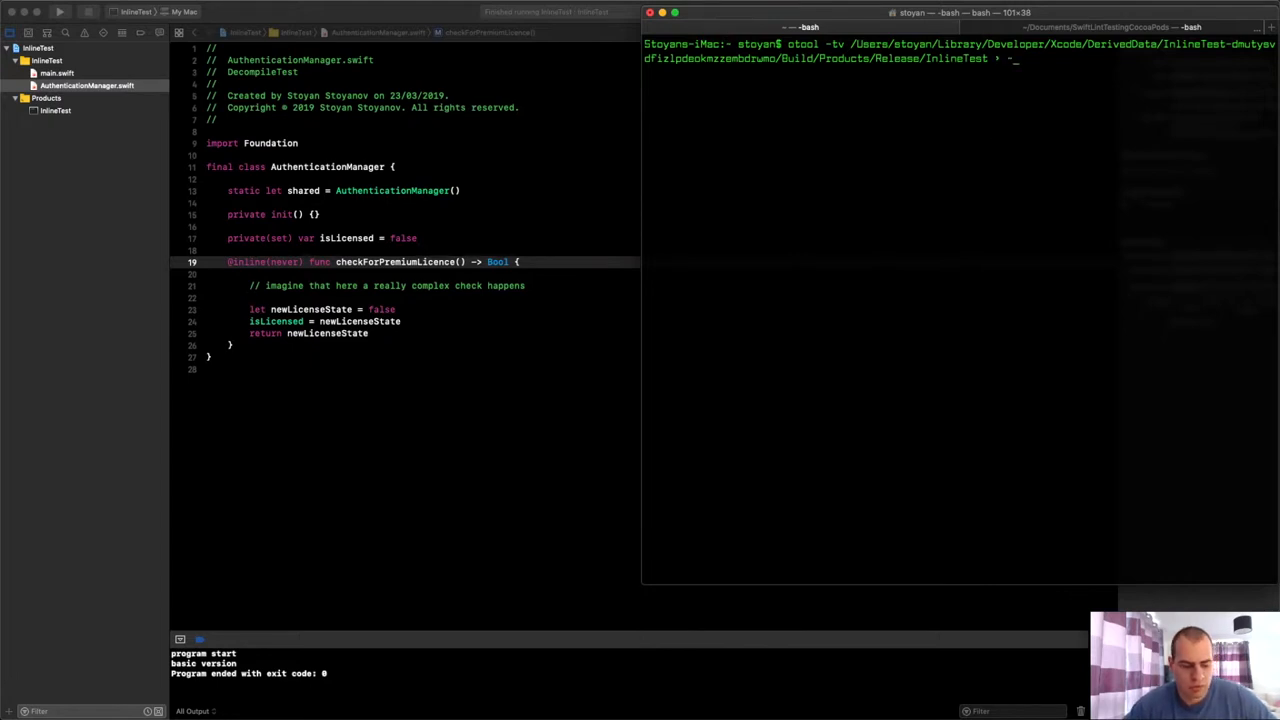
{"action": "type", "text": "/"}
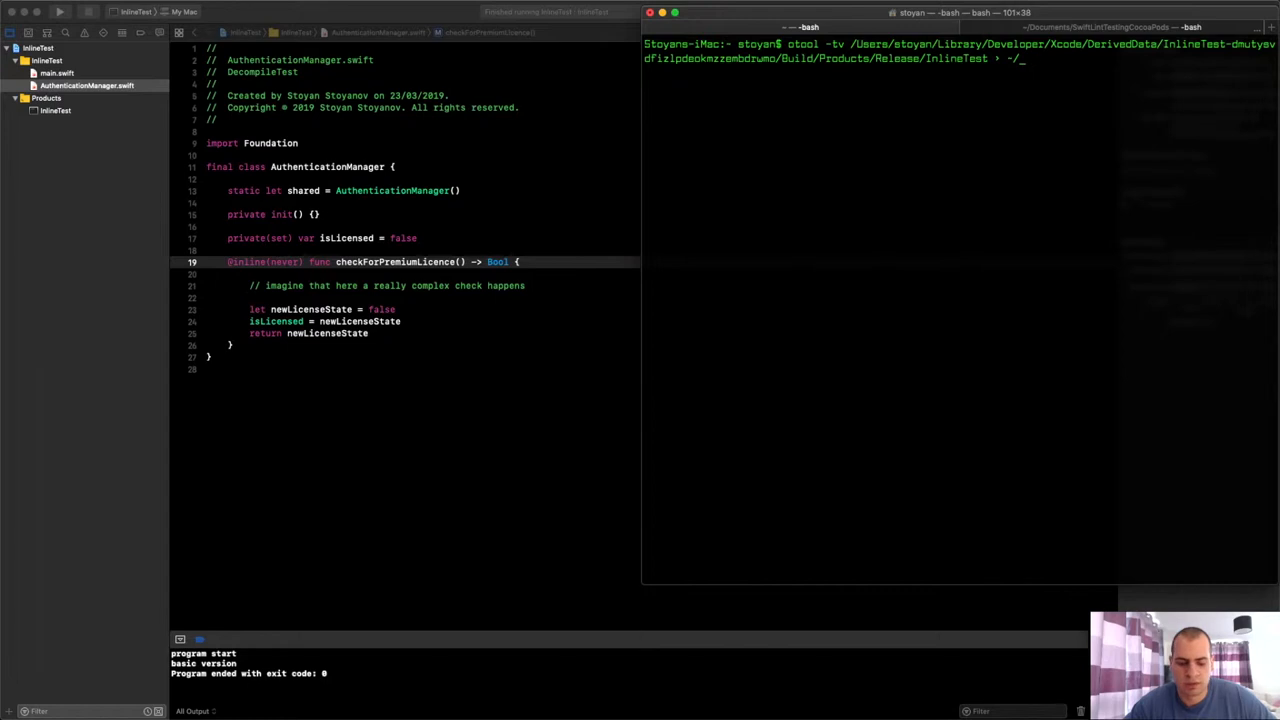
{"action": "type", "text": "Desktop/disassembly/dis"}
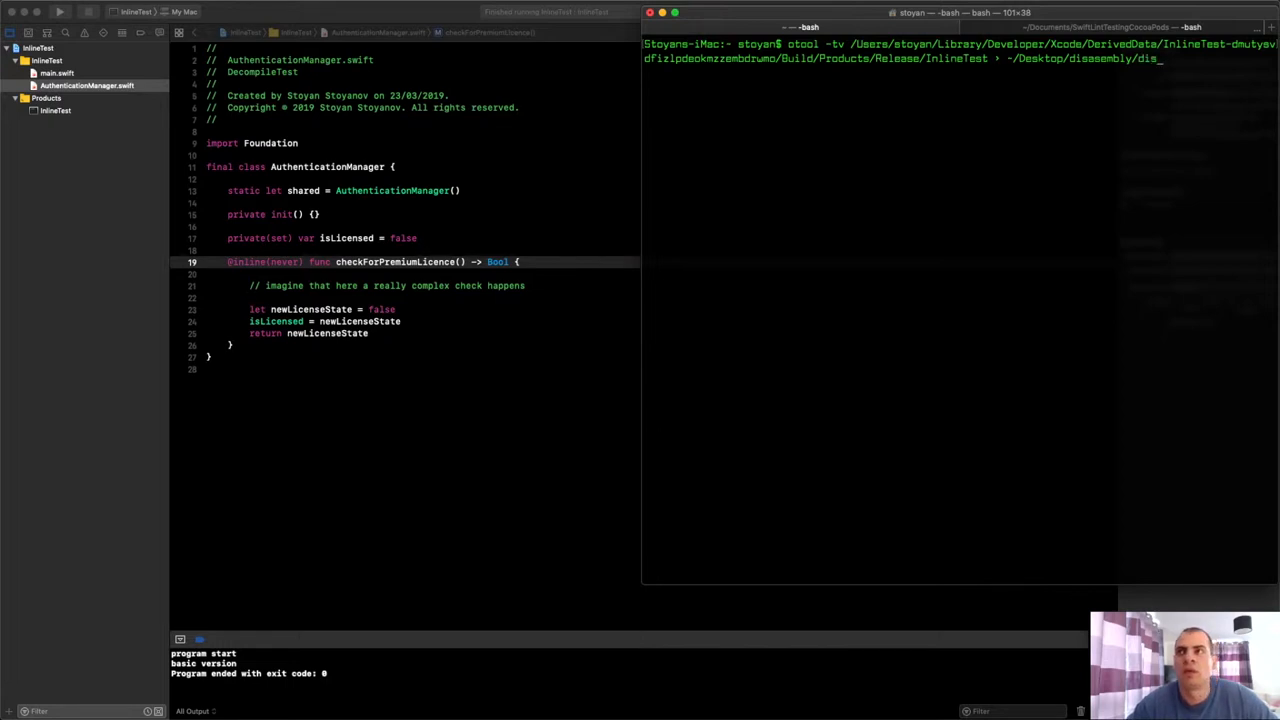
{"action": "type", "text": "no"}
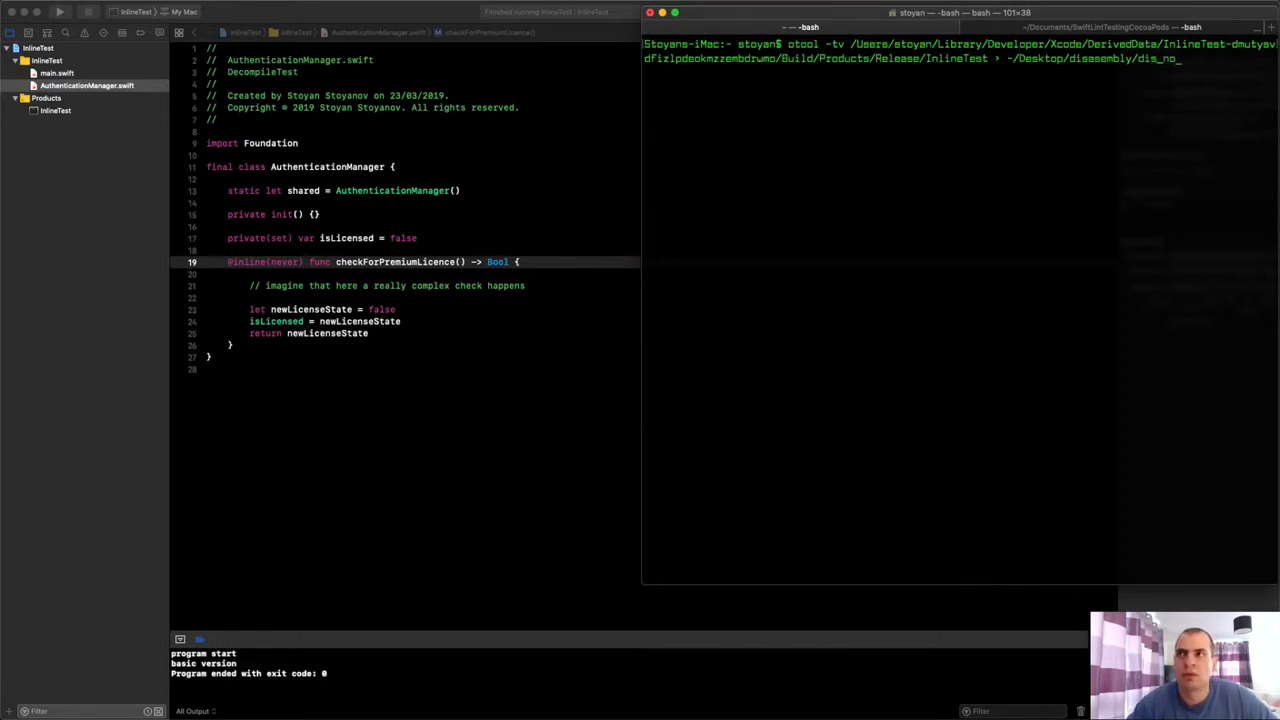
{"action": "type", "text": "inli"}
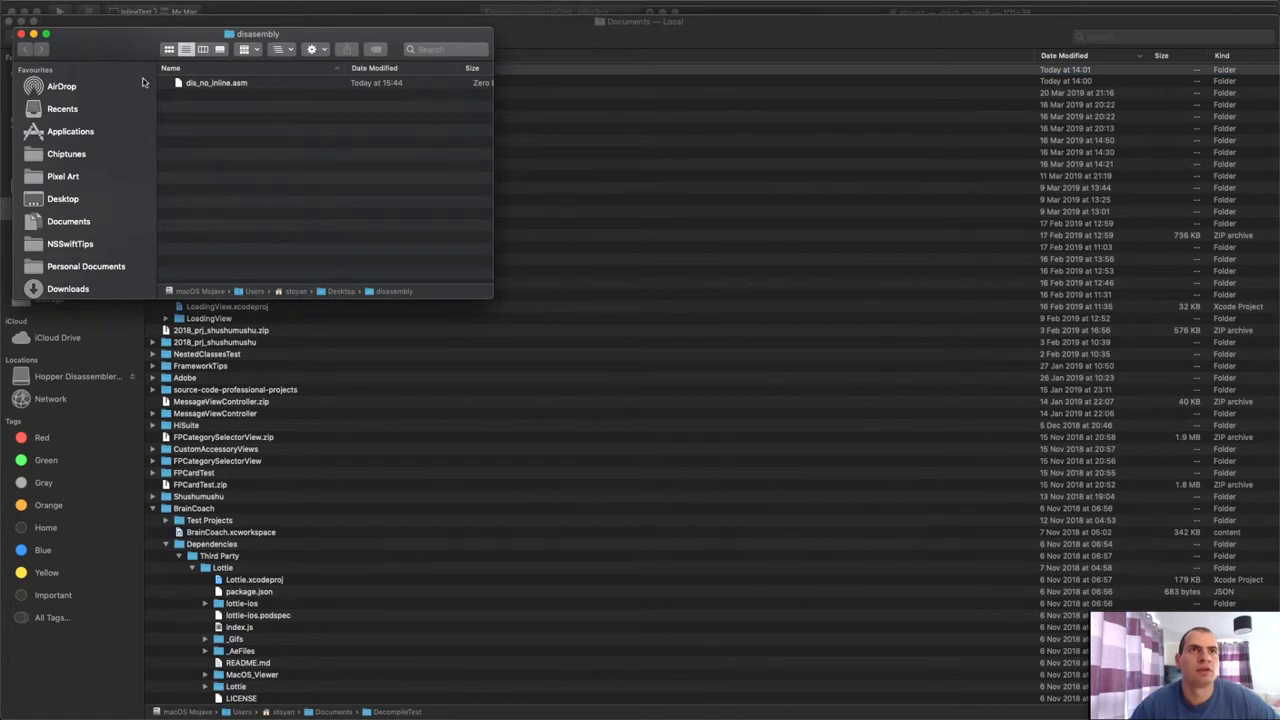
Step: View dis_no_inline.asm in Sublime Text and scroll through the _main disassembly
{"action": "left_click", "coordinate": [220, 84]}
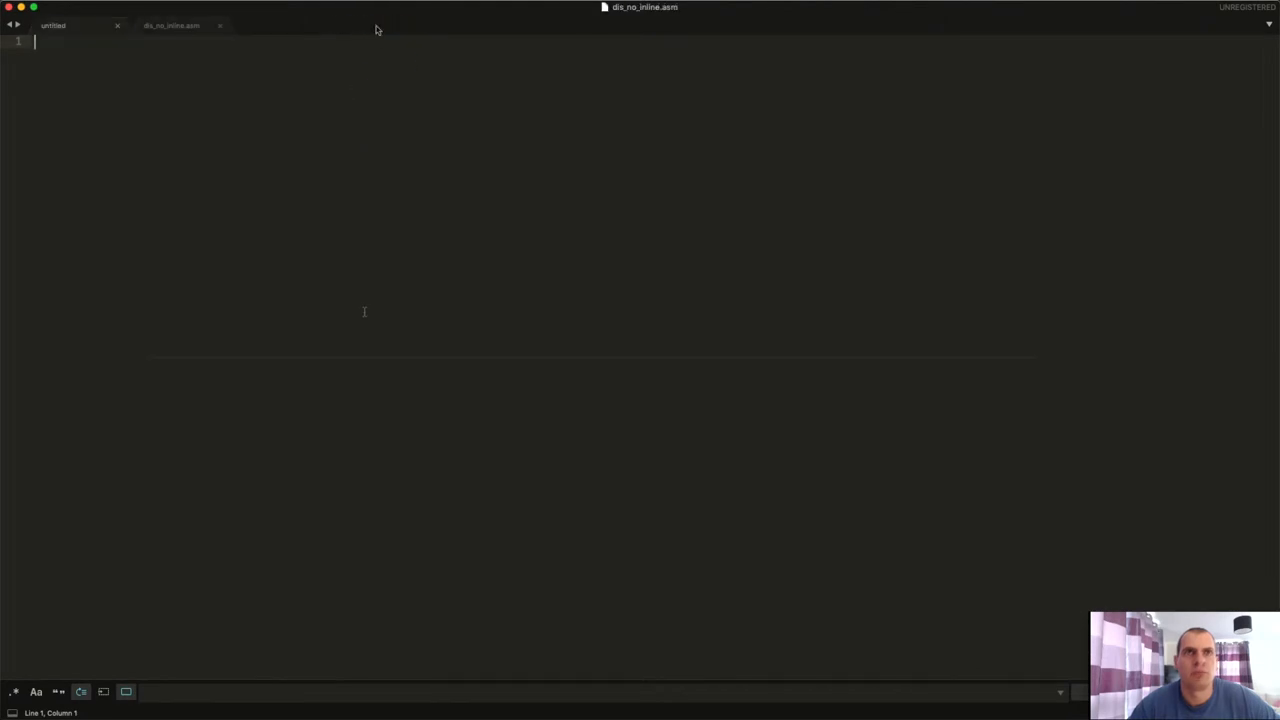
{"action": "left_click", "coordinate": [176, 24]}
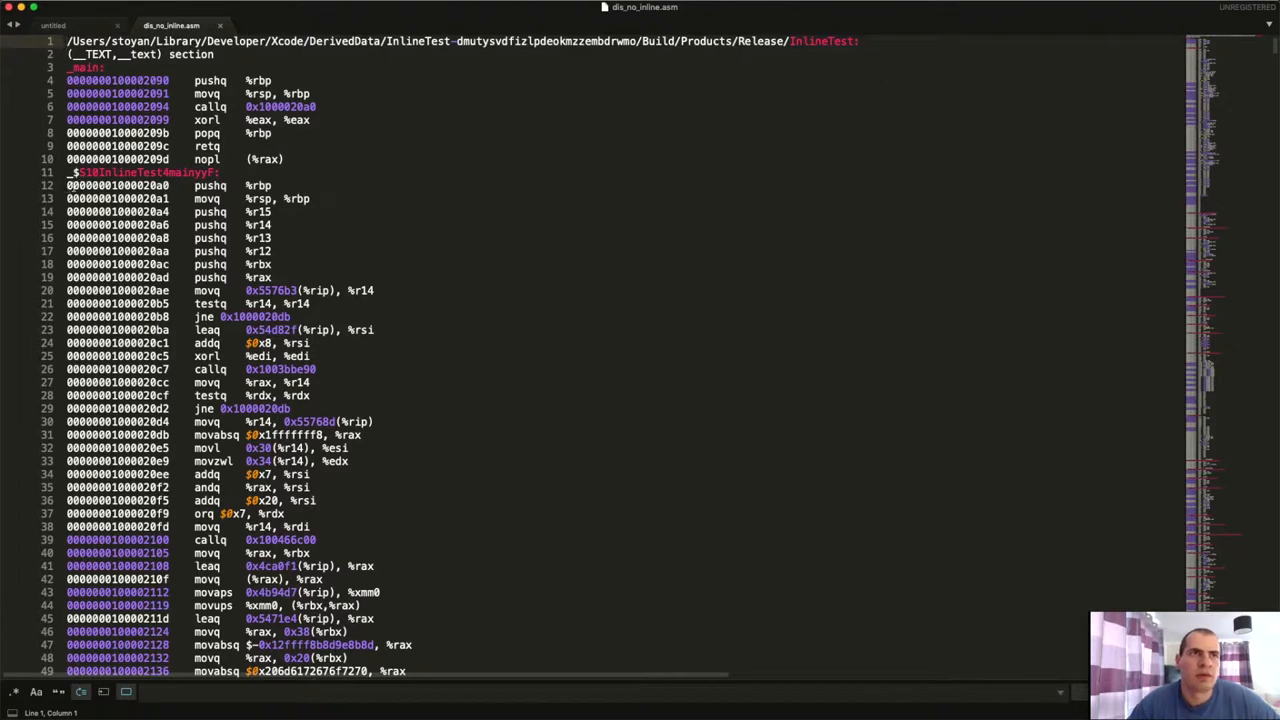
{"action": "scroll", "scroll_direction": "down", "scroll_amount": 3}
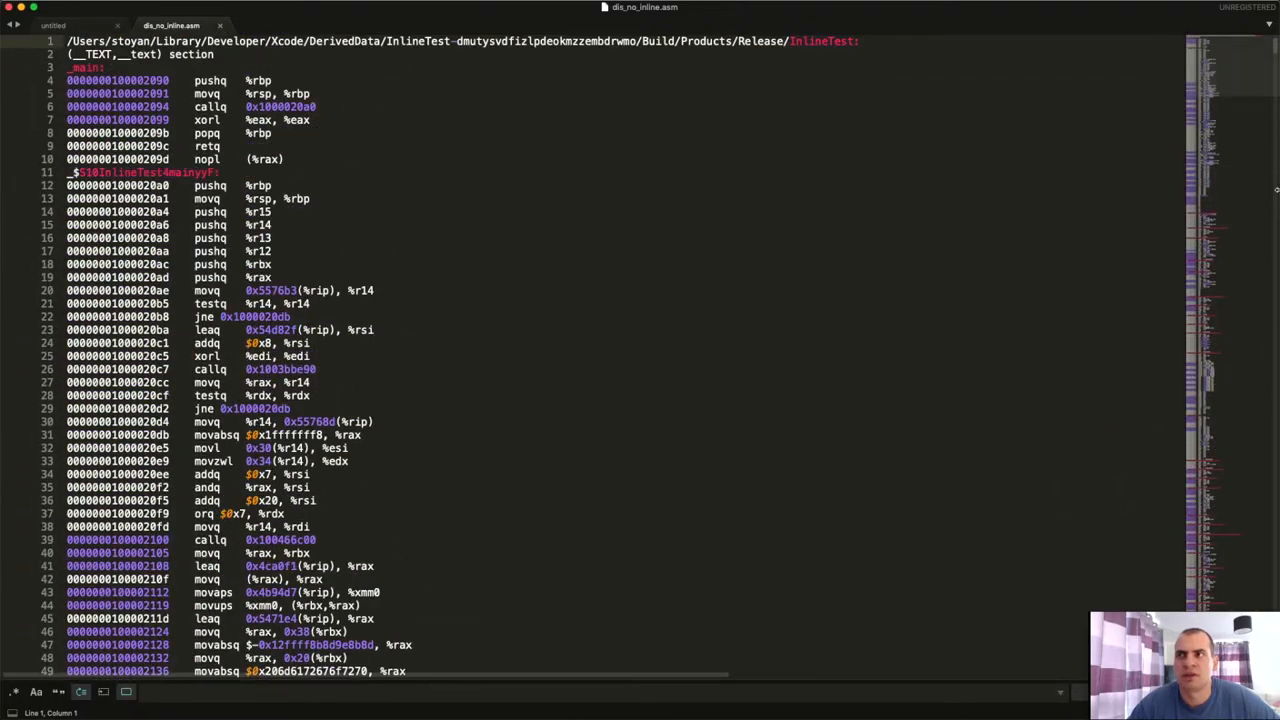
{"action": "scroll", "scroll_direction": "down", "scroll_amount": 3}
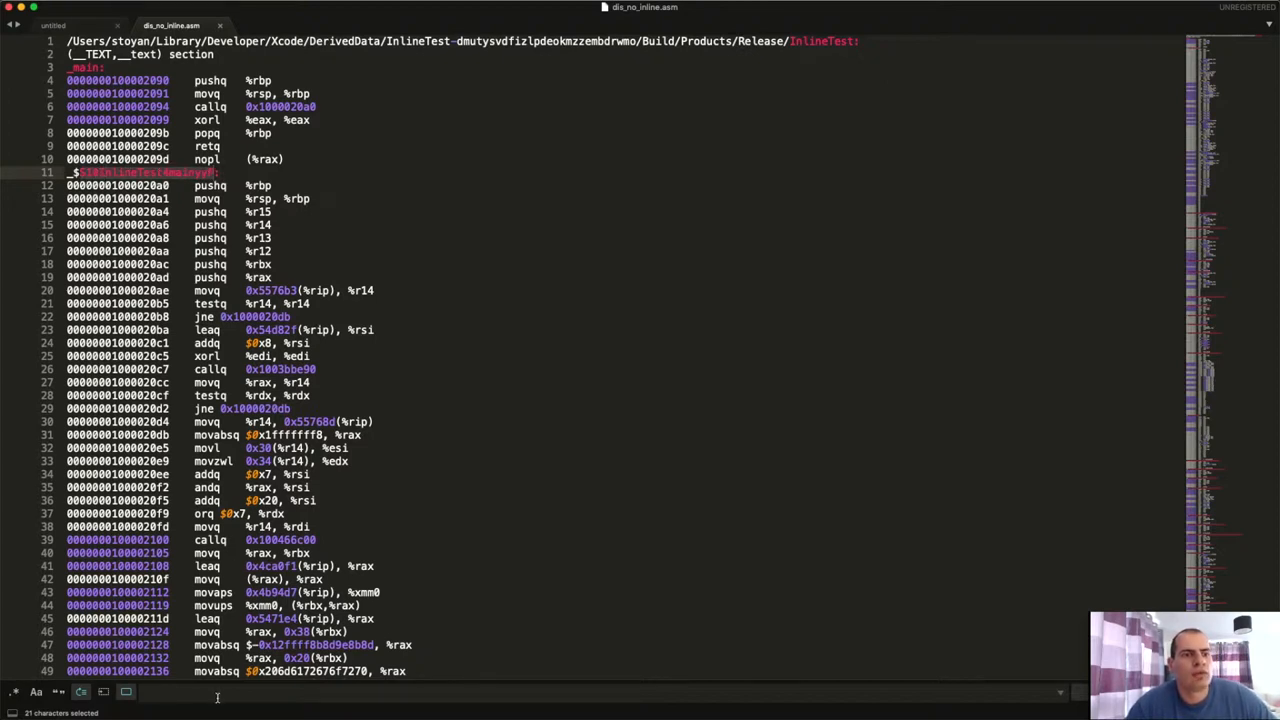
Step: Switch to Xcode and select the checkForPremiumLicence function name
{"action": "key", "text": "Cmd+Tab"}
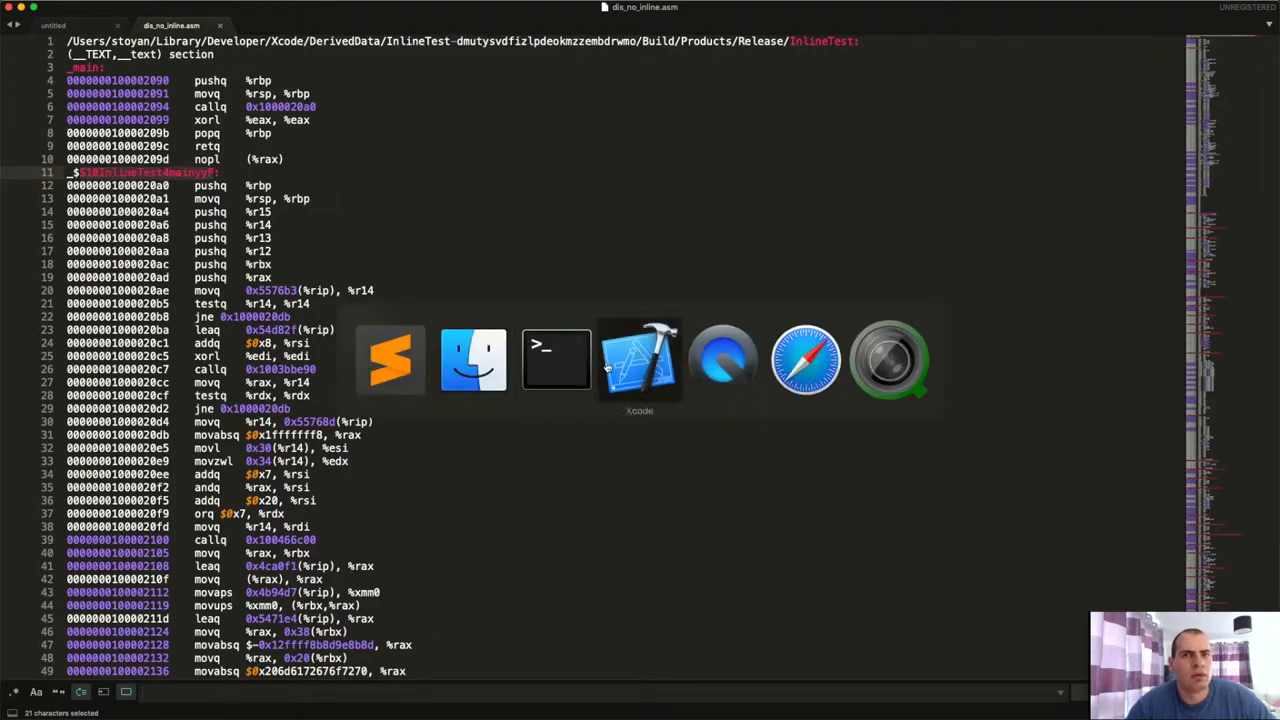
{"action": "left_click", "coordinate": [640, 360]}
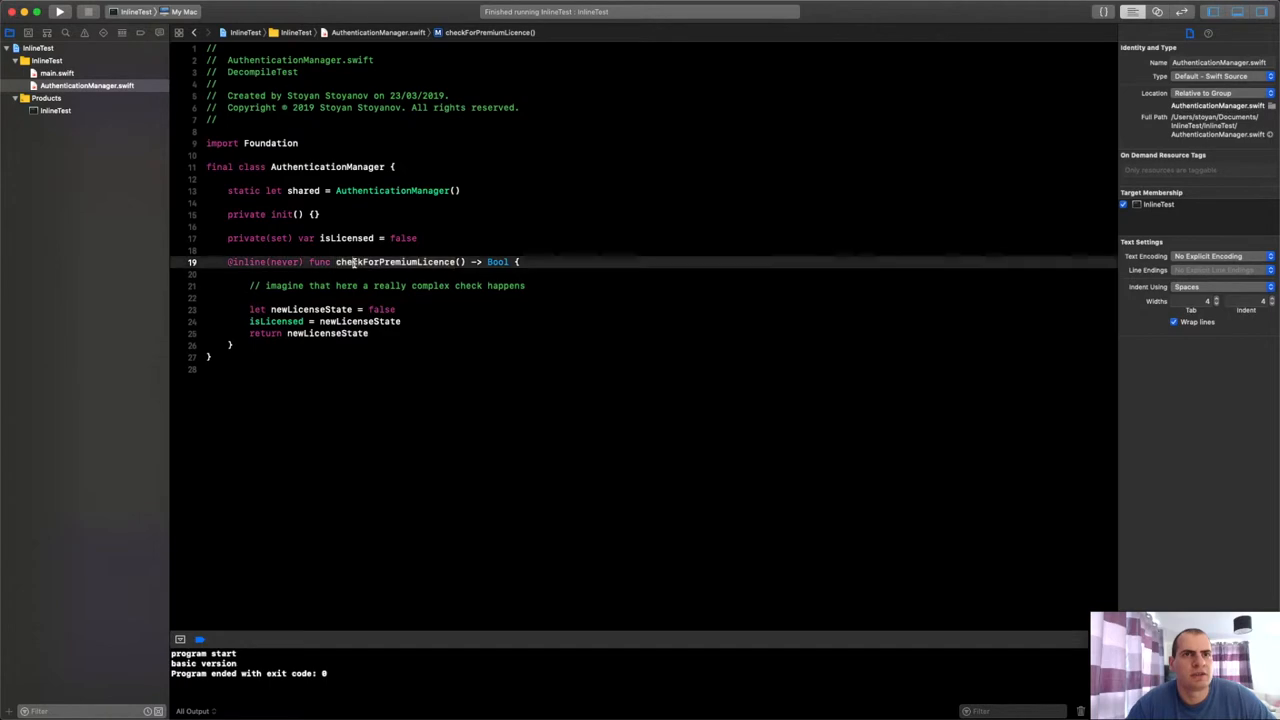
{"action": "double_click", "coordinate": [396, 260]}
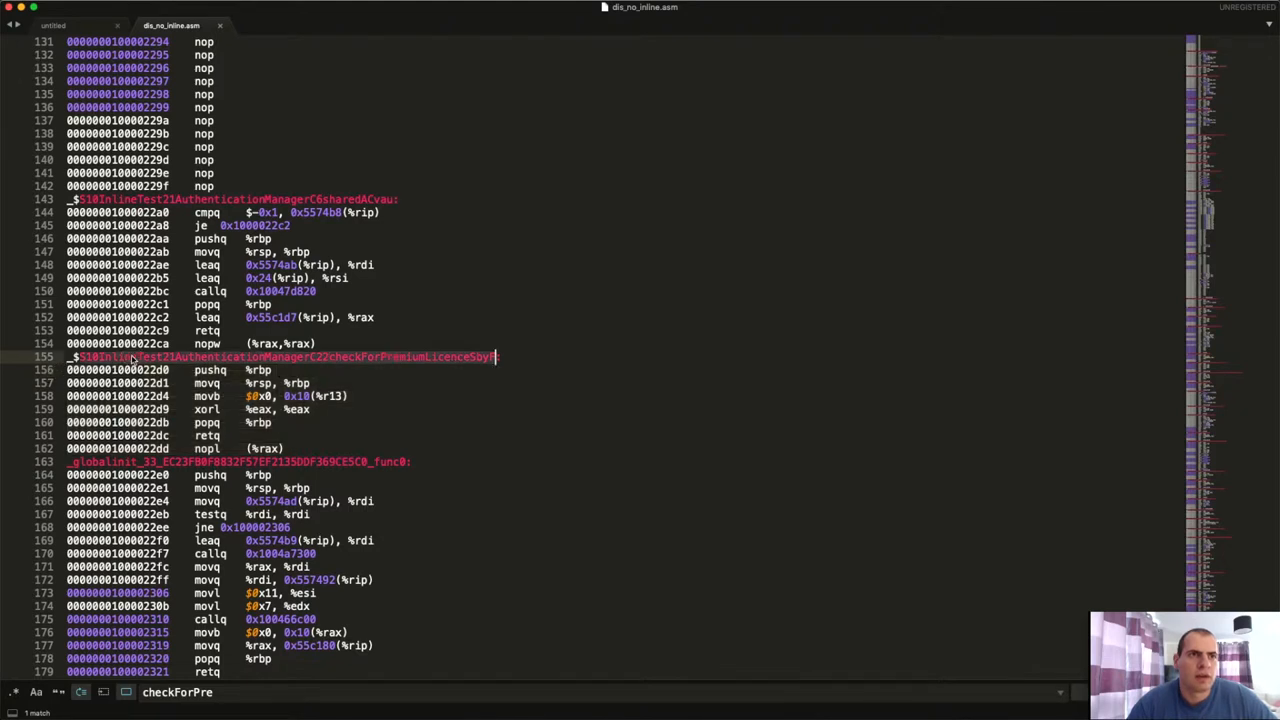
Step: Select the checkForPremiumLicence label and its store-byte, clear-eax, return instructions
{"action": "double_click", "coordinate": [360, 356]}
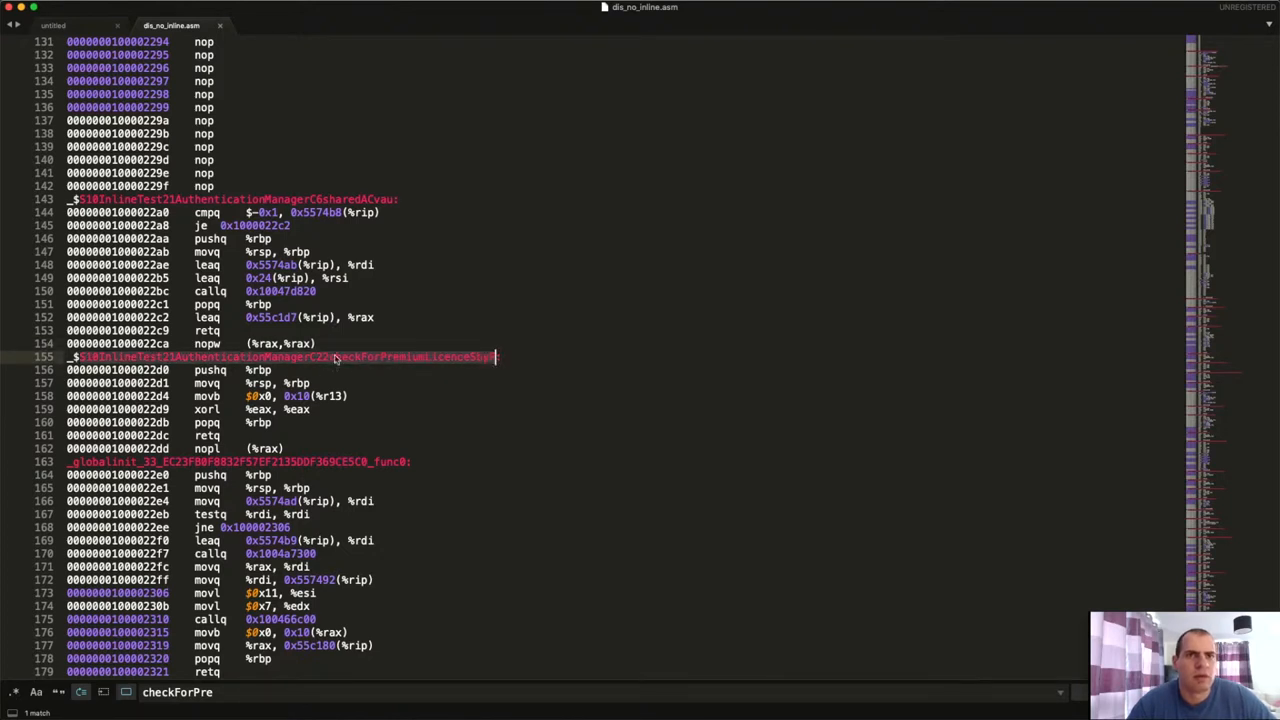
{"action": "left_click", "coordinate": [362, 356]}
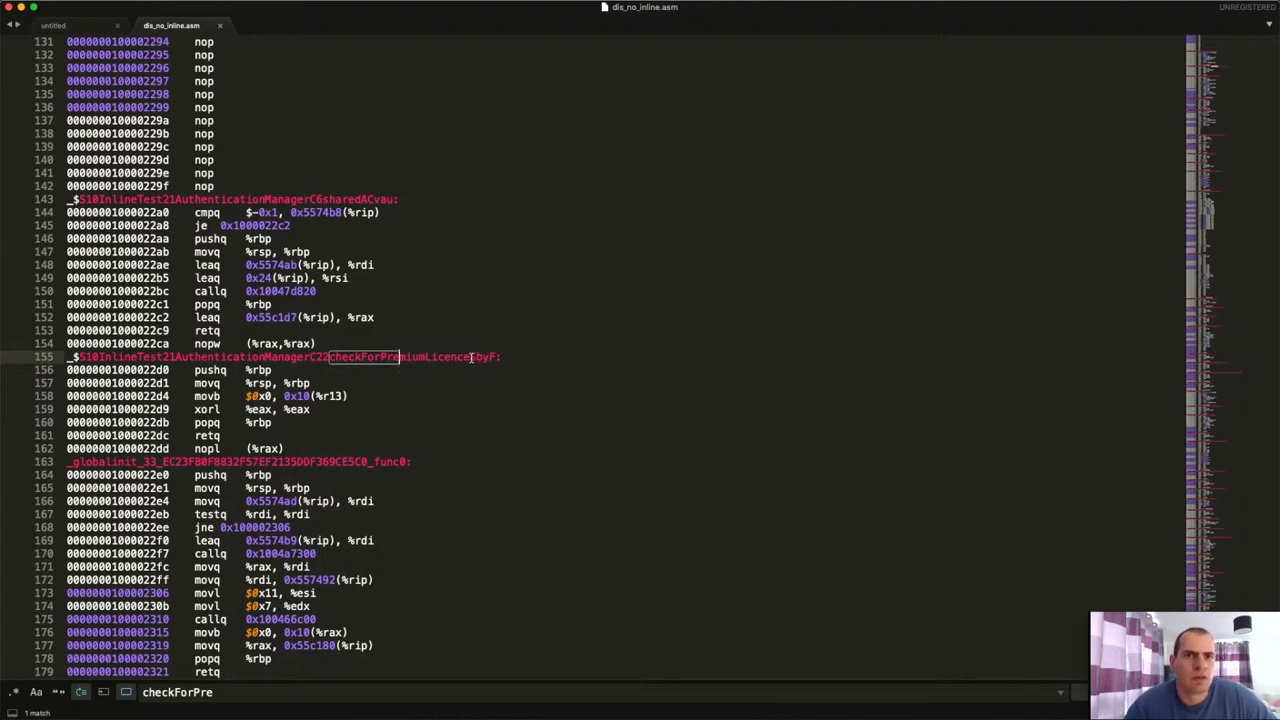
{"action": "mouse_move", "coordinate": [464, 364]}
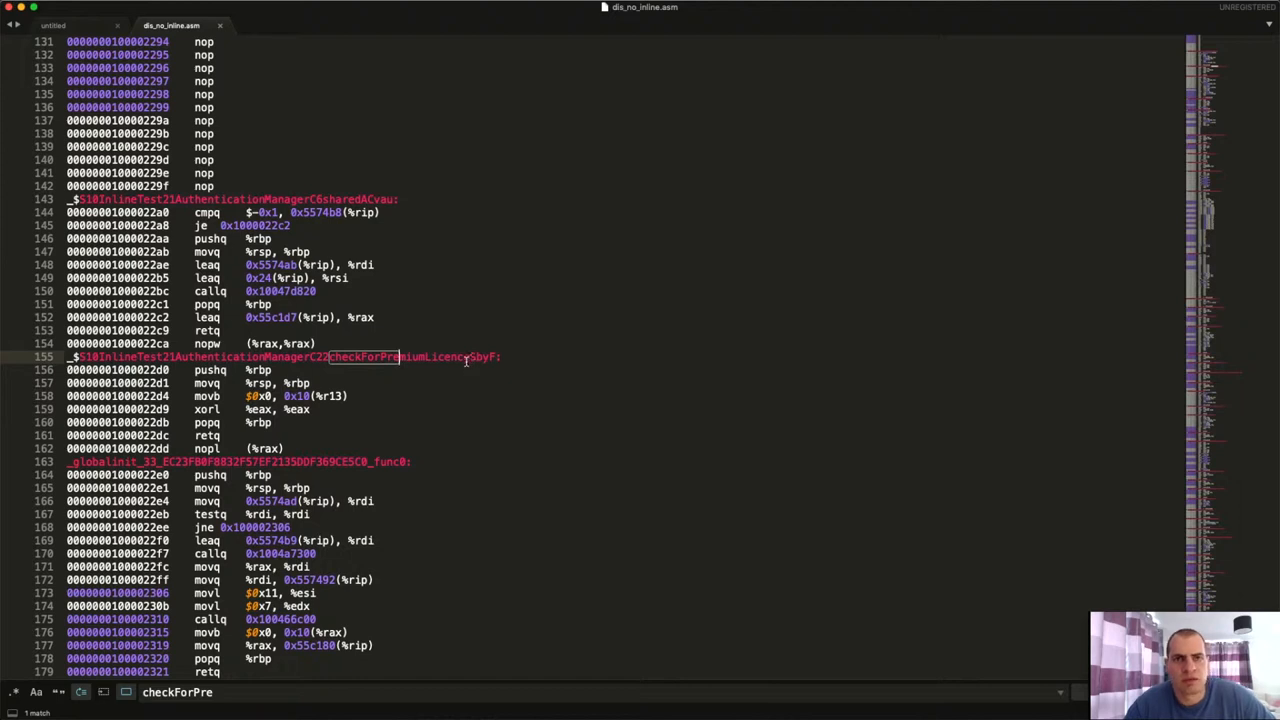
{"action": "mouse_move", "coordinate": [448, 364]}
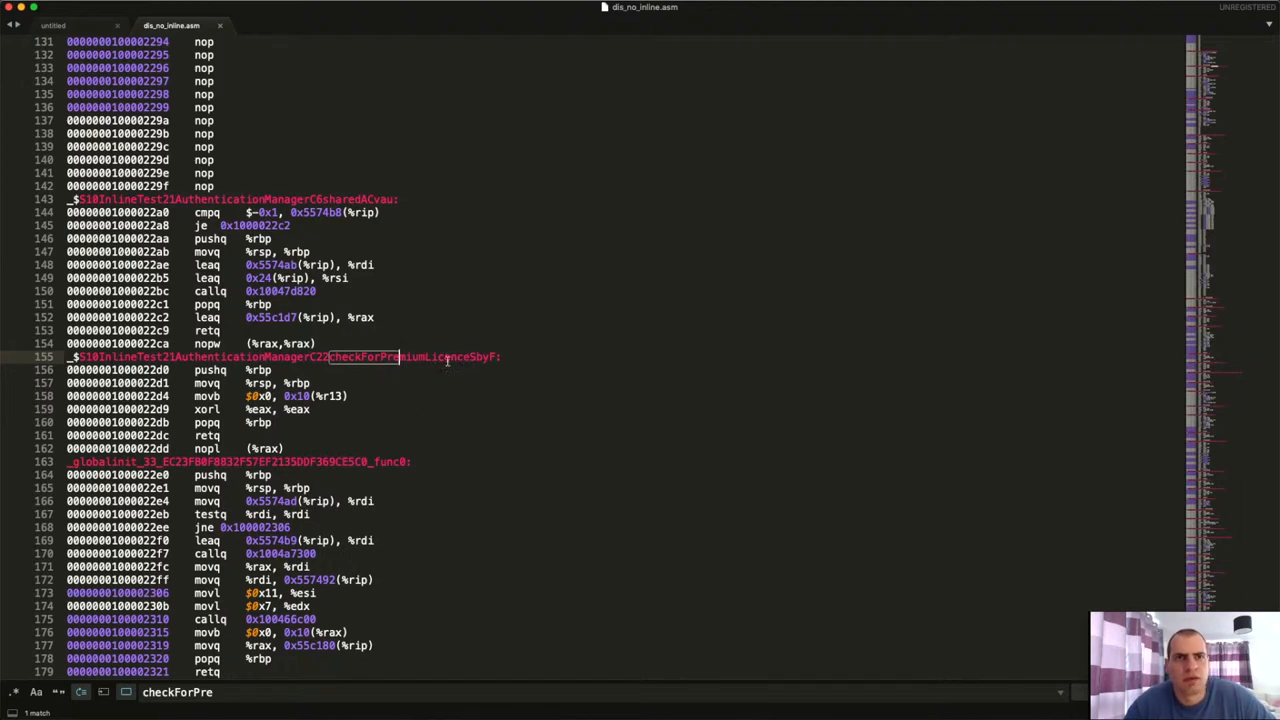
{"action": "left_click", "coordinate": [272, 370]}
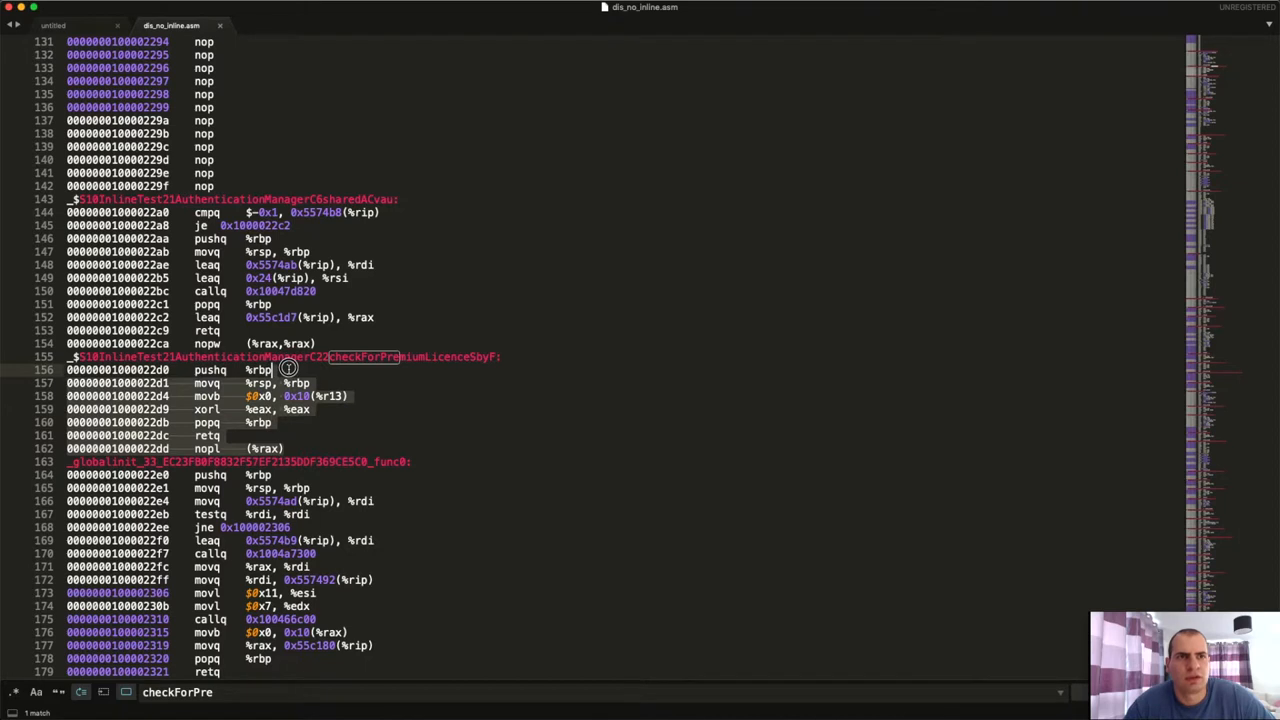
{"action": "mouse_move", "coordinate": [368, 388]}
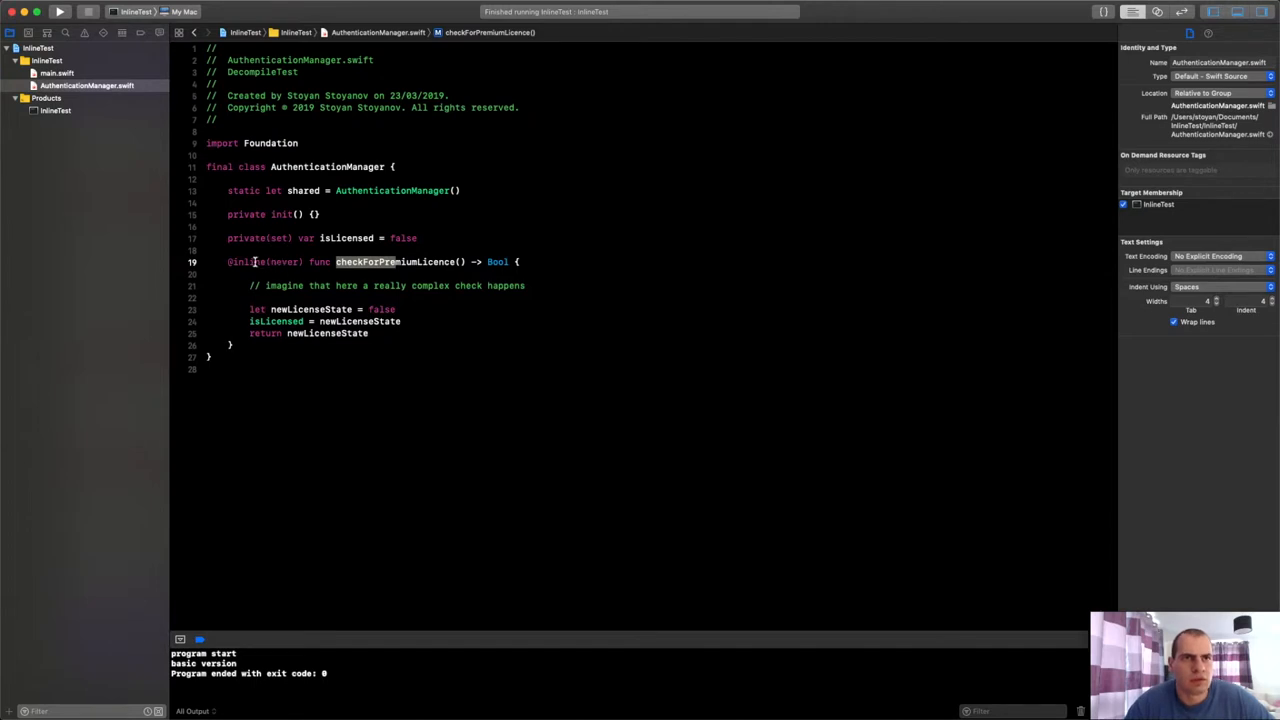
{"action": "double_click", "coordinate": [286, 262]}
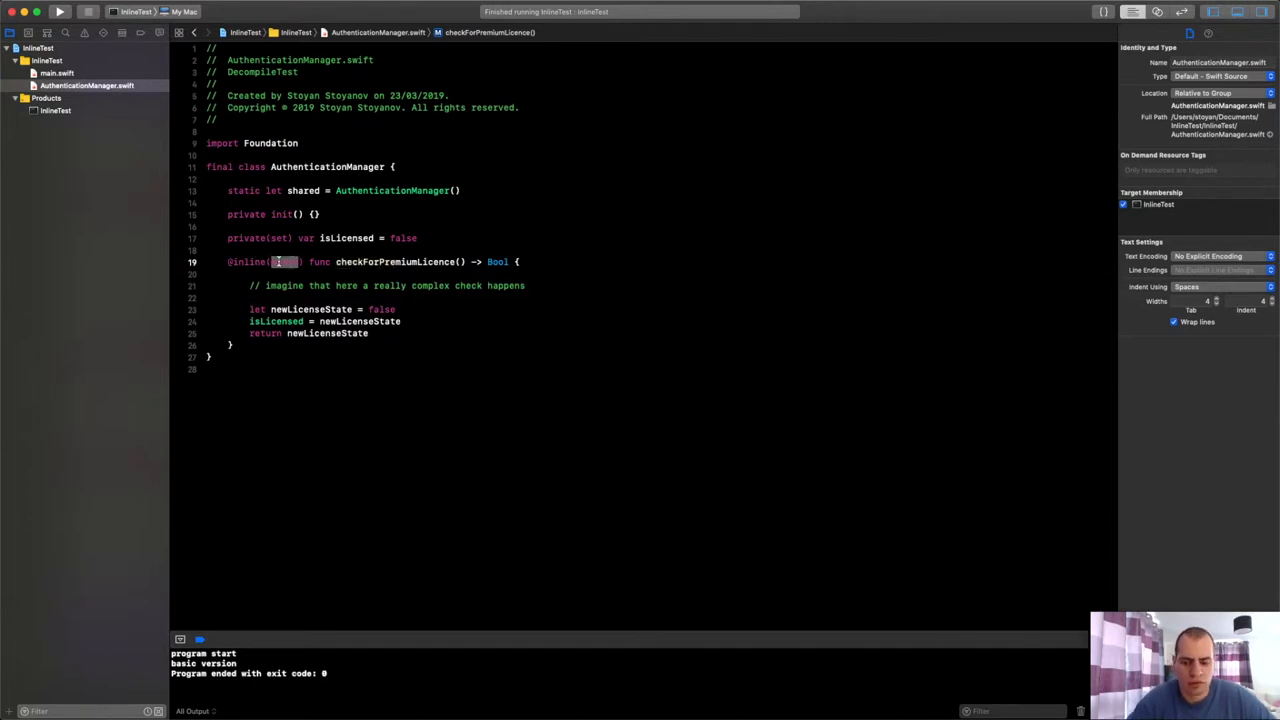
{"action": "type", "text": "__alwa"}
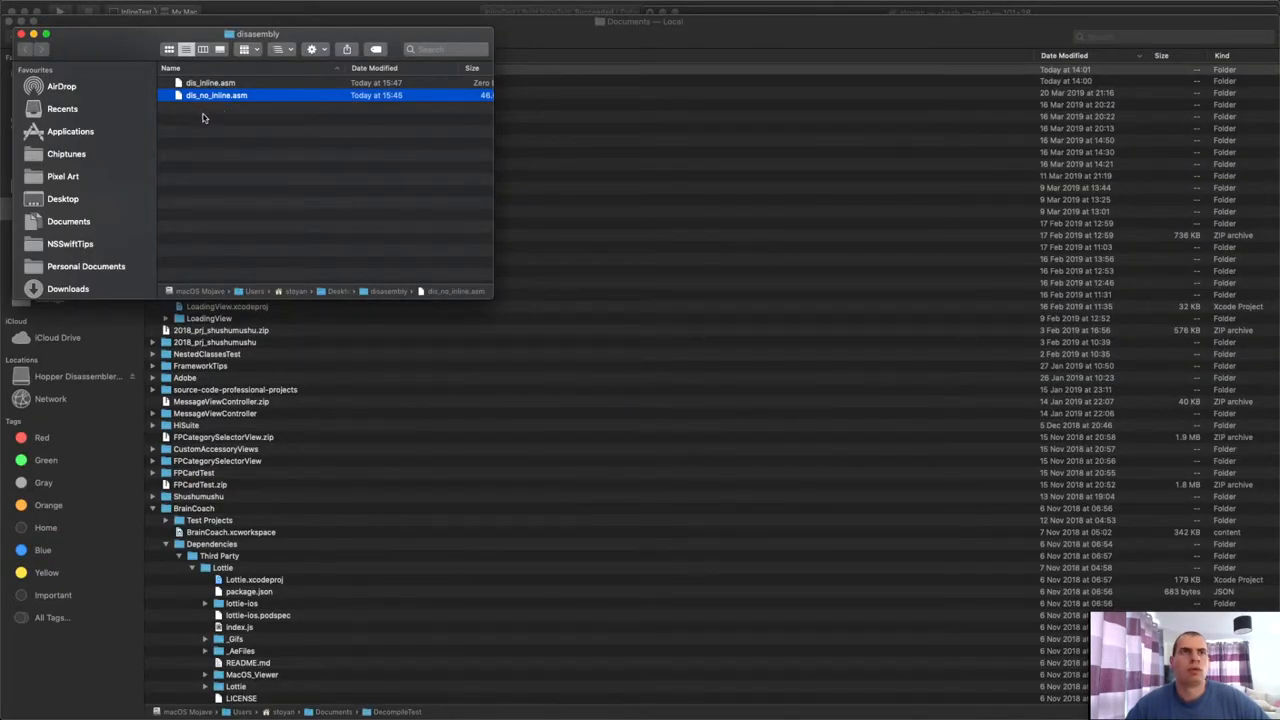
Step: Open dis_inline.asm from Finder as a tab beside dis_no_inline.asm
{"action": "left_click", "coordinate": [238, 76]}
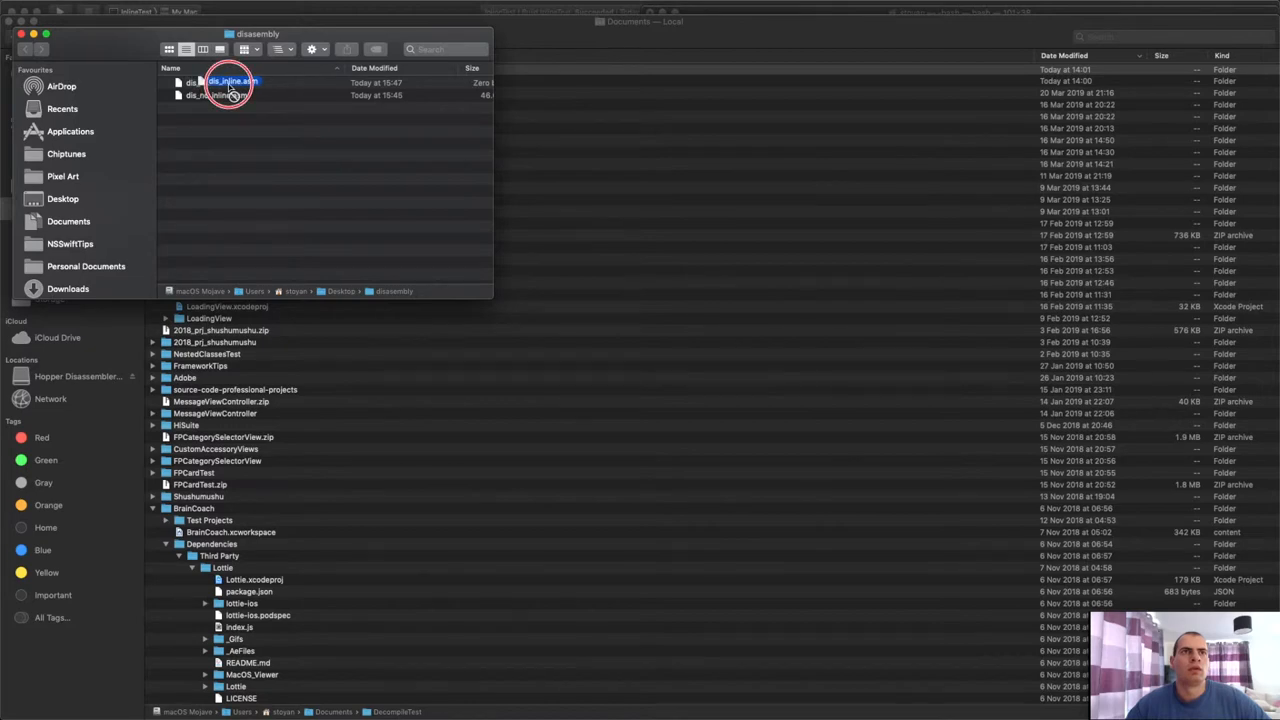
{"action": "double_click", "coordinate": [232, 78]}
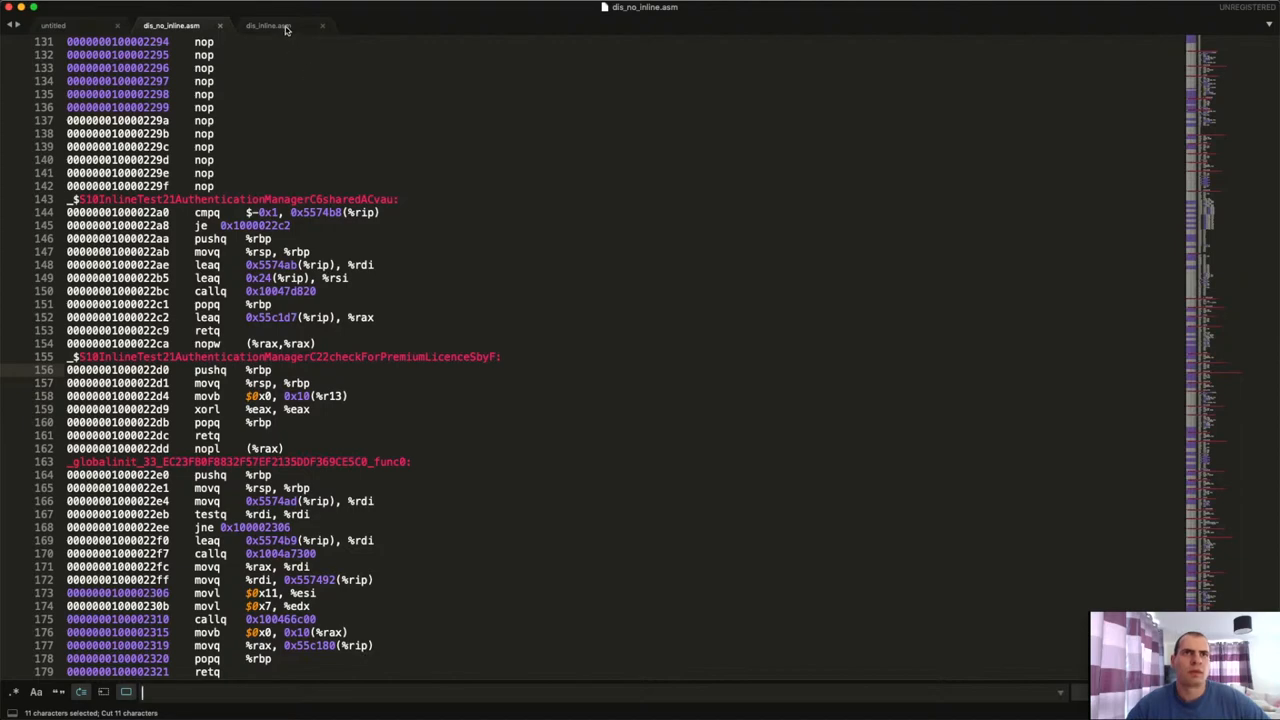
Step: Search the disassembly for 'checkForPre' to locate the standalone checkForPremiumLicence label, then switch to Xcode
{"action": "left_click", "coordinate": [288, 24]}
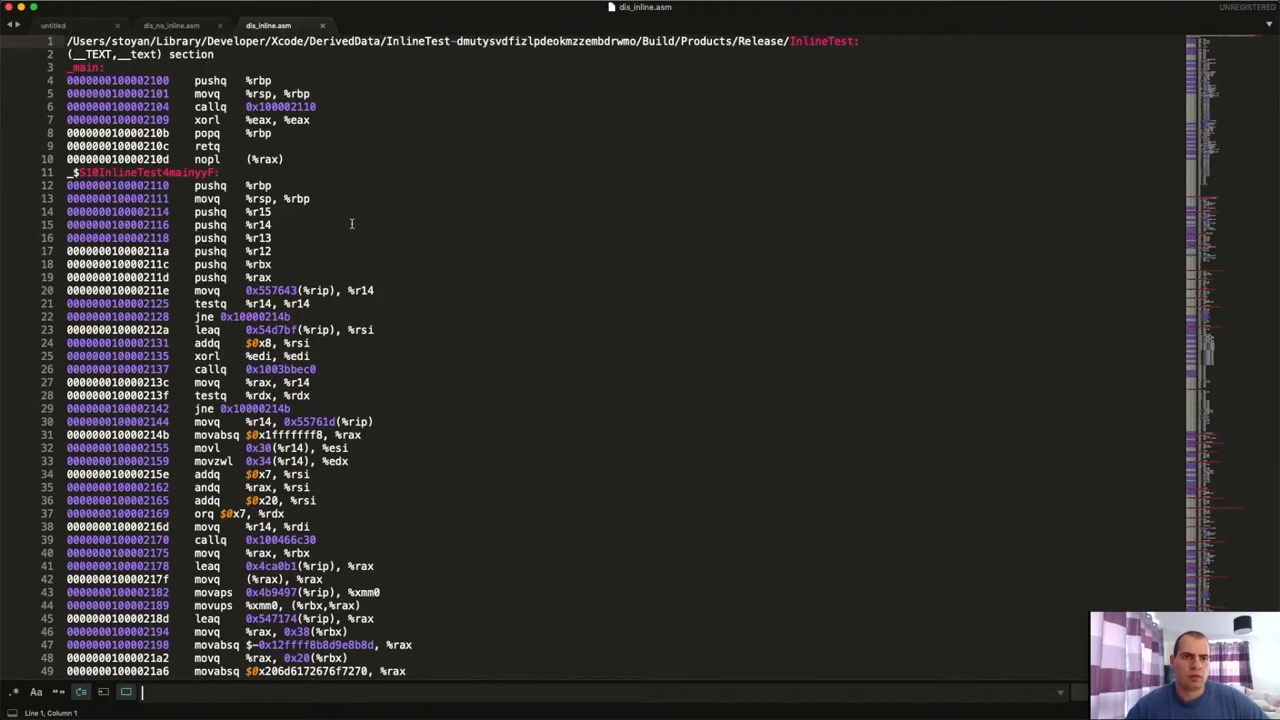
{"action": "type", "text": "checkForPre"}
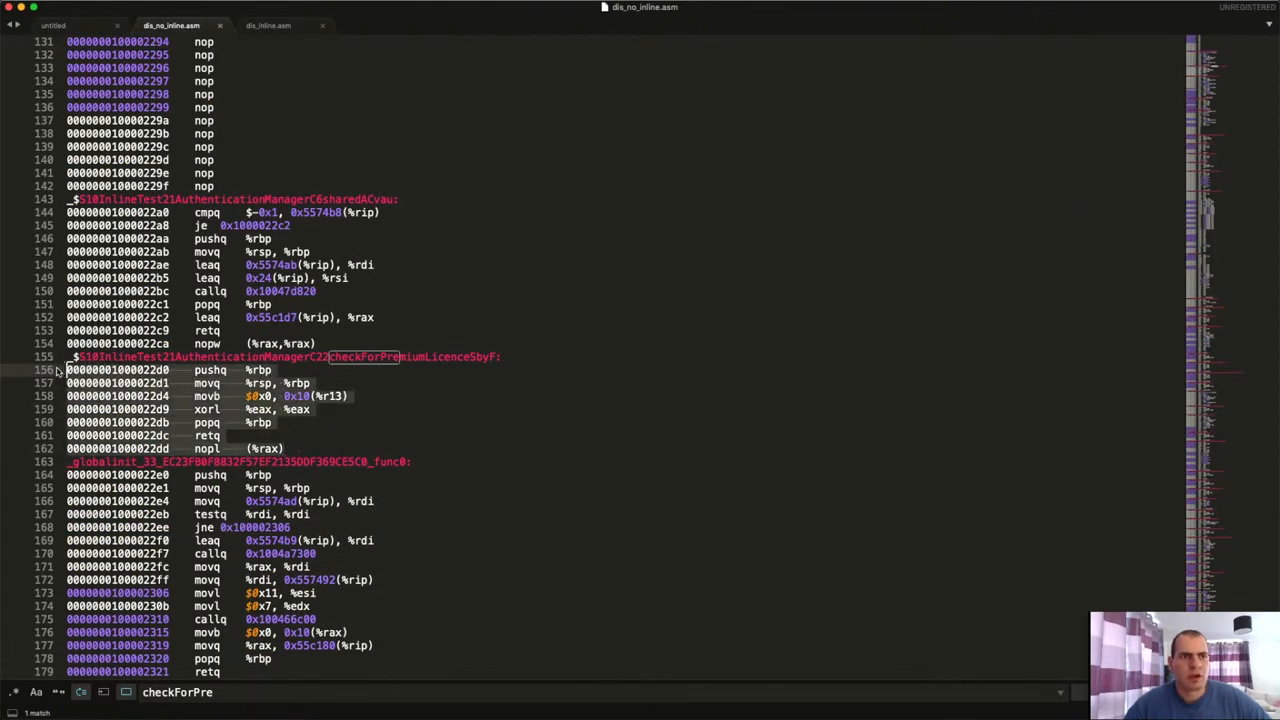
{"action": "key", "text": "cmd+x"}
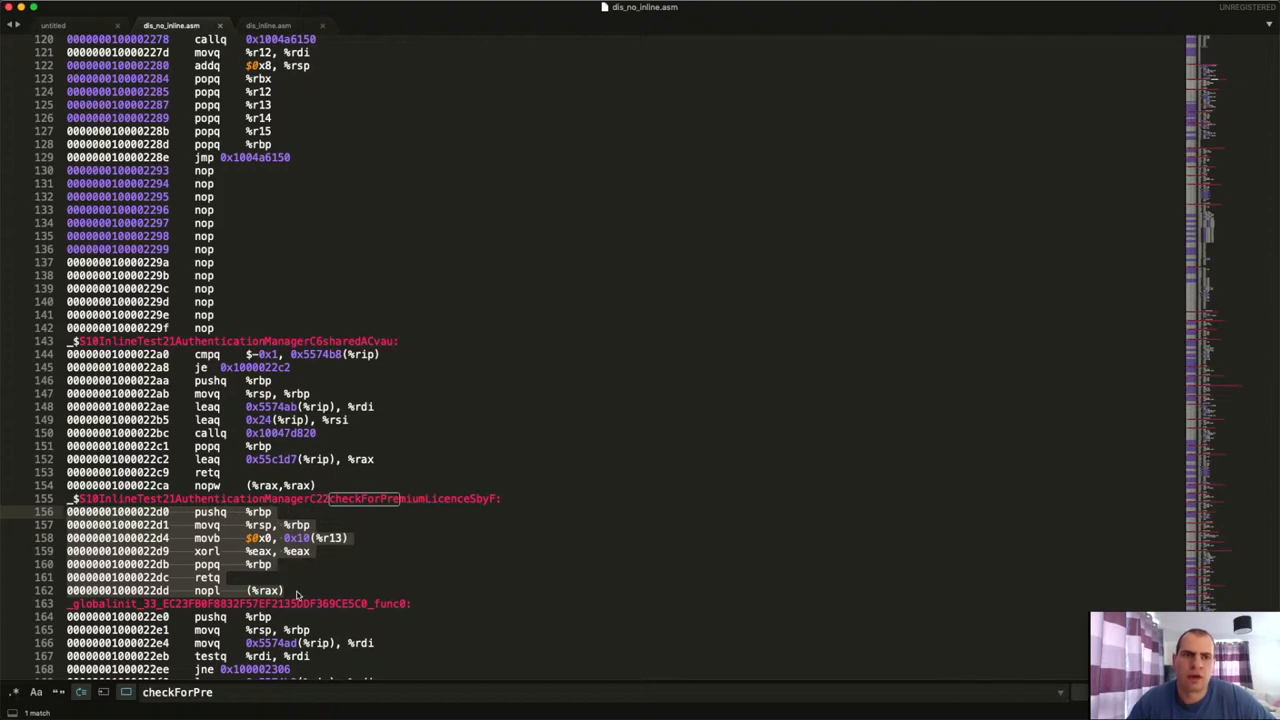
{"action": "mouse_move", "coordinate": [300, 592]}
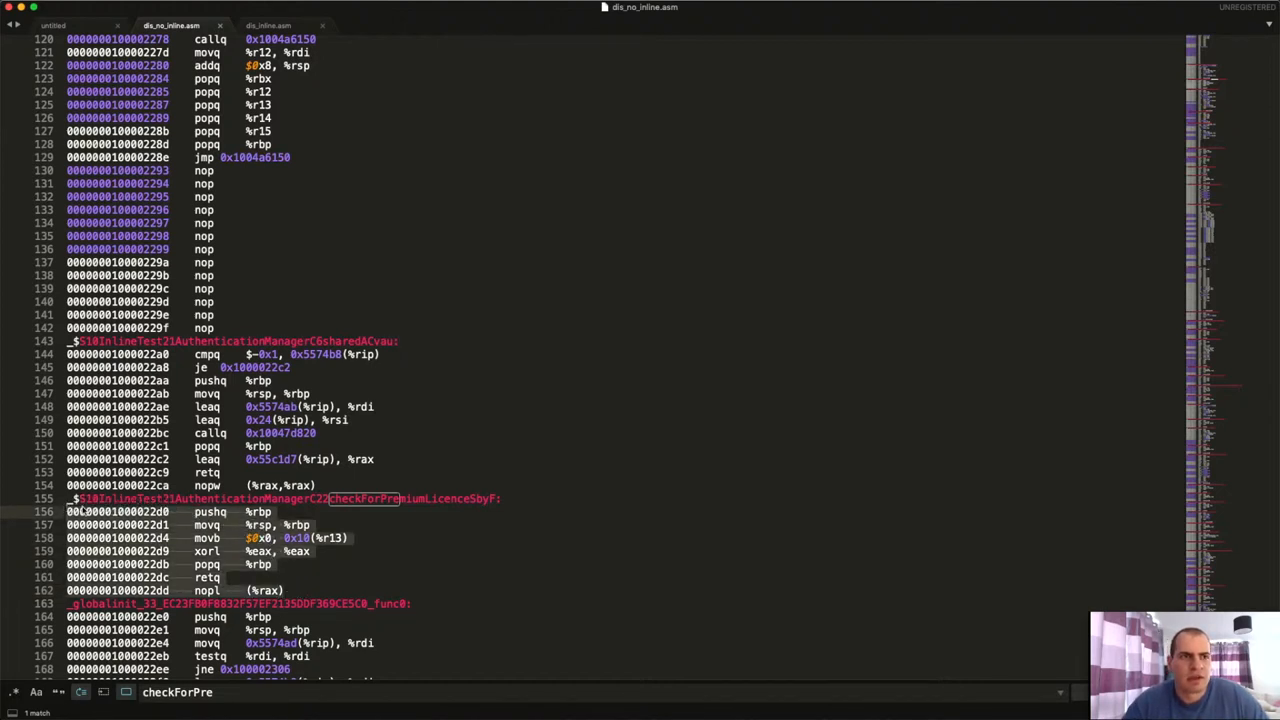
{"action": "mouse_move", "coordinate": [244, 526]}
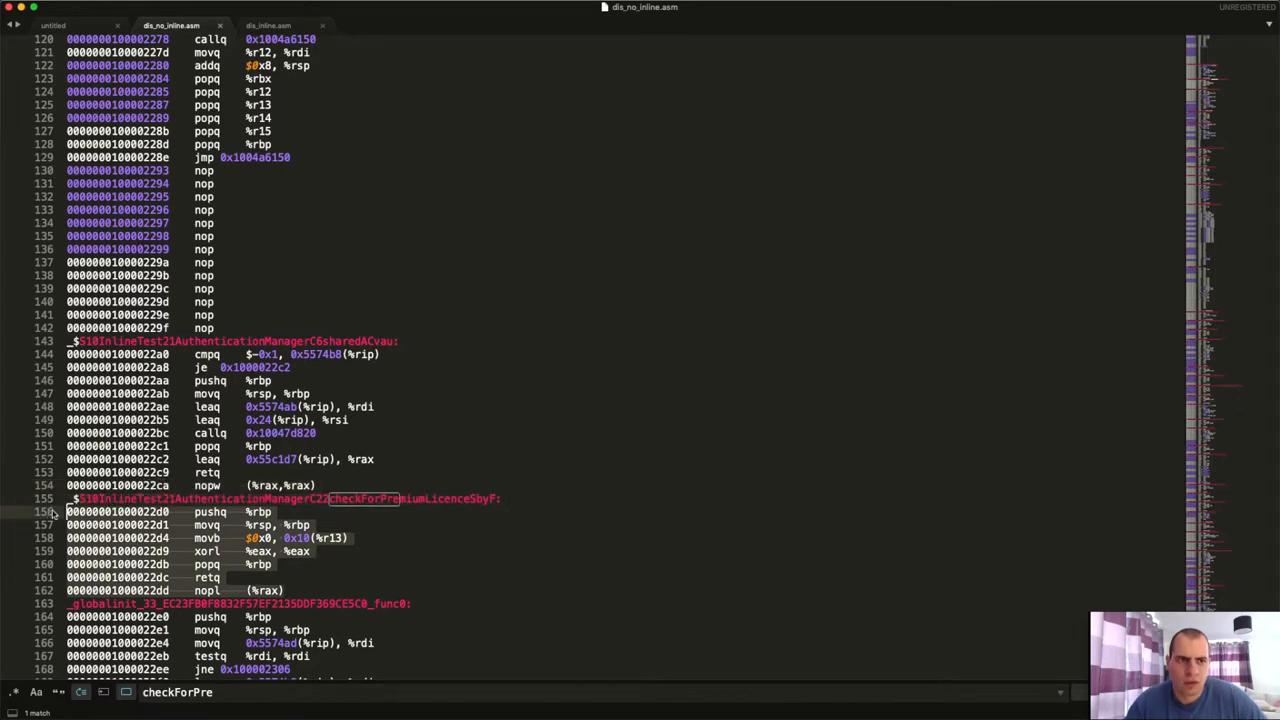
{"action": "mouse_move", "coordinate": [308, 596]}
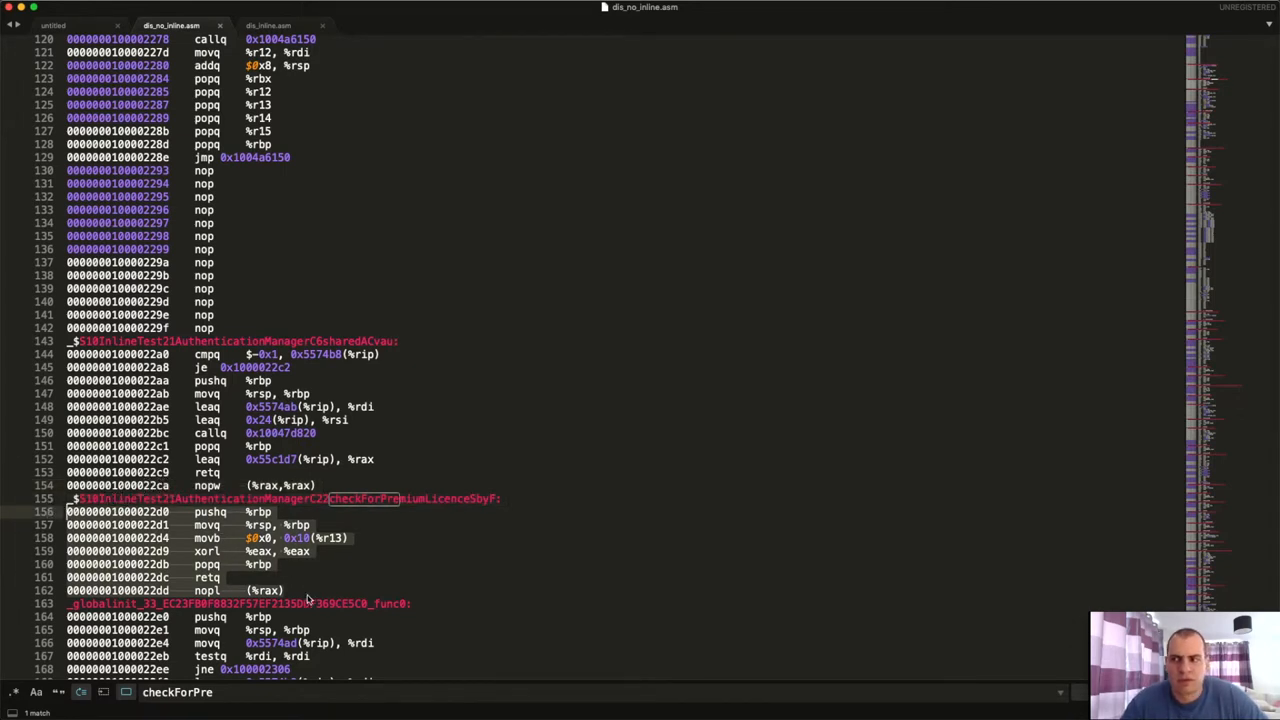
{"action": "key", "text": "cmd+tab"}
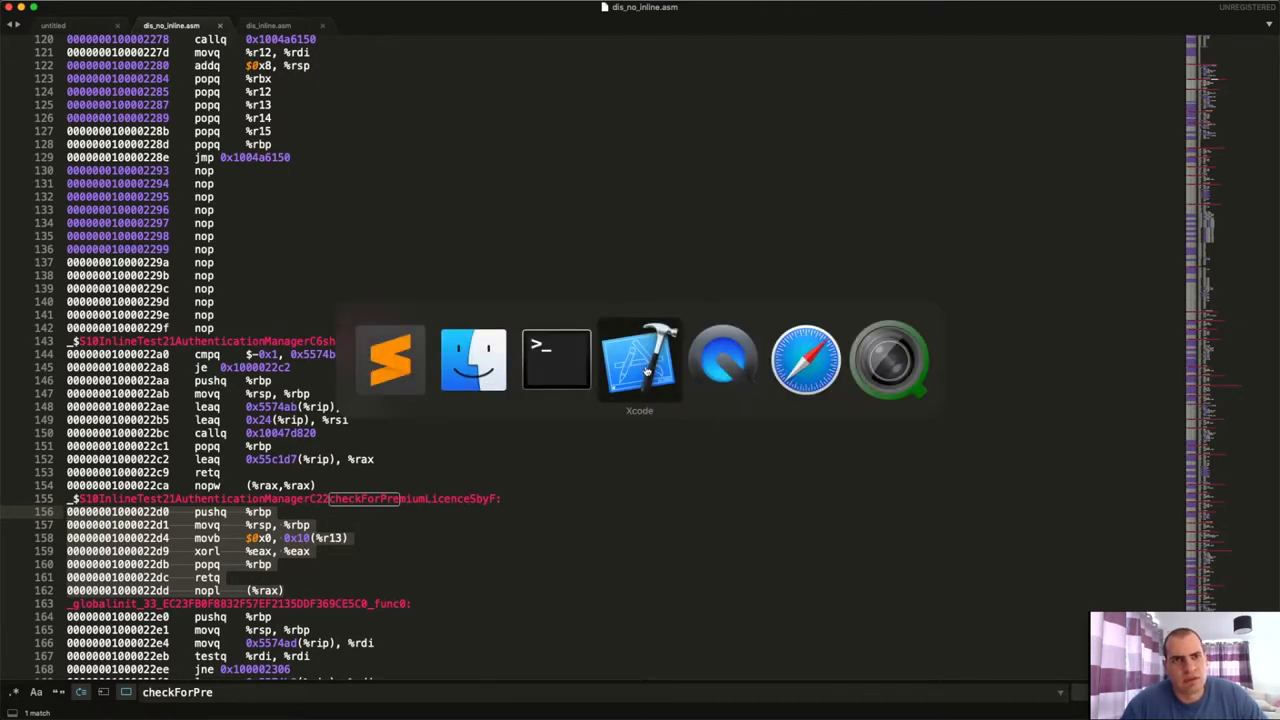
{"action": "left_click", "coordinate": [640, 360]}
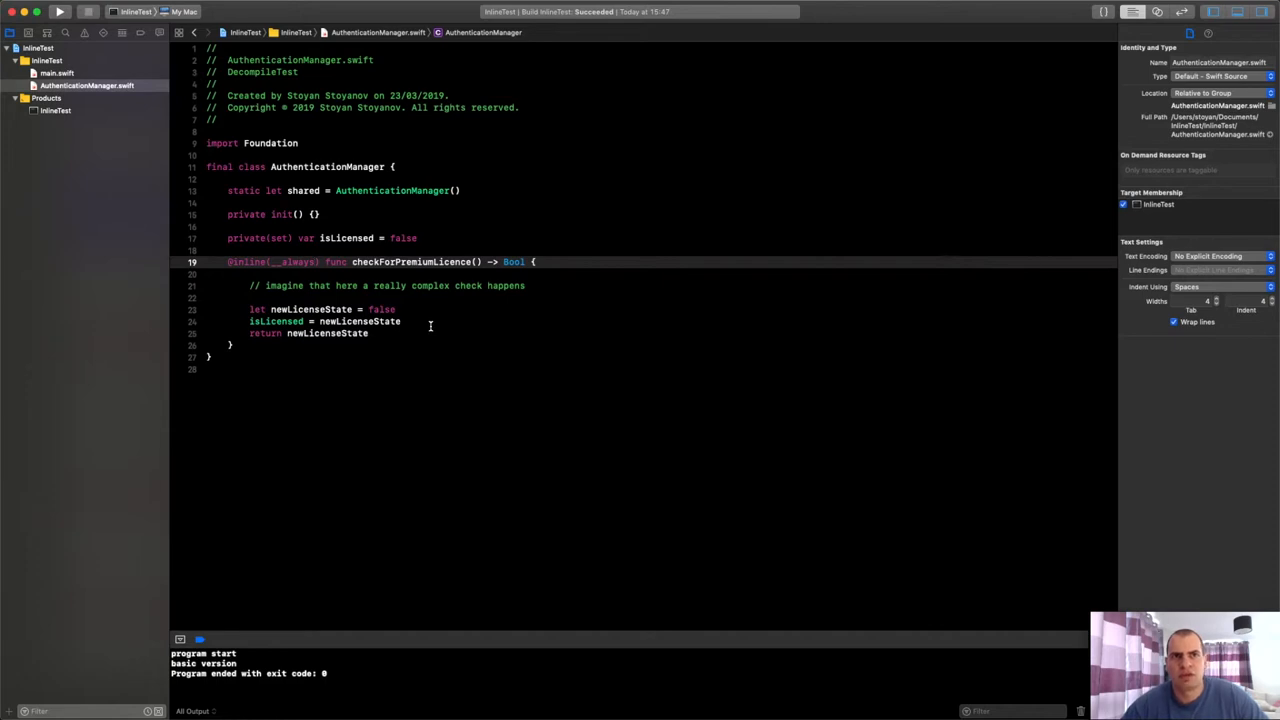
{"action": "left_click", "coordinate": [318, 260]}
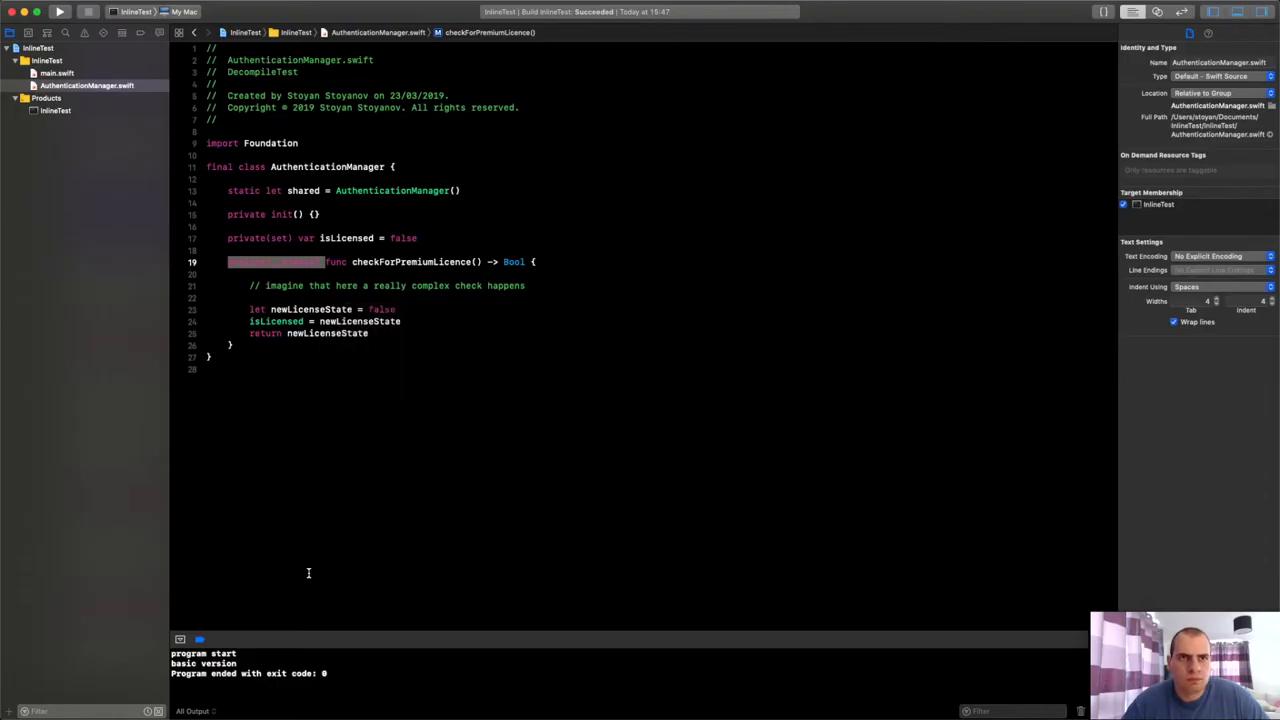
{"action": "type", "text": "@inline(__always)"}
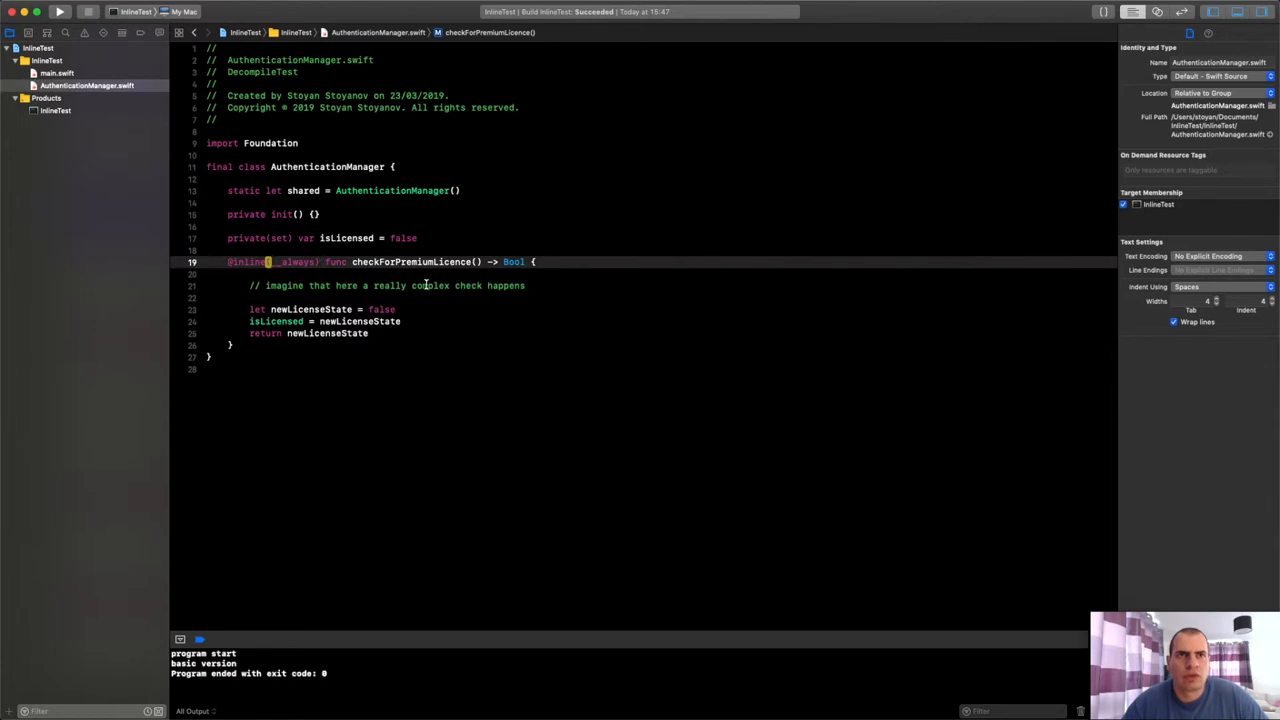
{"action": "left_click_drag", "start_coordinate": [228, 260], "coordinate": [320, 260]}
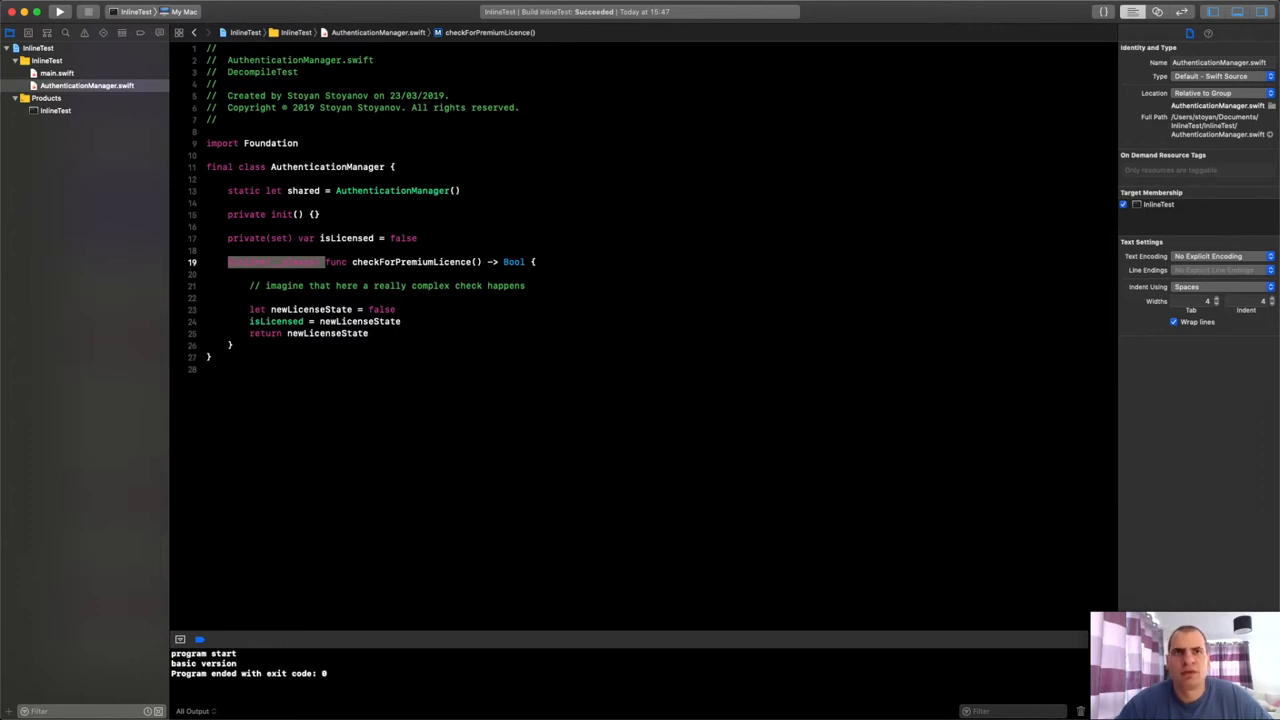
{"action": "key", "text": "cmd+tab"}
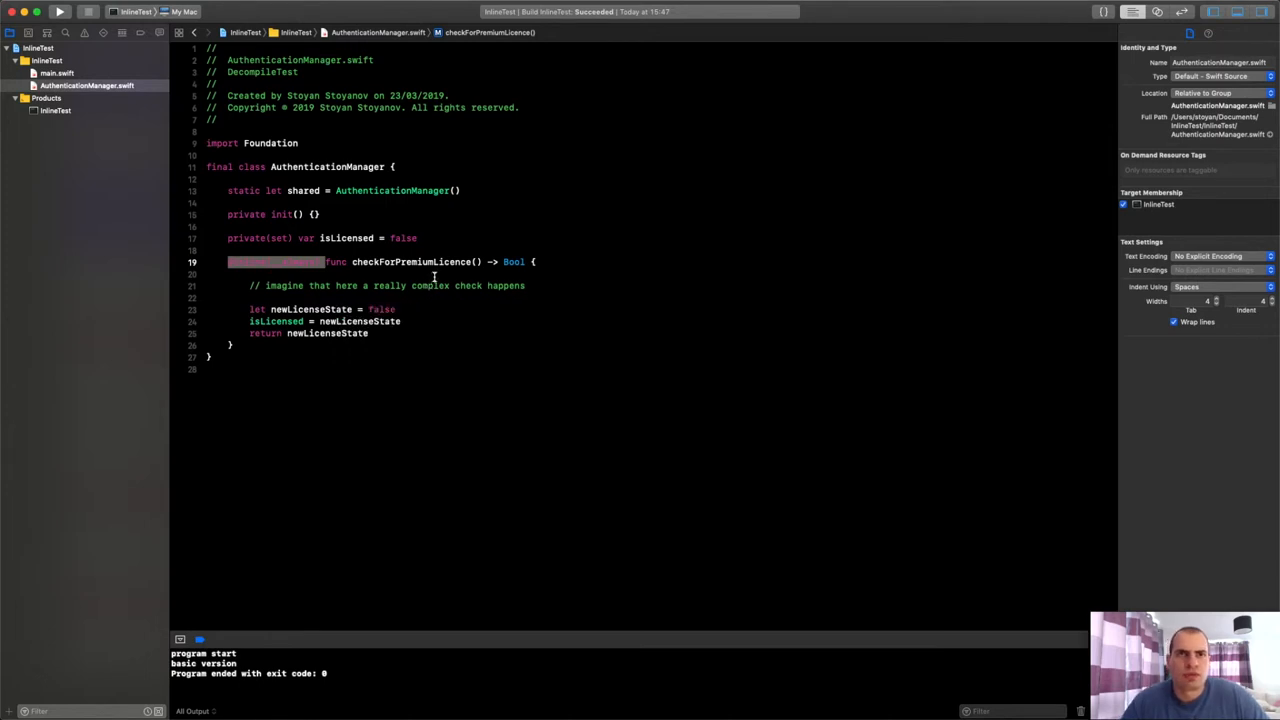
{"action": "mouse_move", "coordinate": [396, 274]}
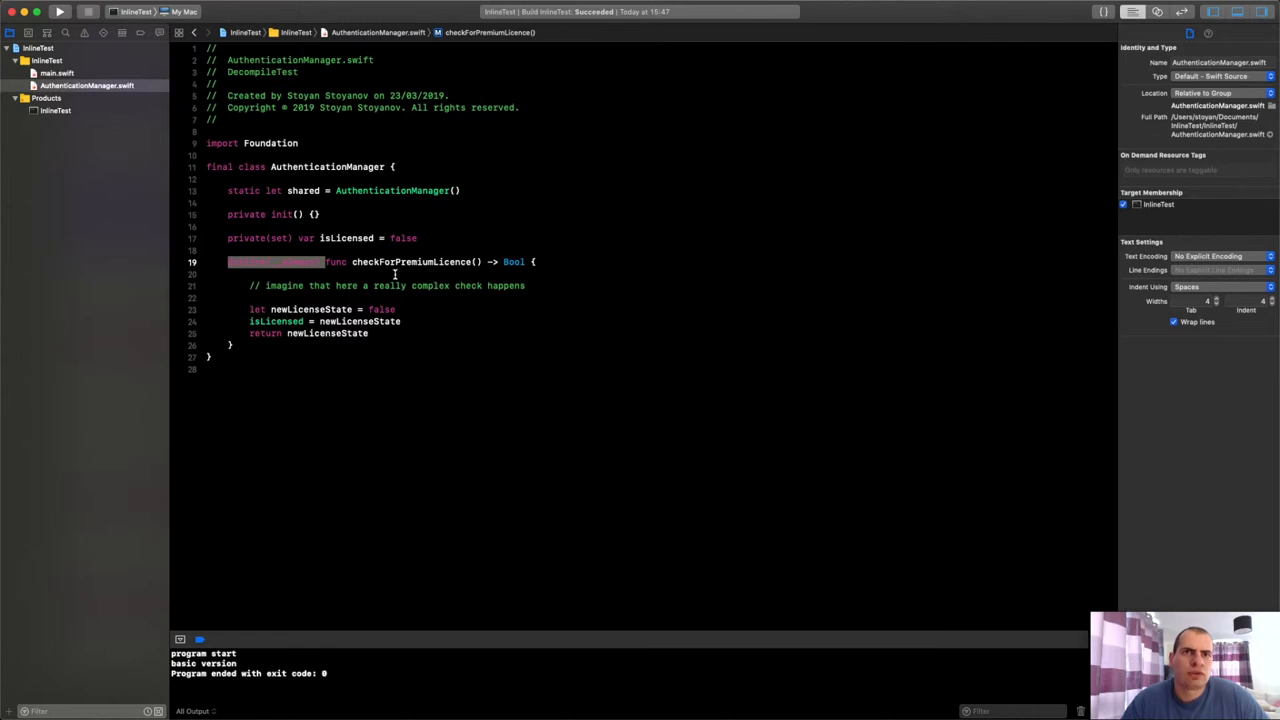
{"action": "mouse_move", "coordinate": [388, 284]}
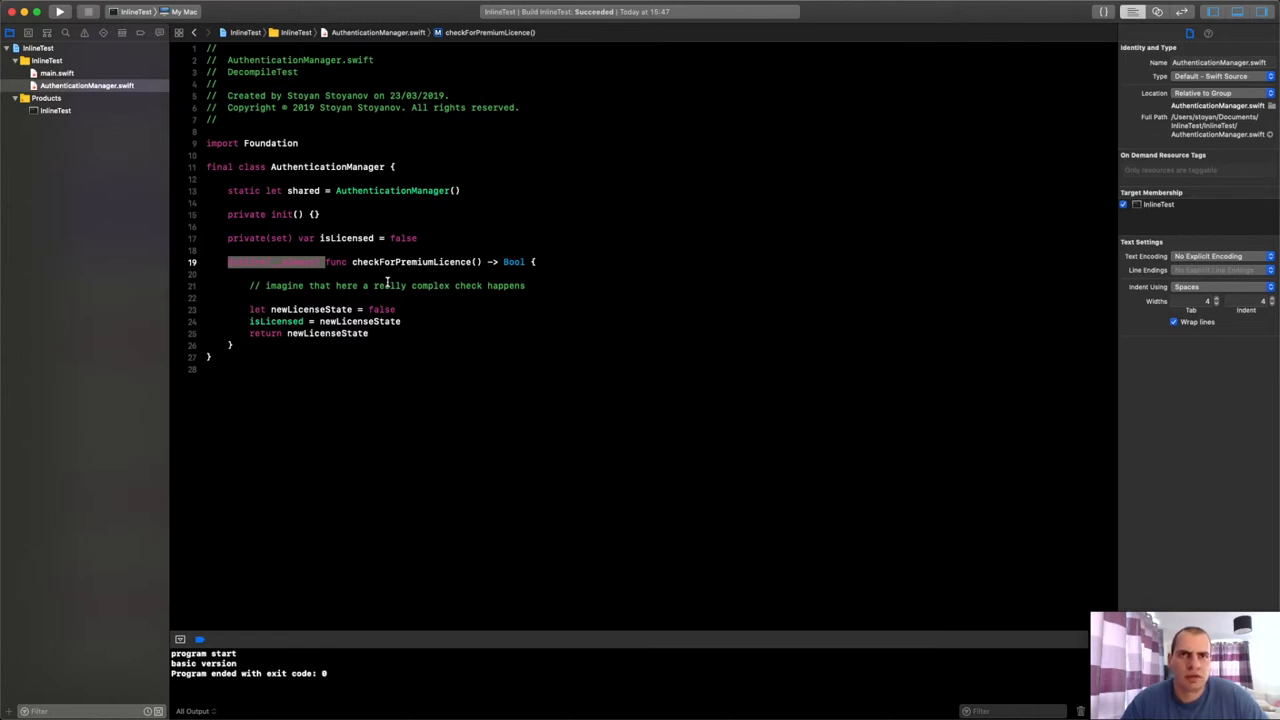
{"action": "mouse_move", "coordinate": [400, 268]}
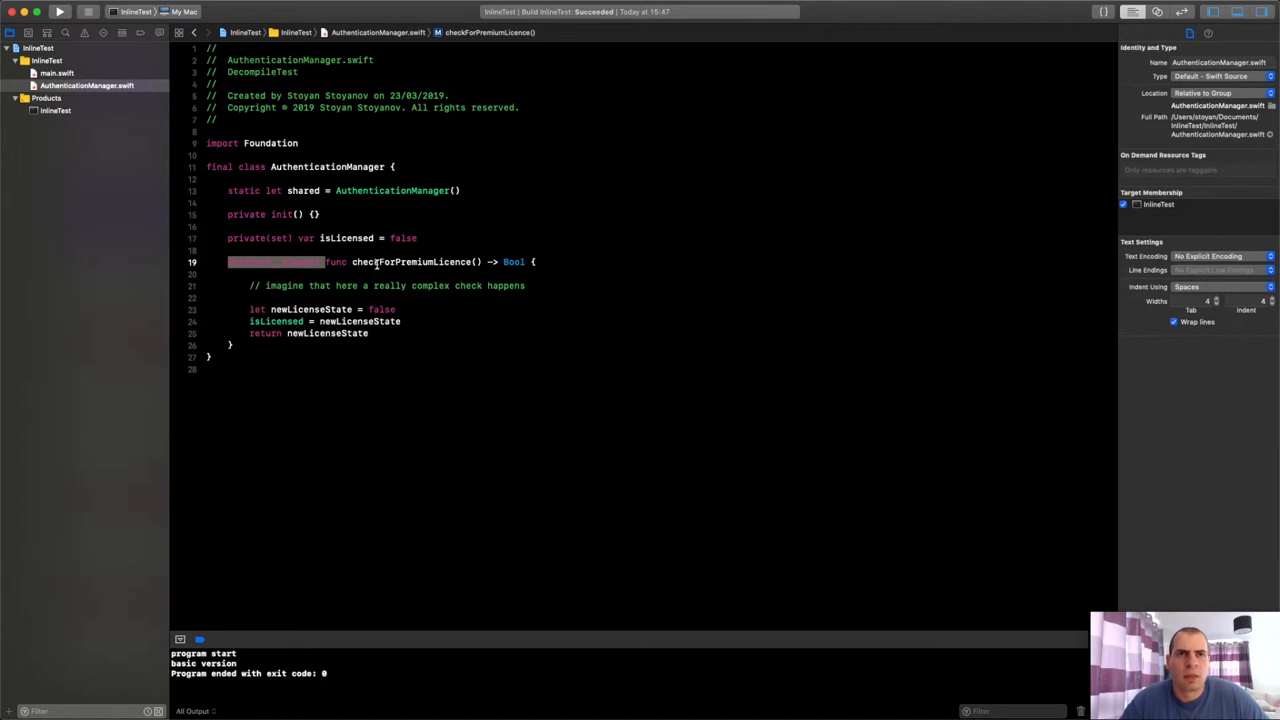
{"action": "mouse_move", "coordinate": [378, 268]}
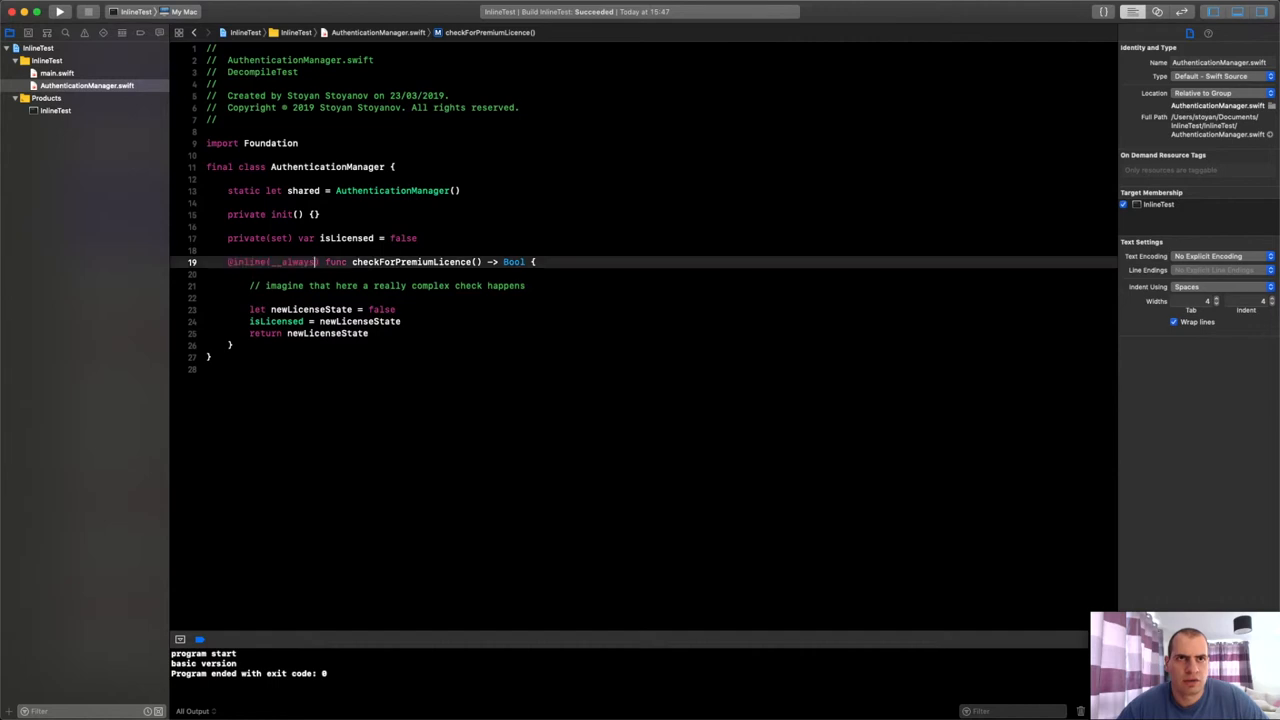
{"action": "double_click", "coordinate": [290, 260]}
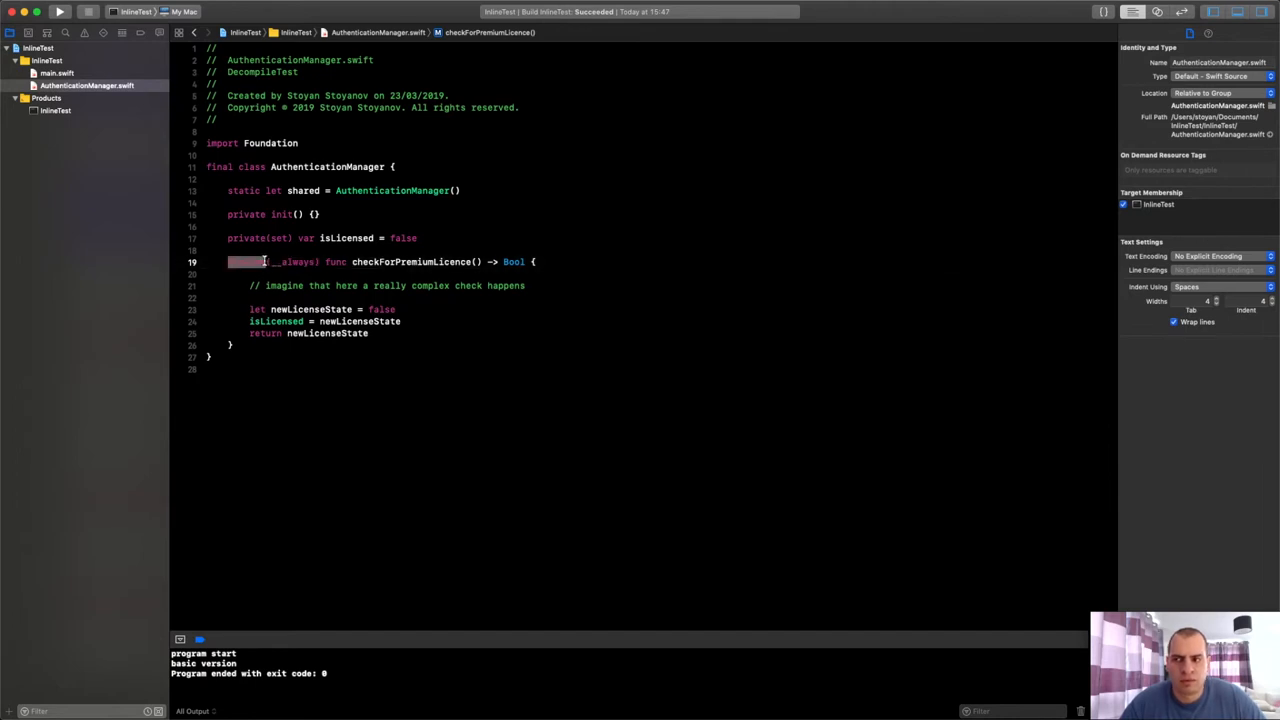
{"action": "key", "text": "Cmd+Tab"}
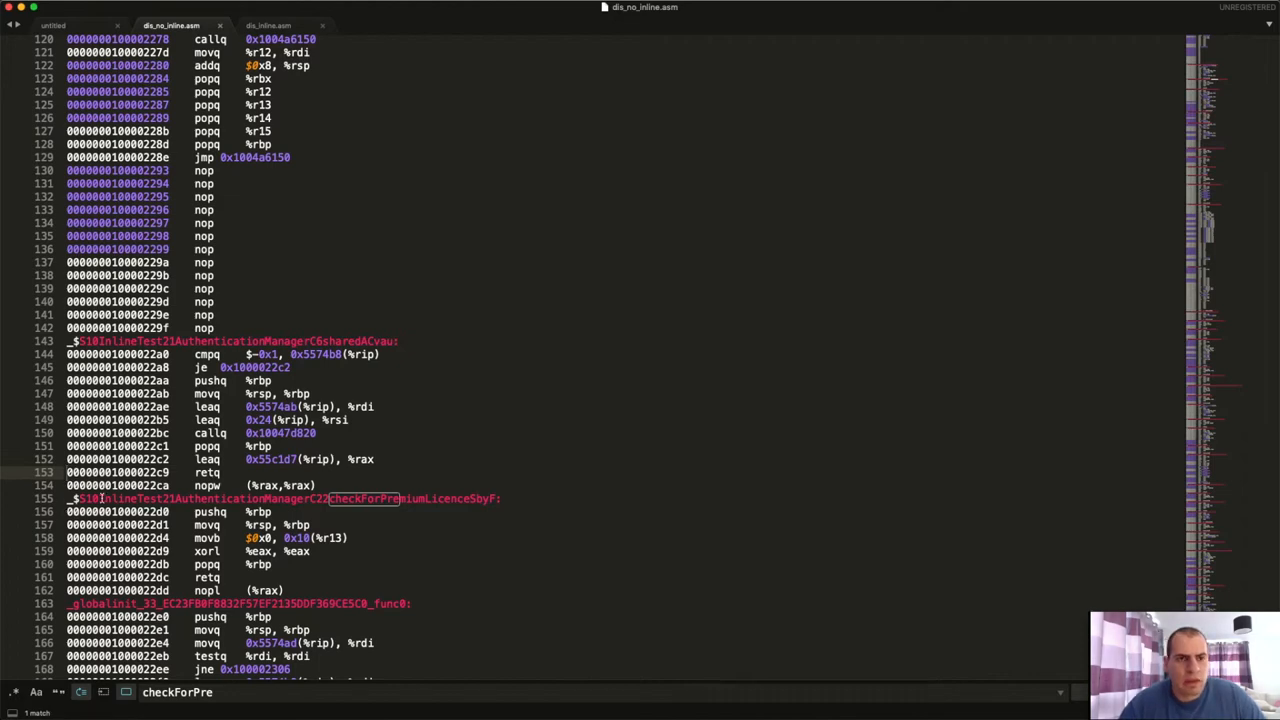
{"action": "scroll", "scroll_direction": "down", "scroll_amount": 3}
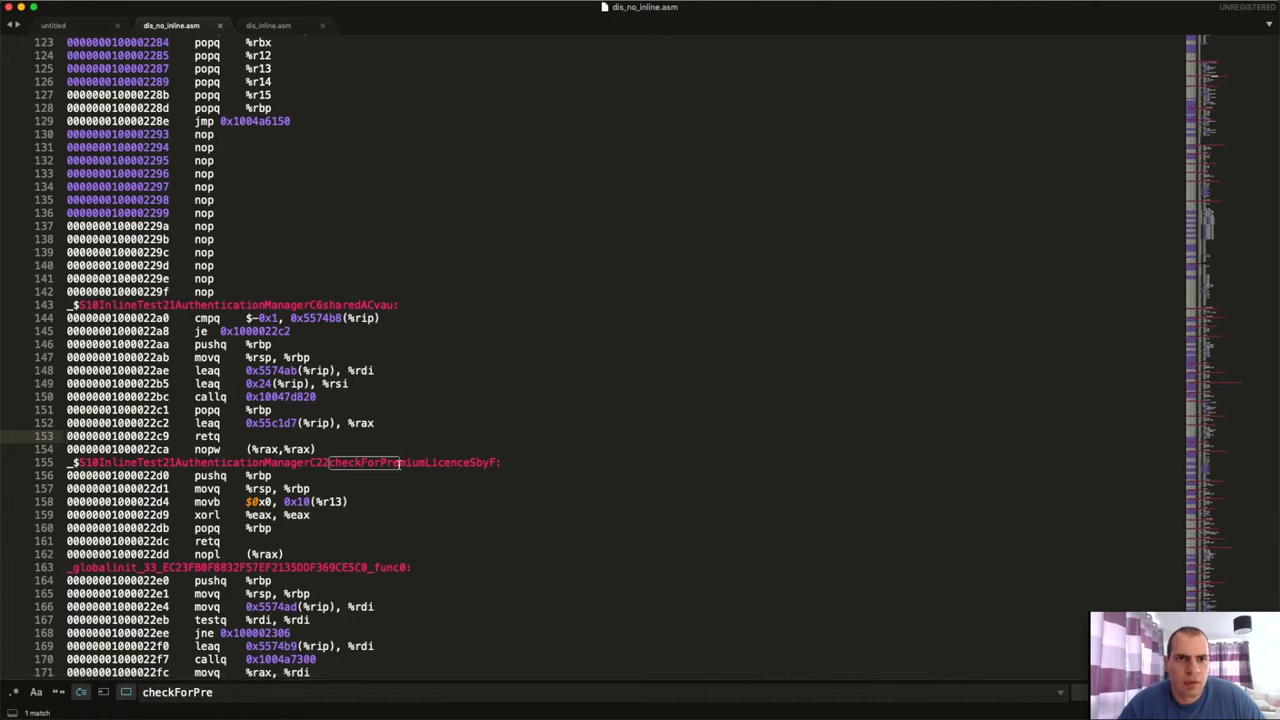
{"action": "mouse_move", "coordinate": [448, 444]}
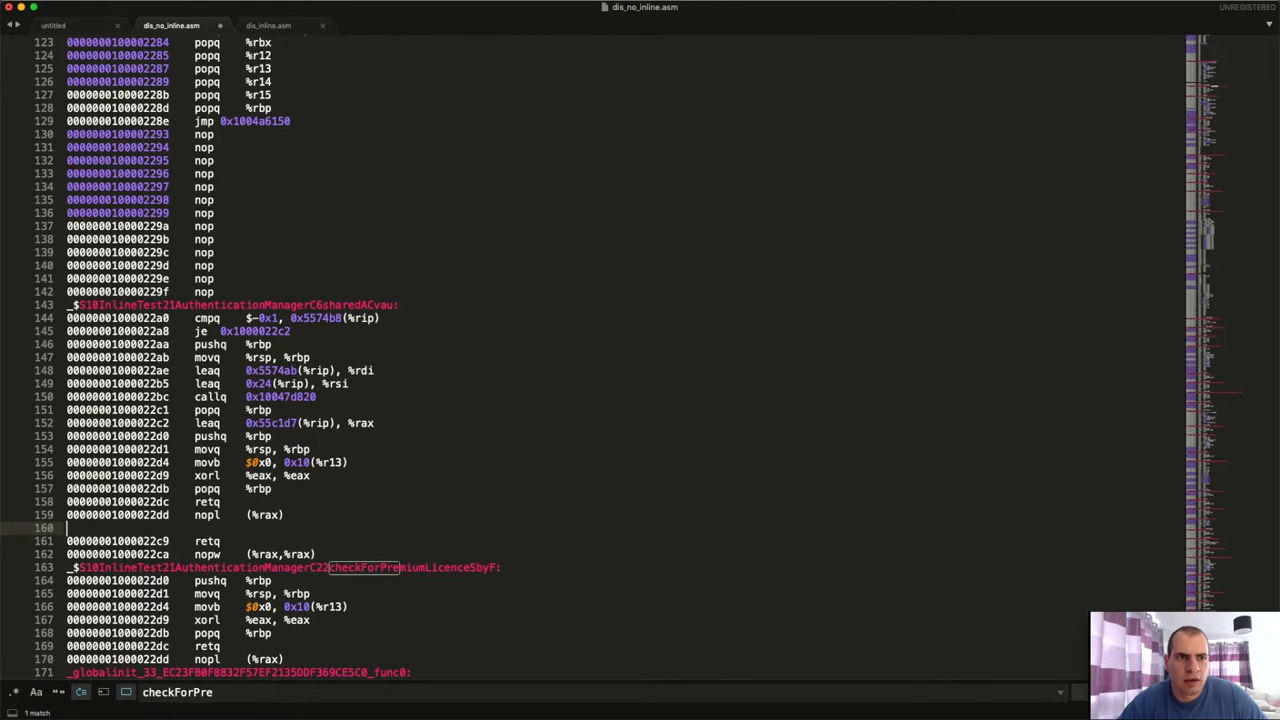
{"action": "scroll", "scroll_direction": "down", "scroll_amount": 3}
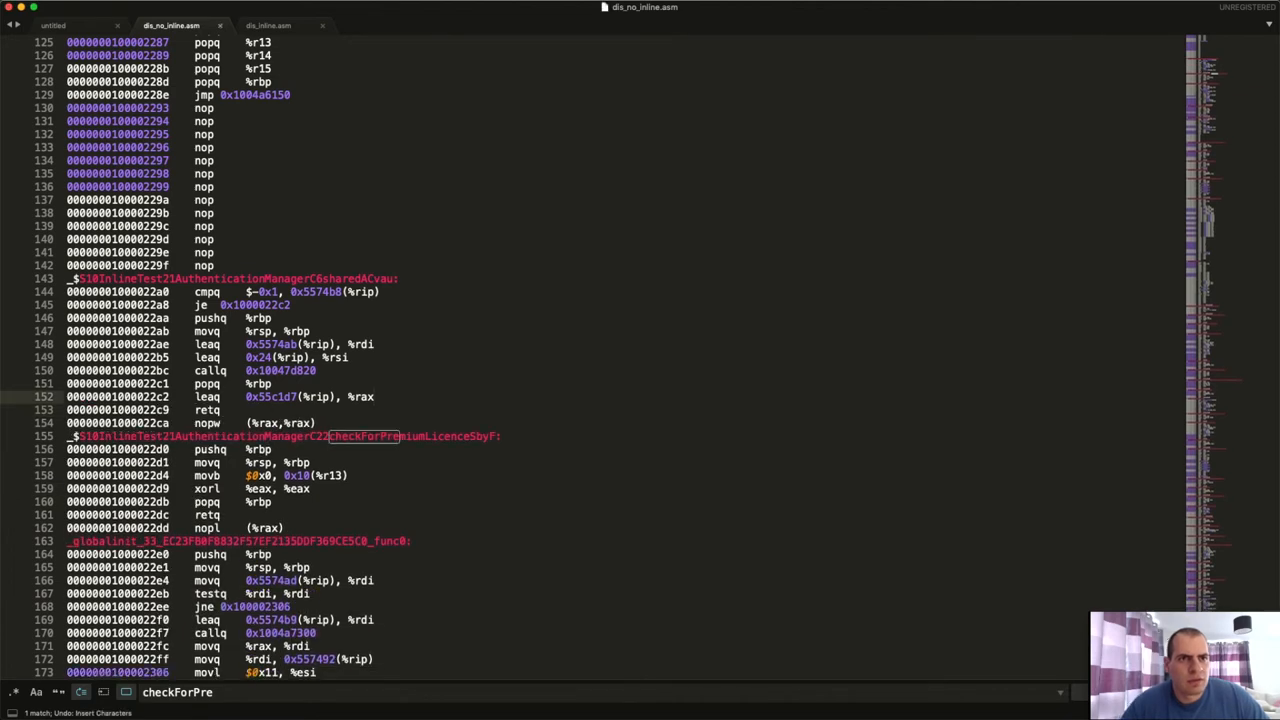
{"action": "key", "text": "cmd+tab"}
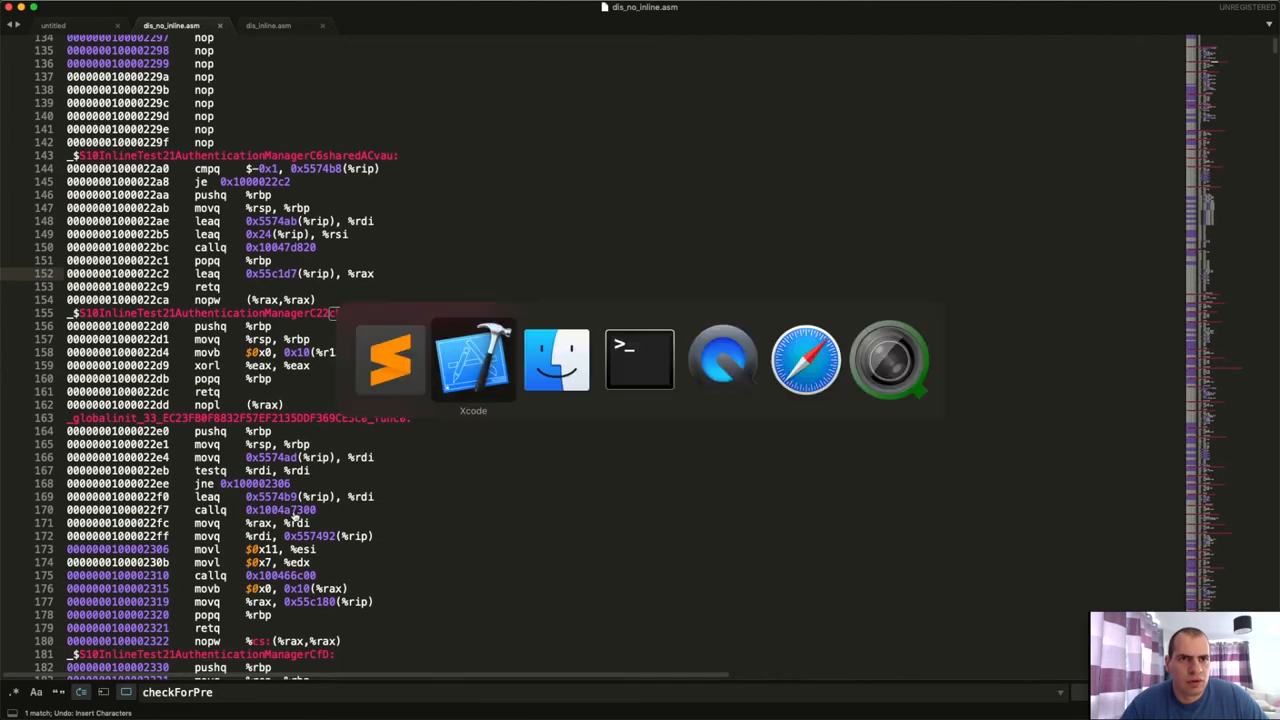
Step: Set the attribute argument to __always, glance at the call in main.swift, and return to AuthenticationManager.swift
{"action": "left_click", "coordinate": [472, 360]}
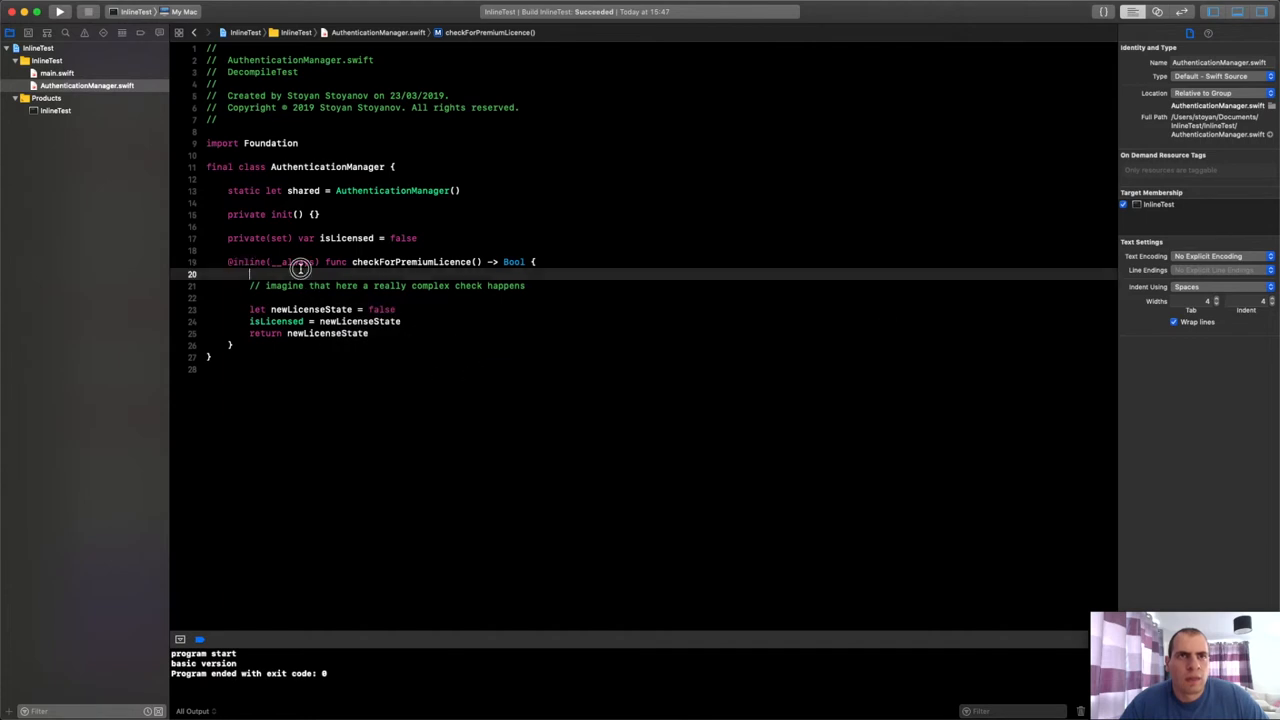
{"action": "double_click", "coordinate": [296, 262]}
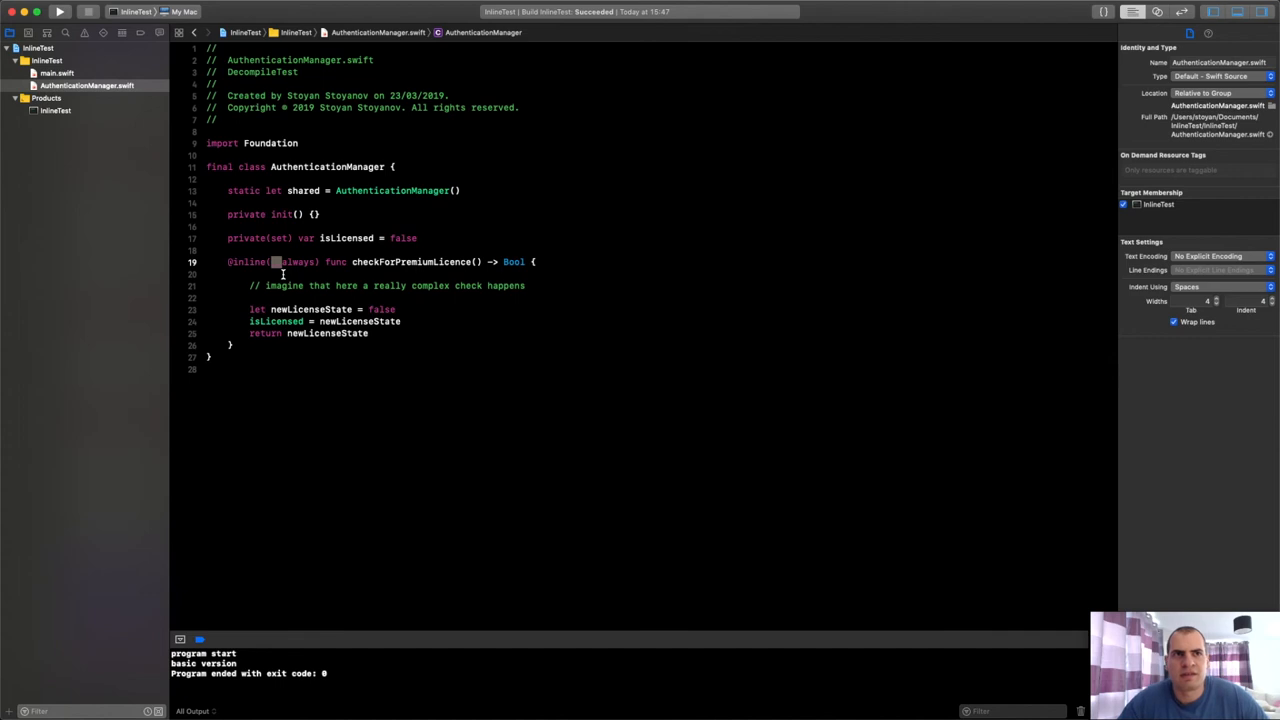
{"action": "double_click", "coordinate": [294, 260]}
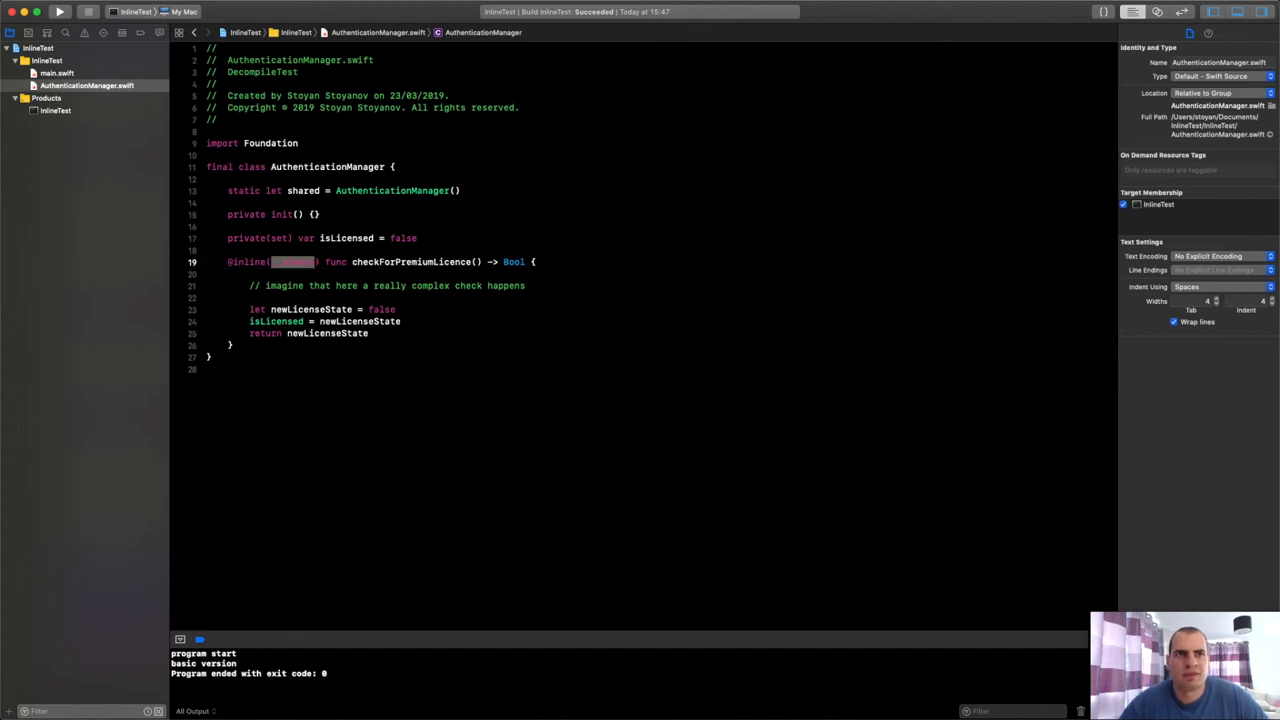
{"action": "type", "text": "__always"}
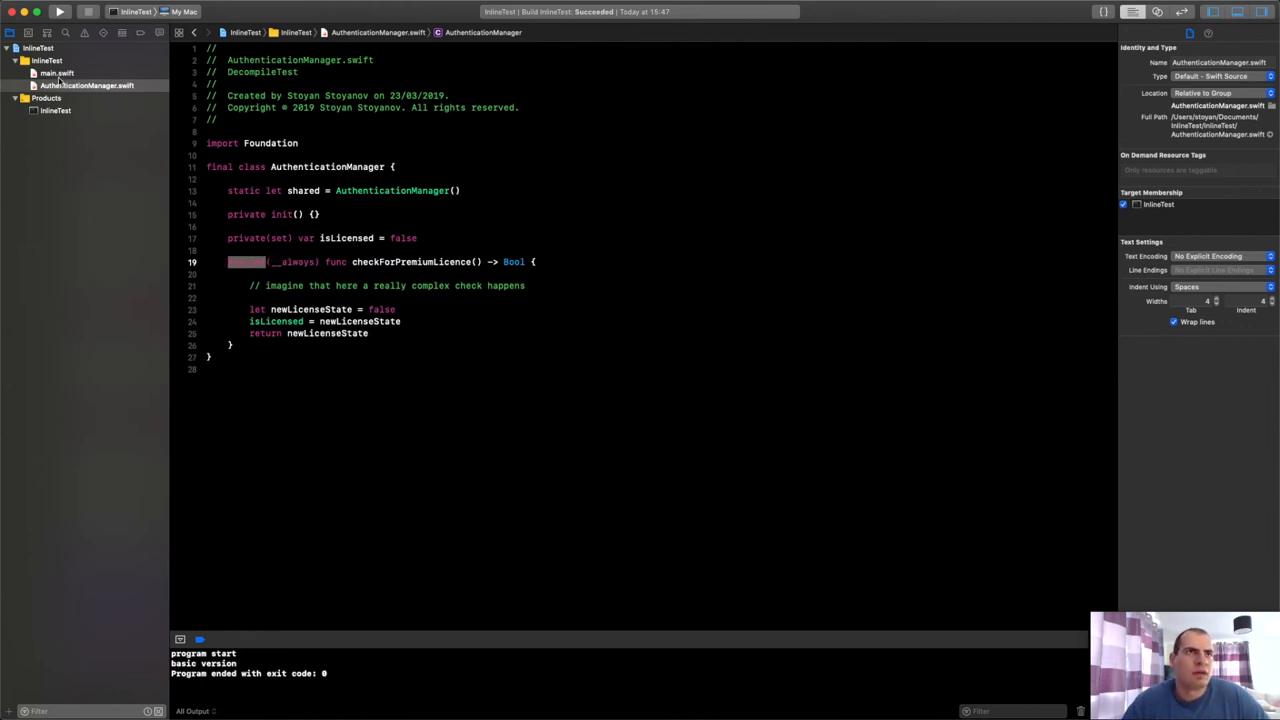
{"action": "left_click", "coordinate": [68, 76]}
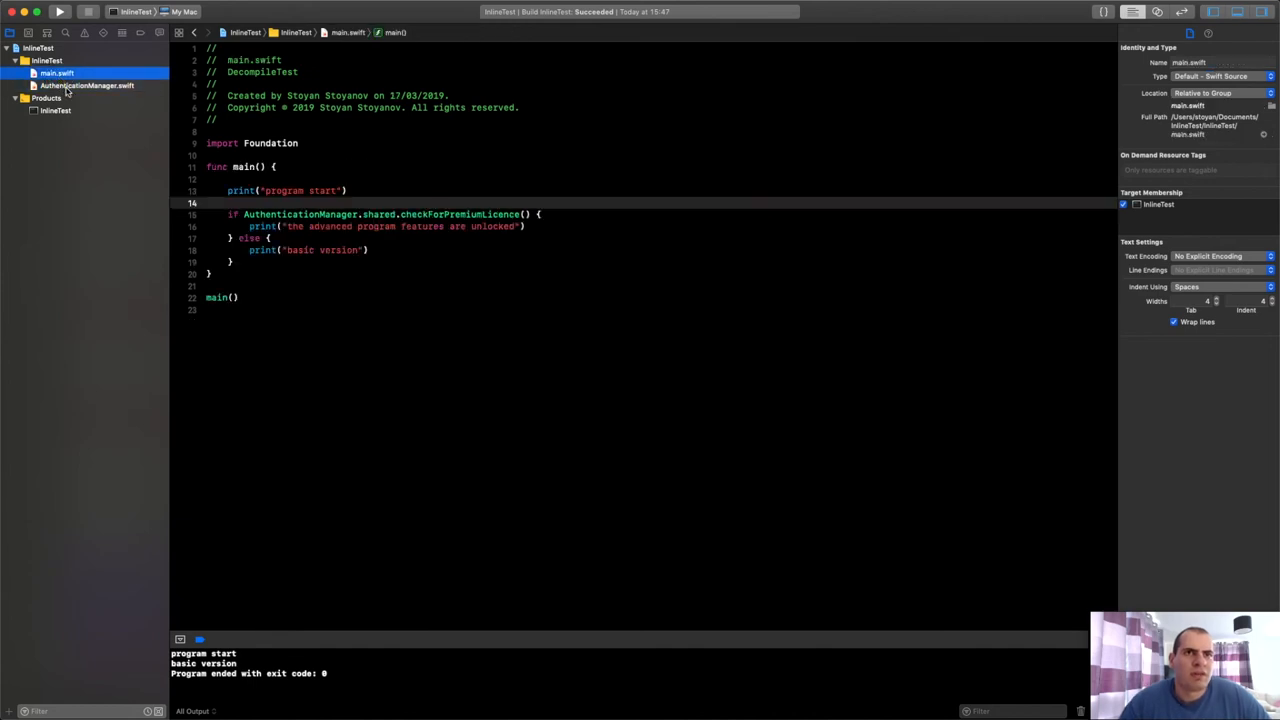
{"action": "left_click", "coordinate": [90, 86]}
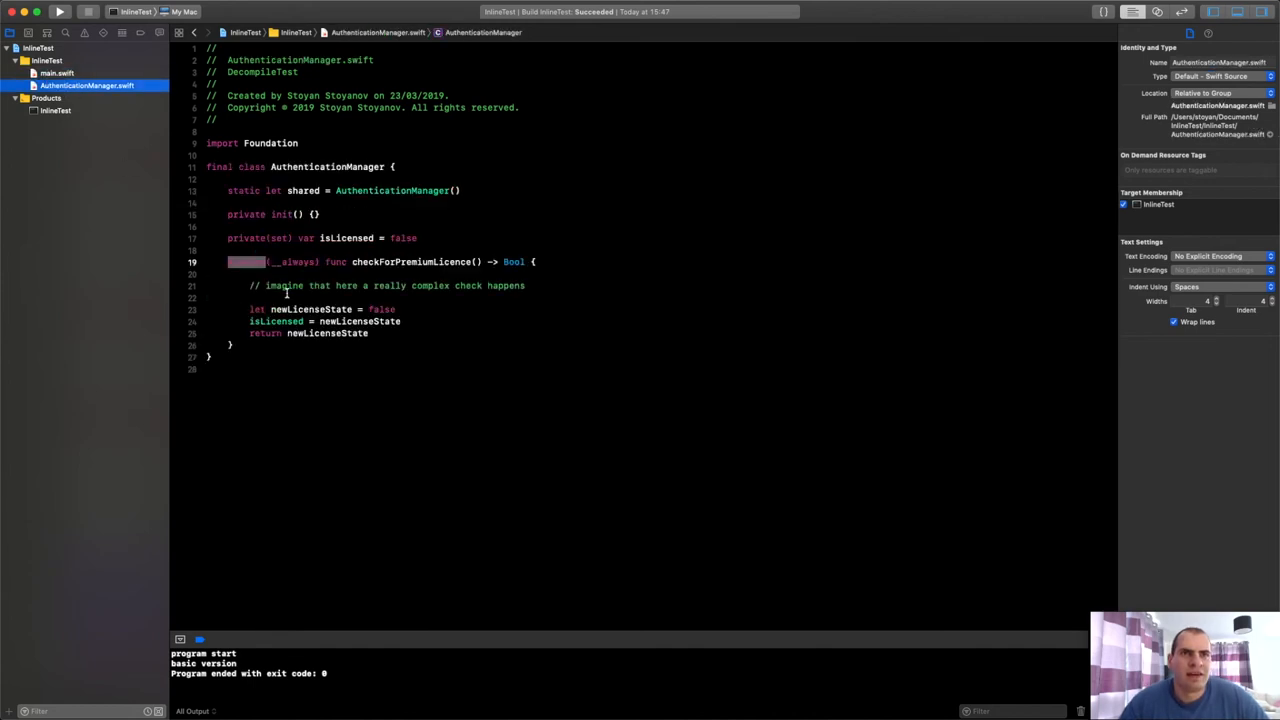